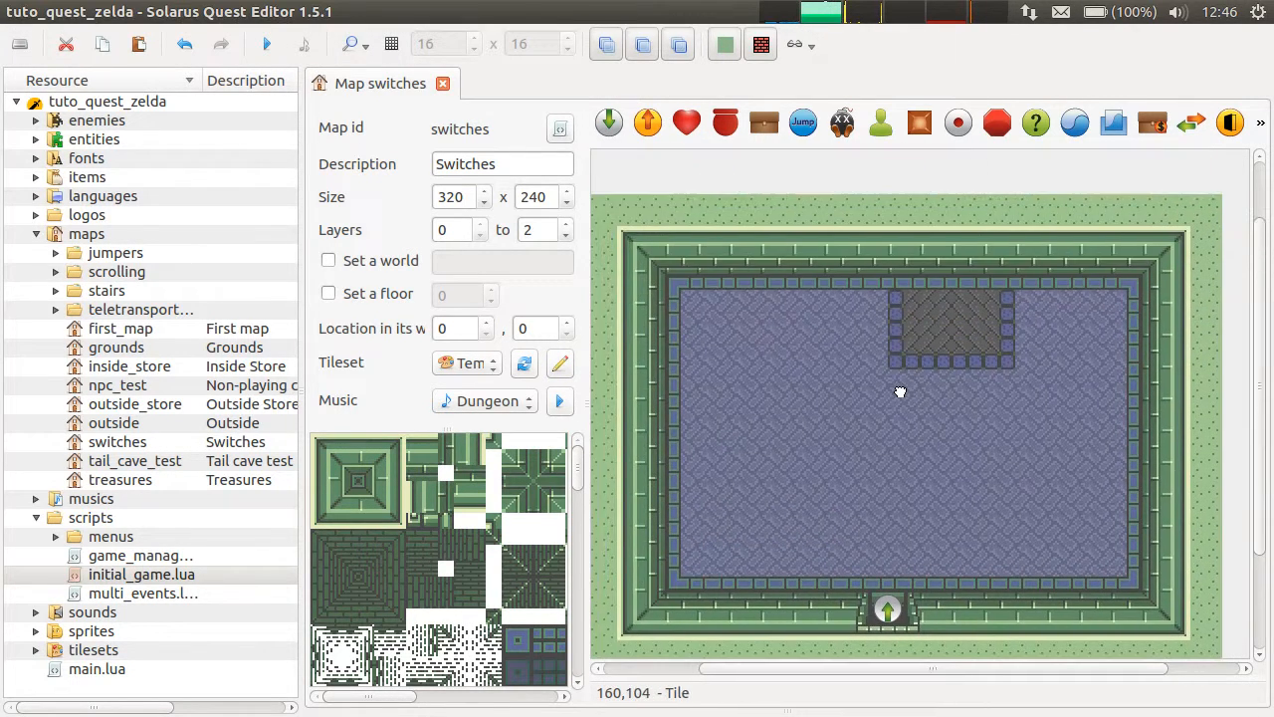
# Step: Place a Switch entity on the room floor, left of centre in the lower-left area
pyautogui.click(955, 124)
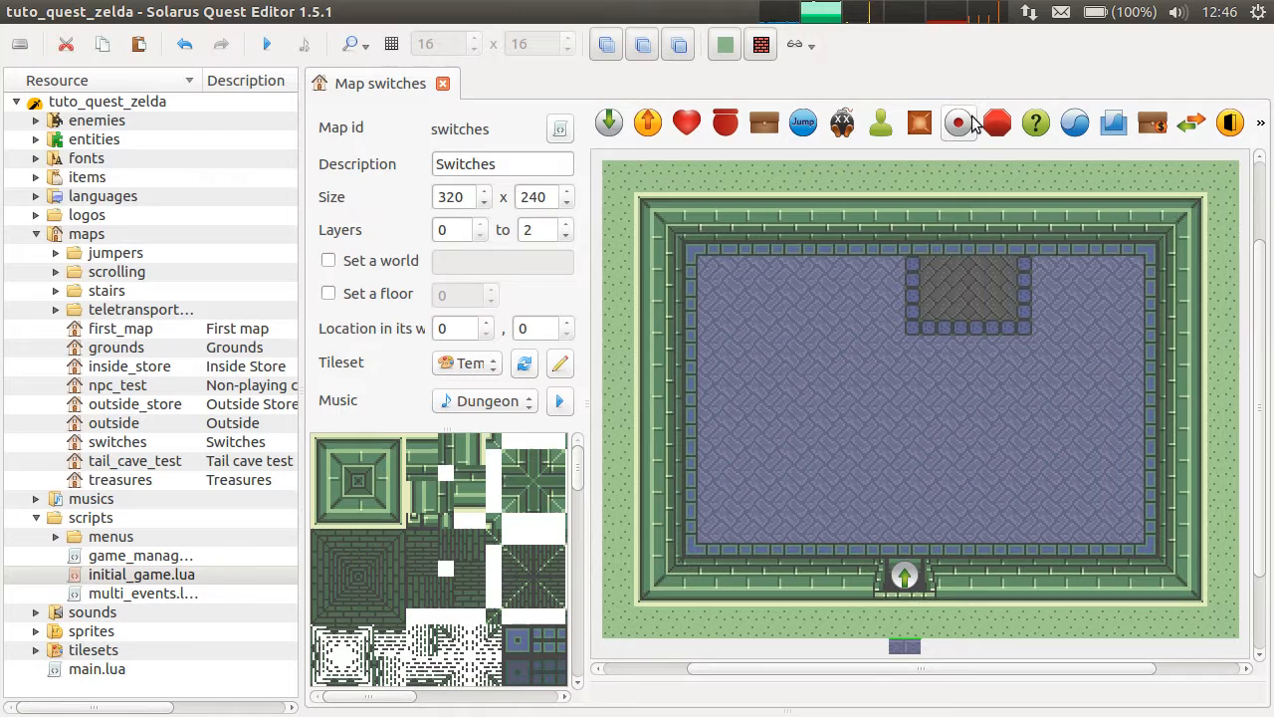
pyautogui.click(793, 446)
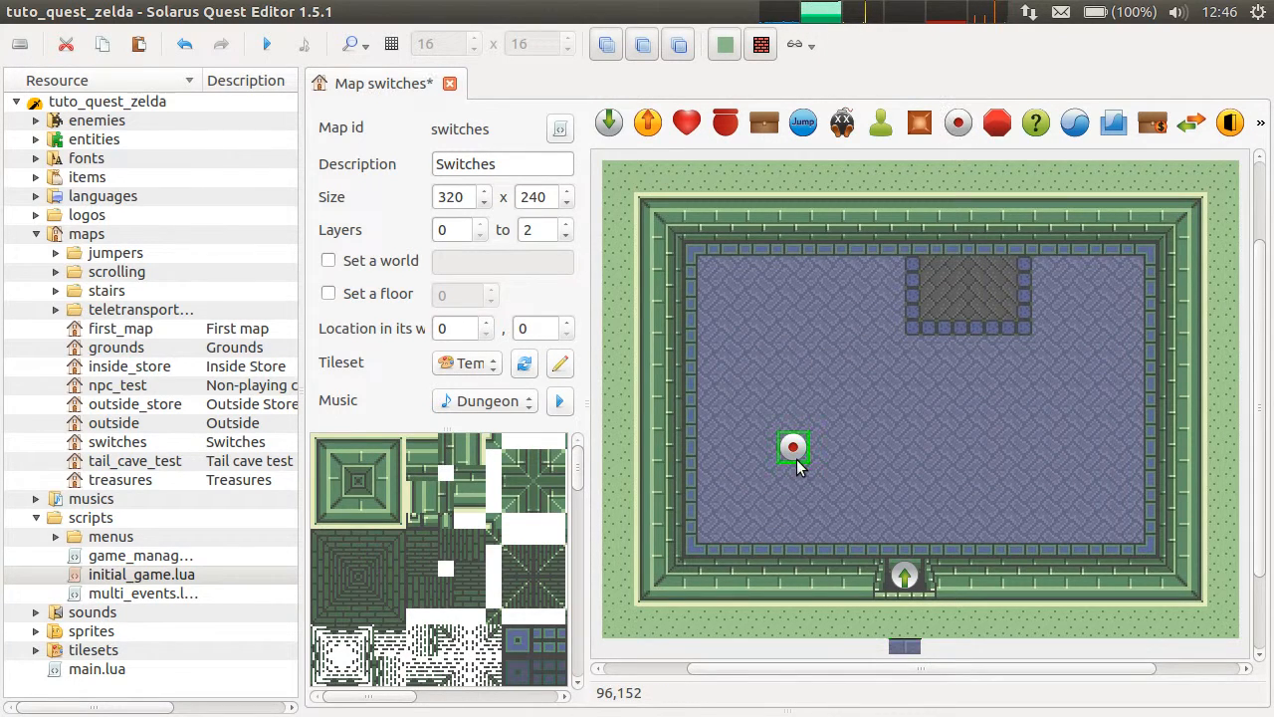
pyautogui.moveTo(792, 445); pyautogui.dragTo(808, 462)
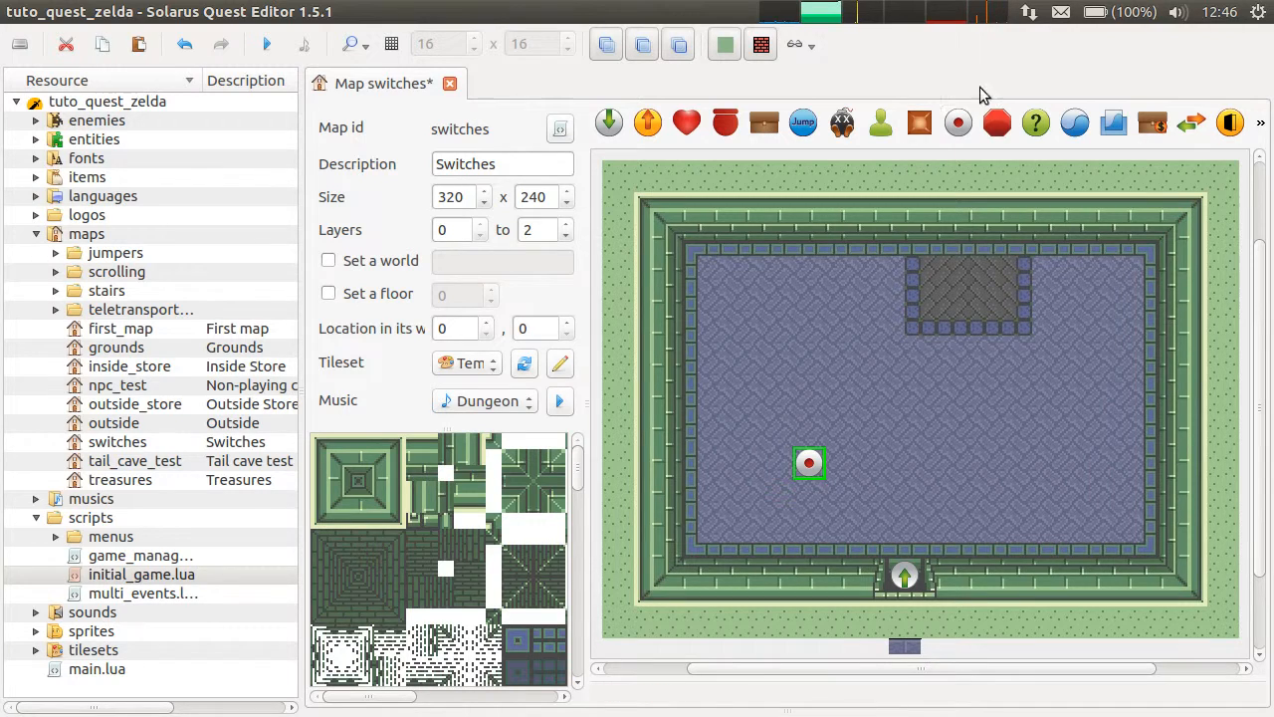
pyautogui.moveTo(959, 124)
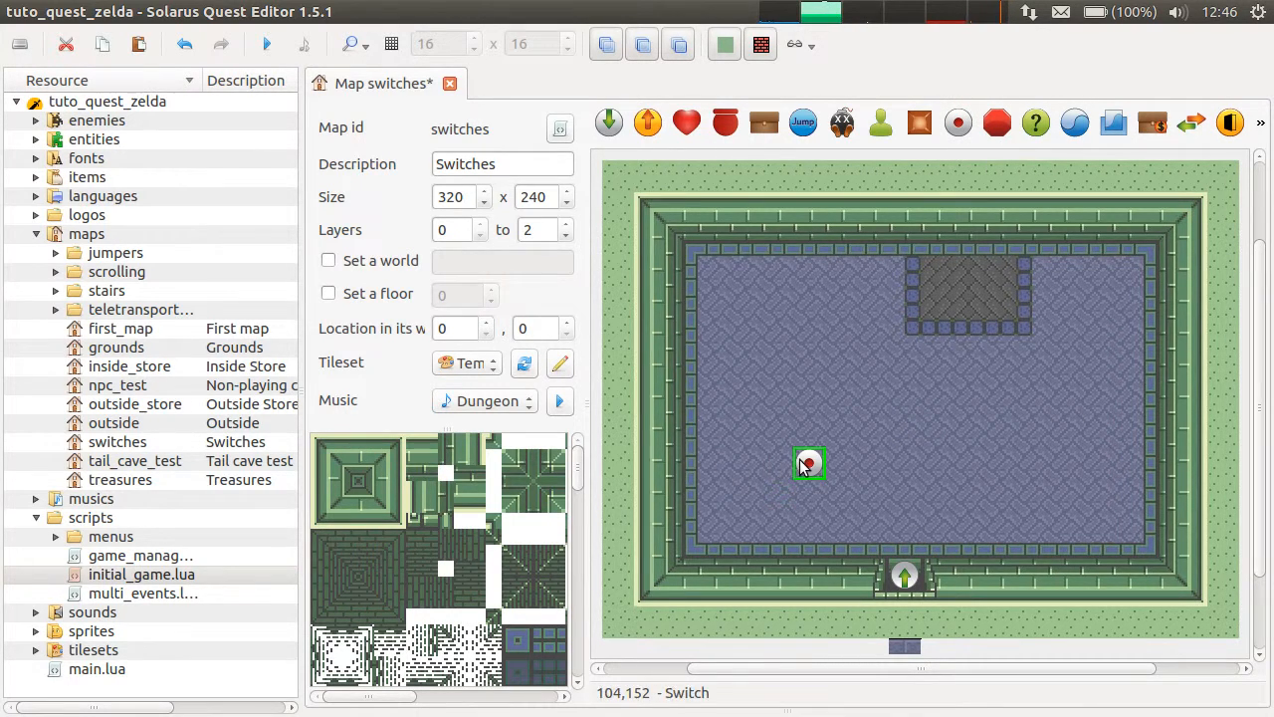
# Step: Give the new switch the Switch sprite in its properties
pyautogui.doubleClick(808, 461)
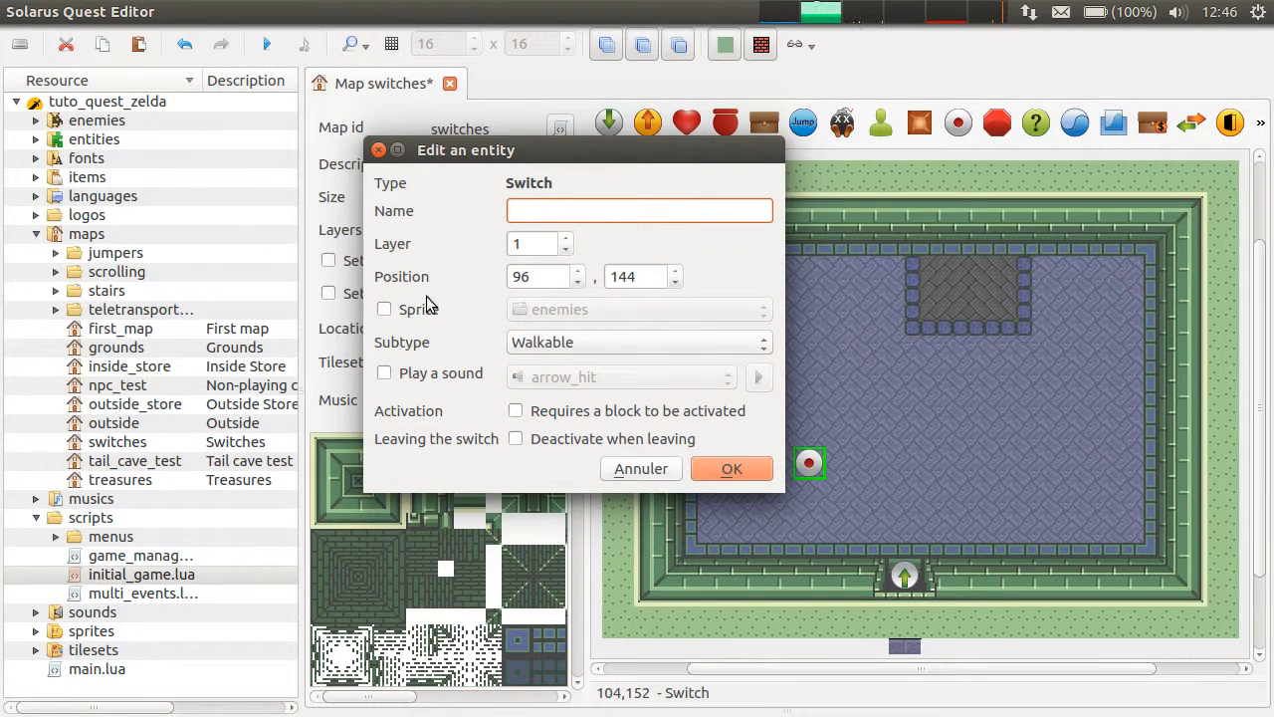
pyautogui.click(384, 309)
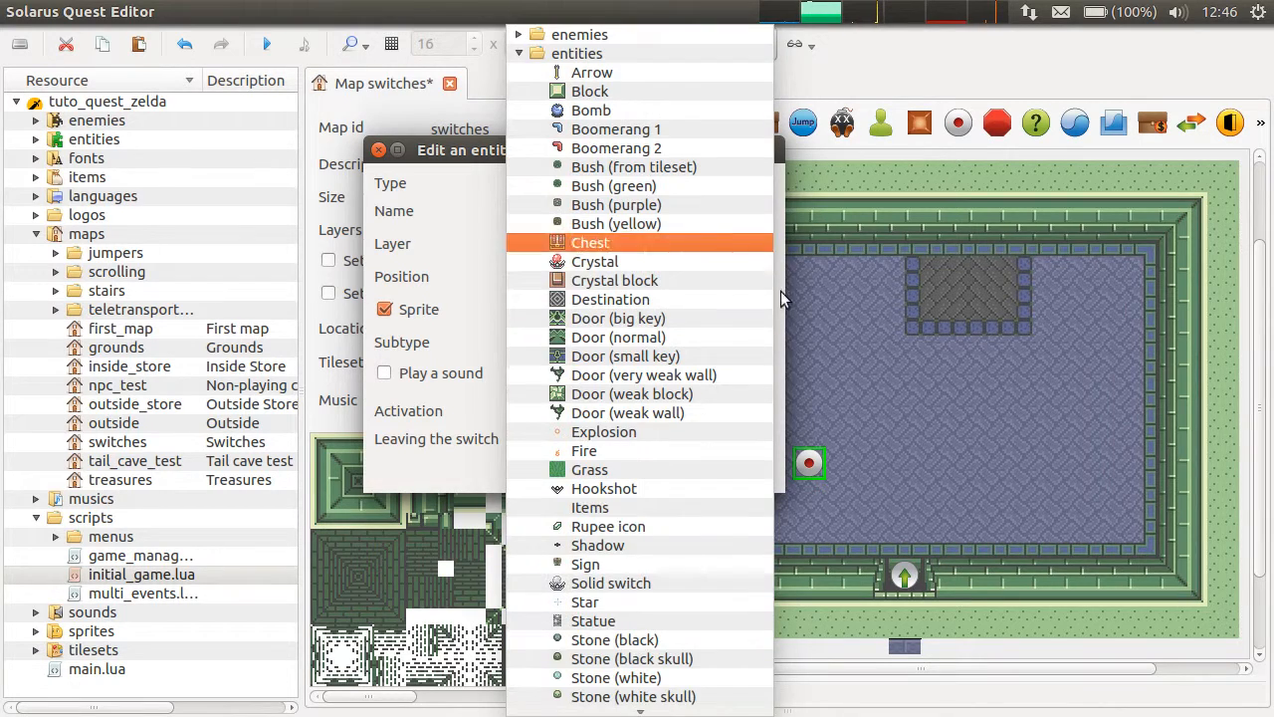
pyautogui.scroll(-3)
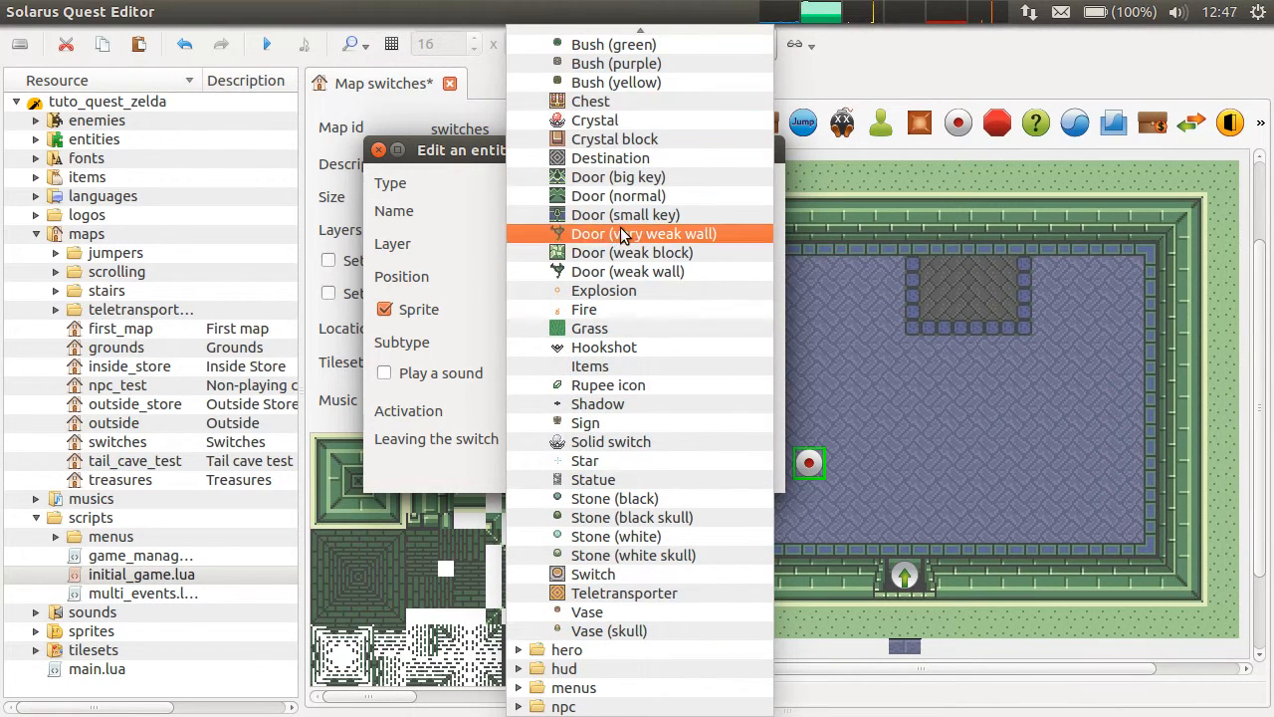
pyautogui.click(593, 573)
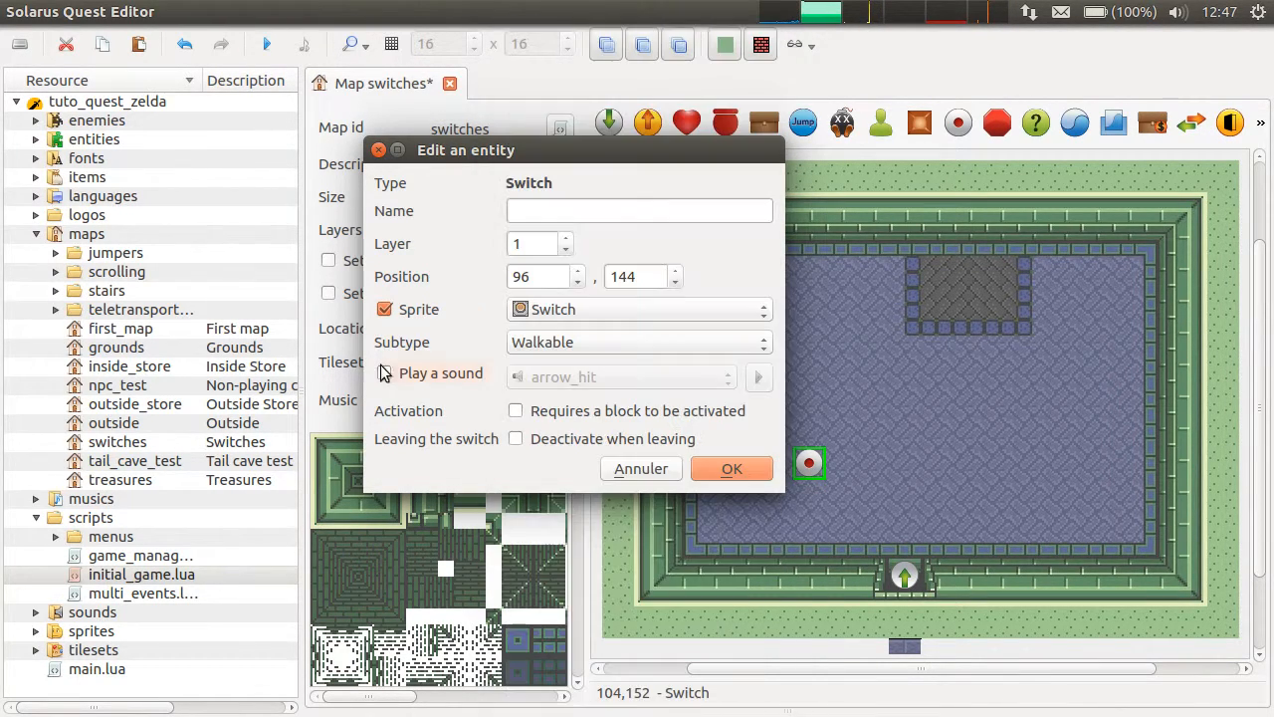
# Step: Make the switch play the 'switch' sound and confirm its settings
pyautogui.click(385, 372)
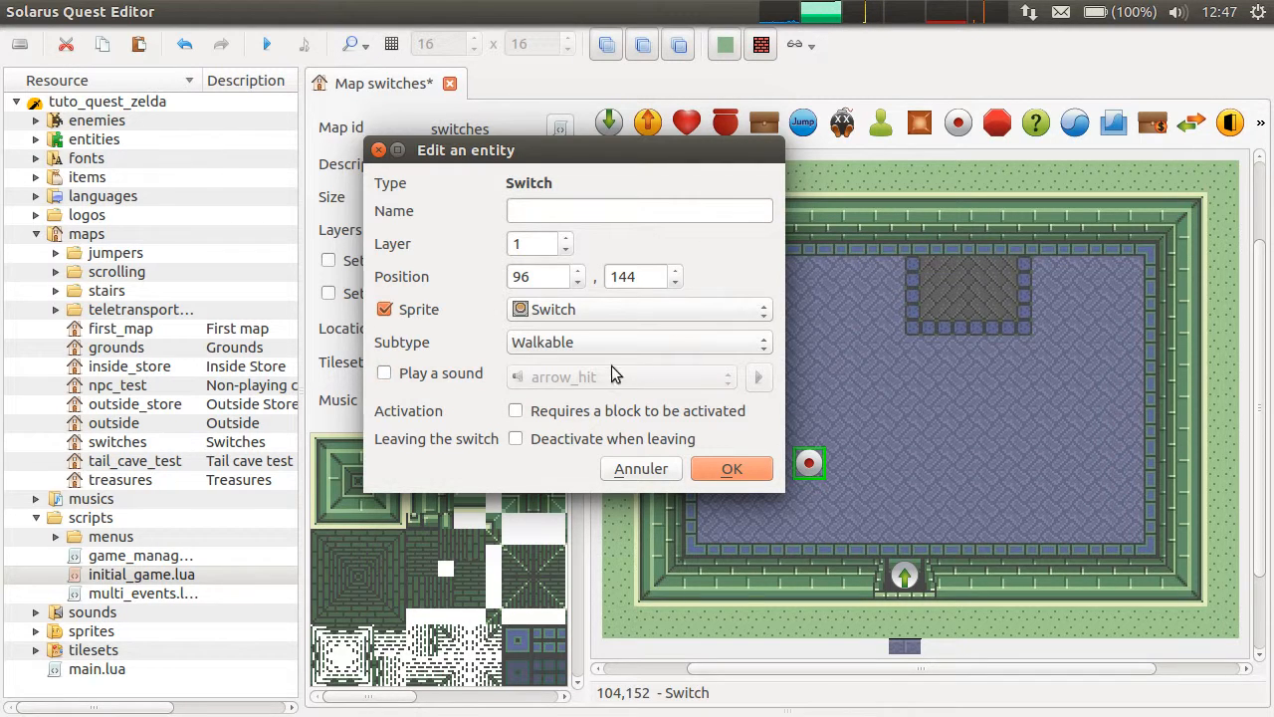
pyautogui.click(384, 372)
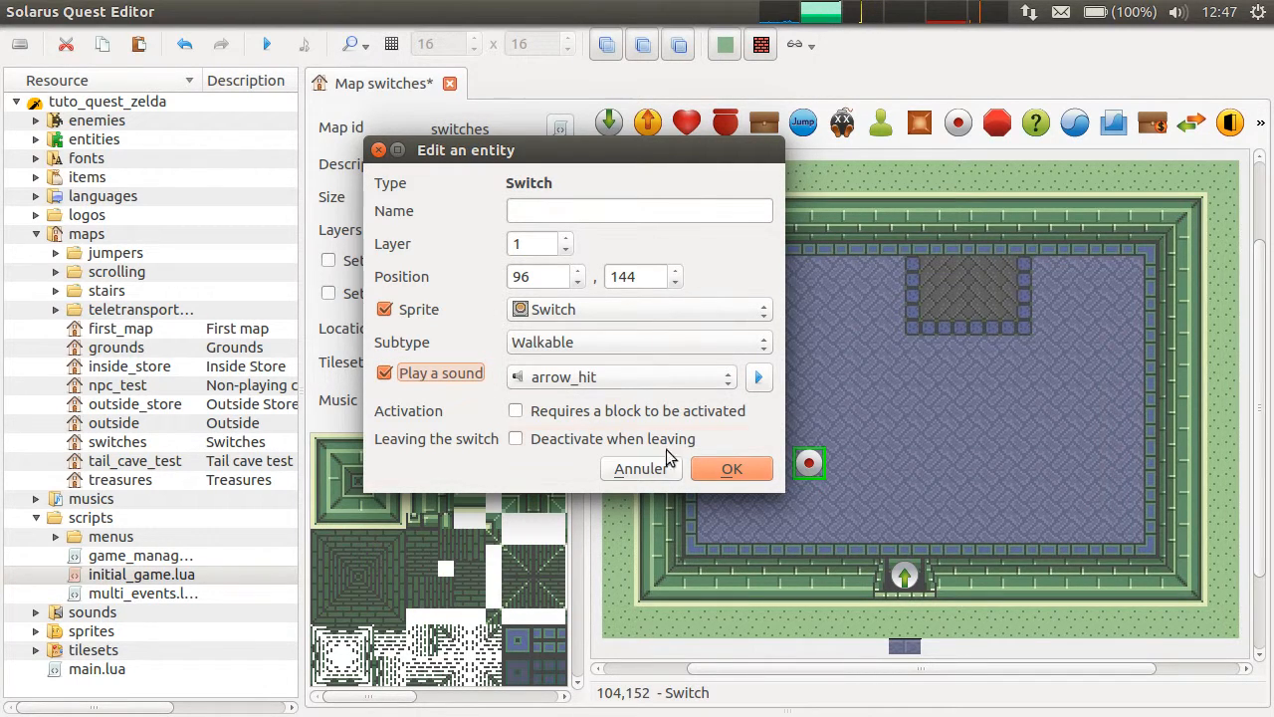
pyautogui.click(621, 376)
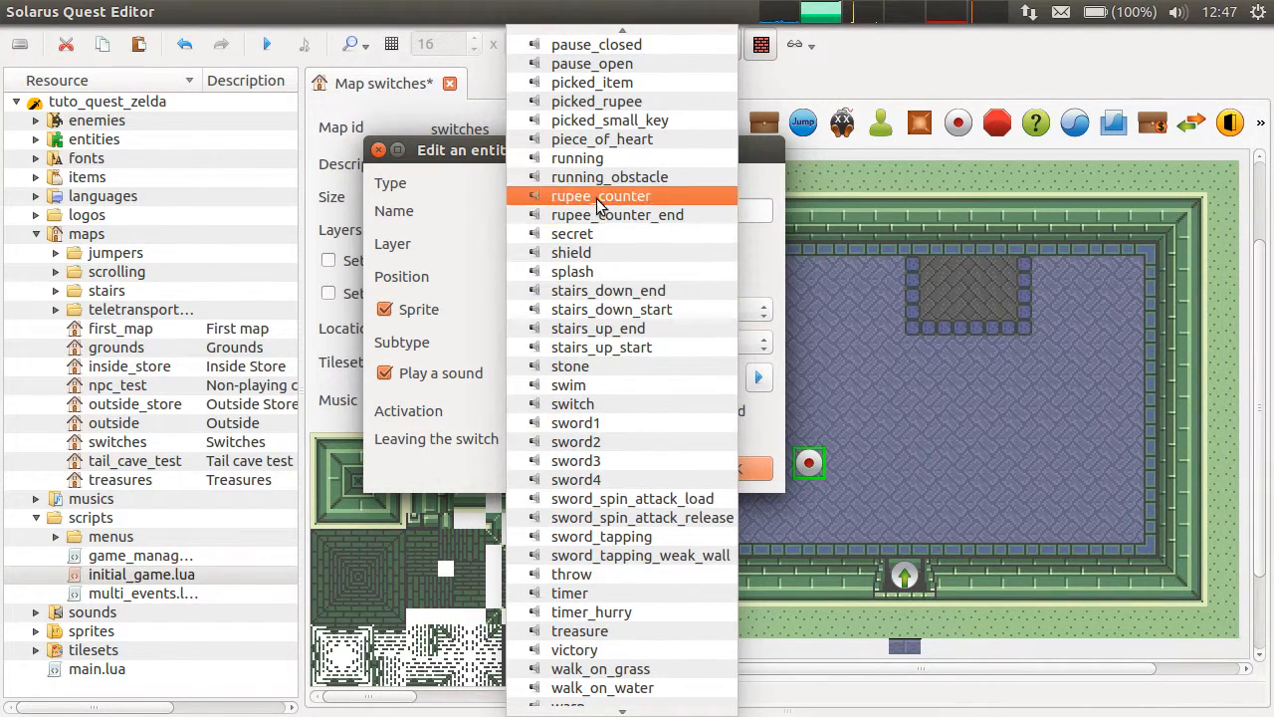
pyautogui.moveTo(573, 402)
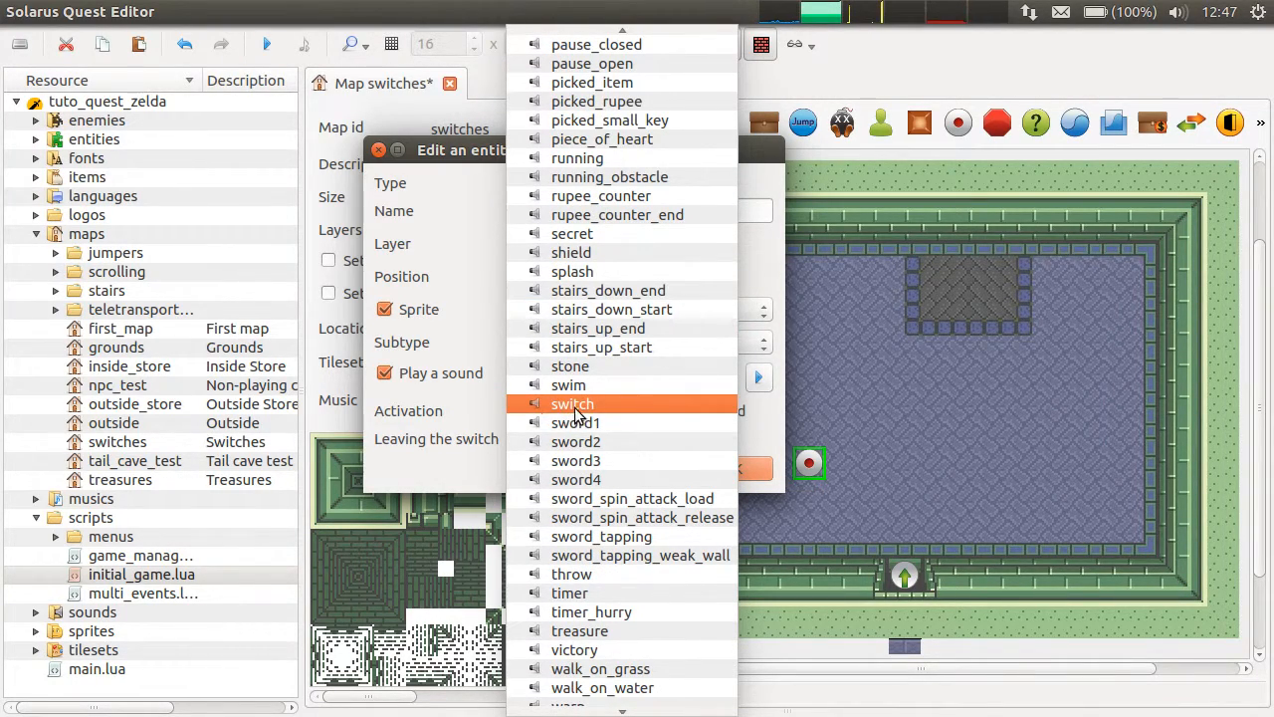
pyautogui.click(573, 403)
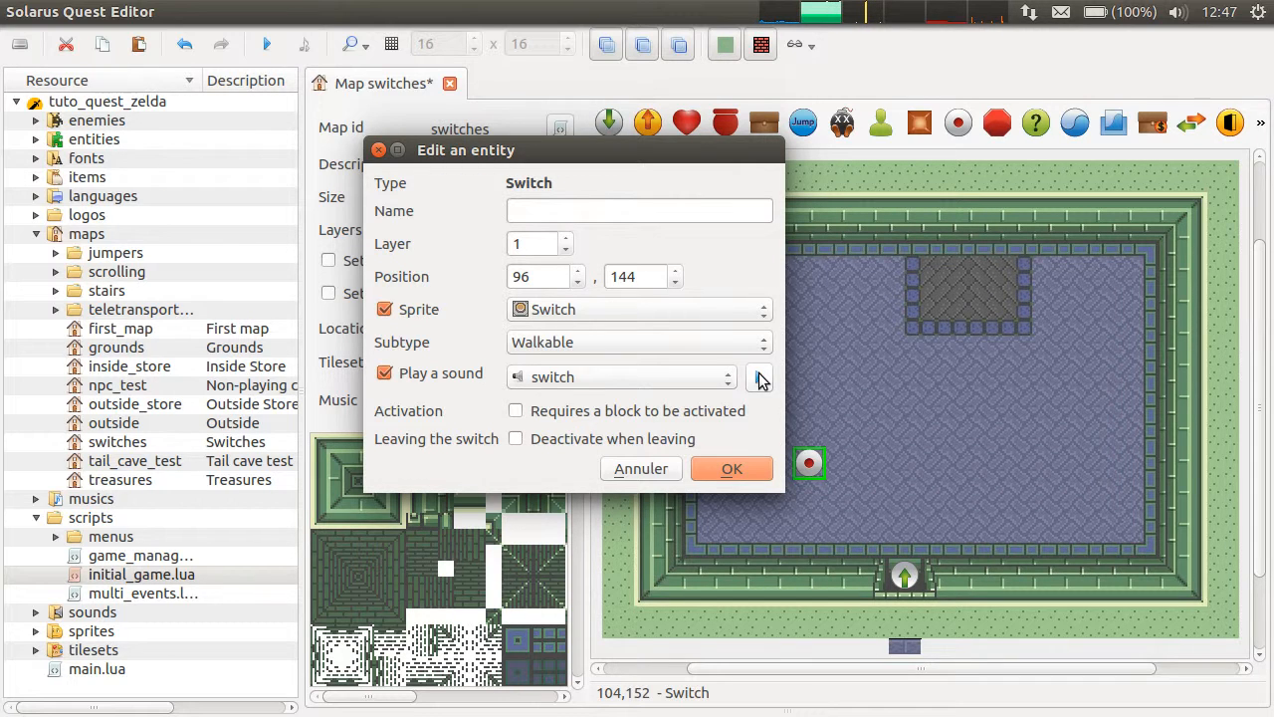
pyautogui.click(731, 467)
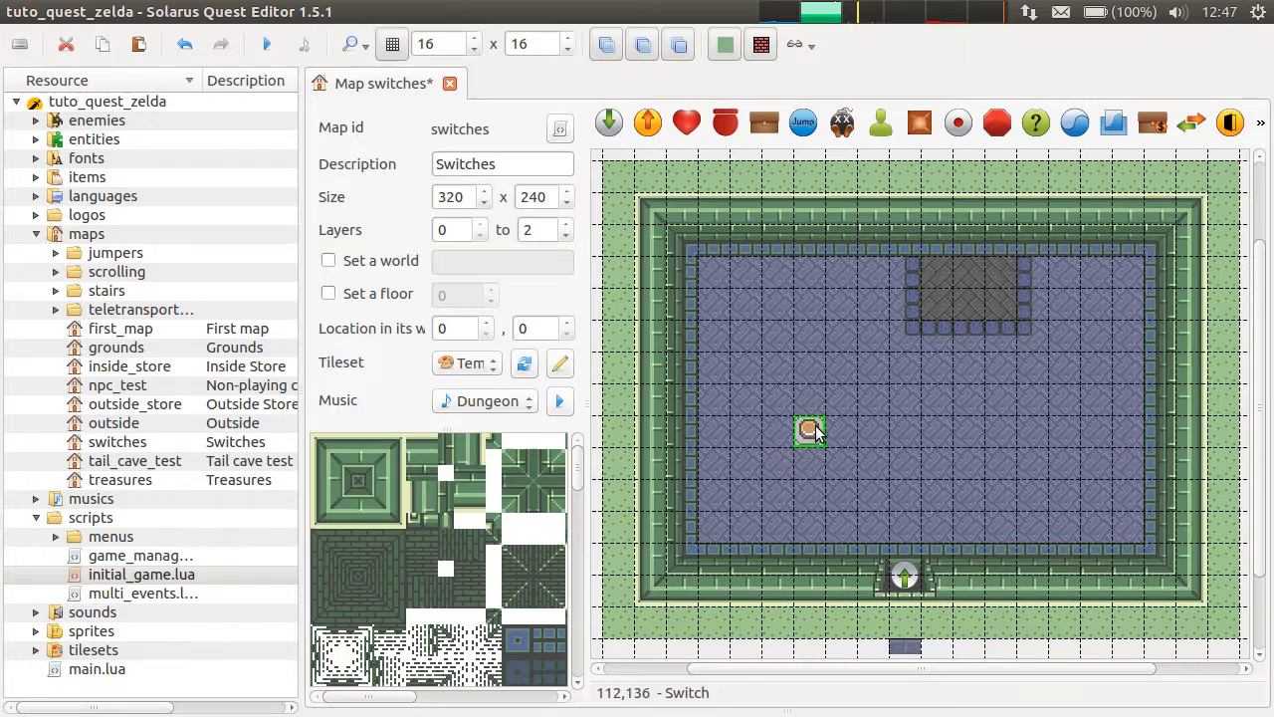
# Step: Save the switches map and reopen the switch's properties
pyautogui.moveTo(808, 430); pyautogui.dragTo(809, 462)
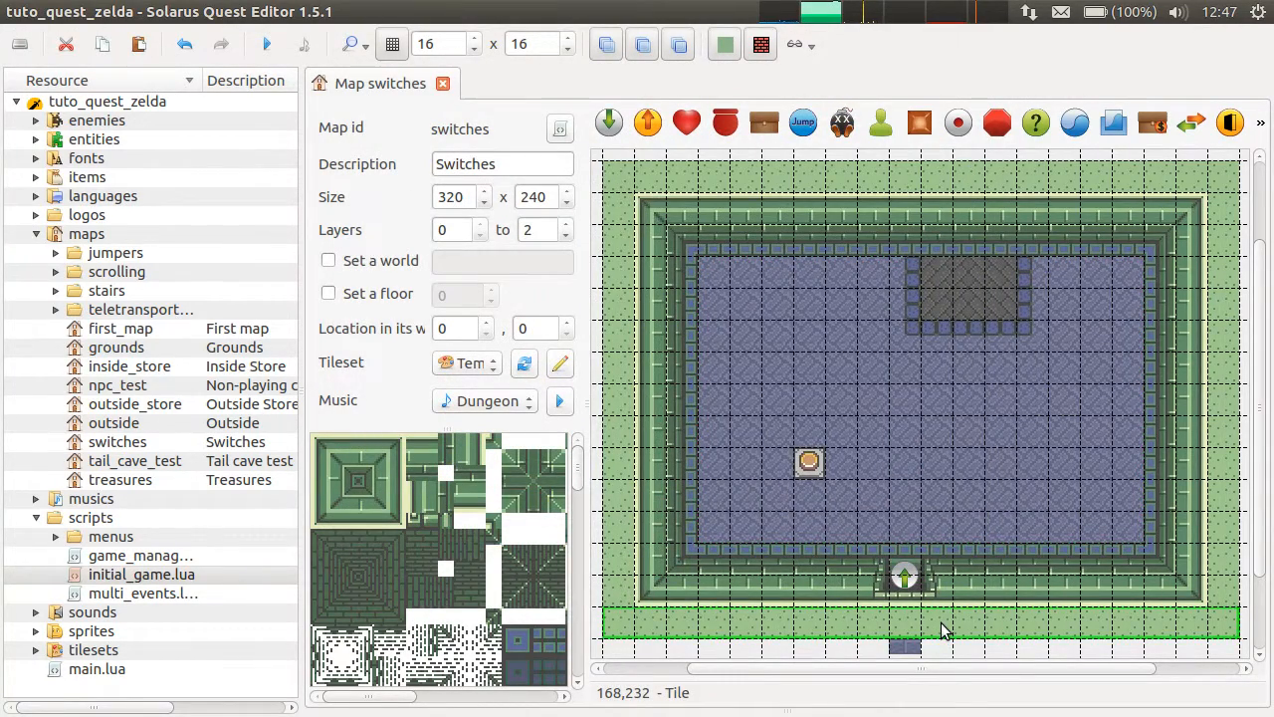
pyautogui.doubleClick(808, 461)
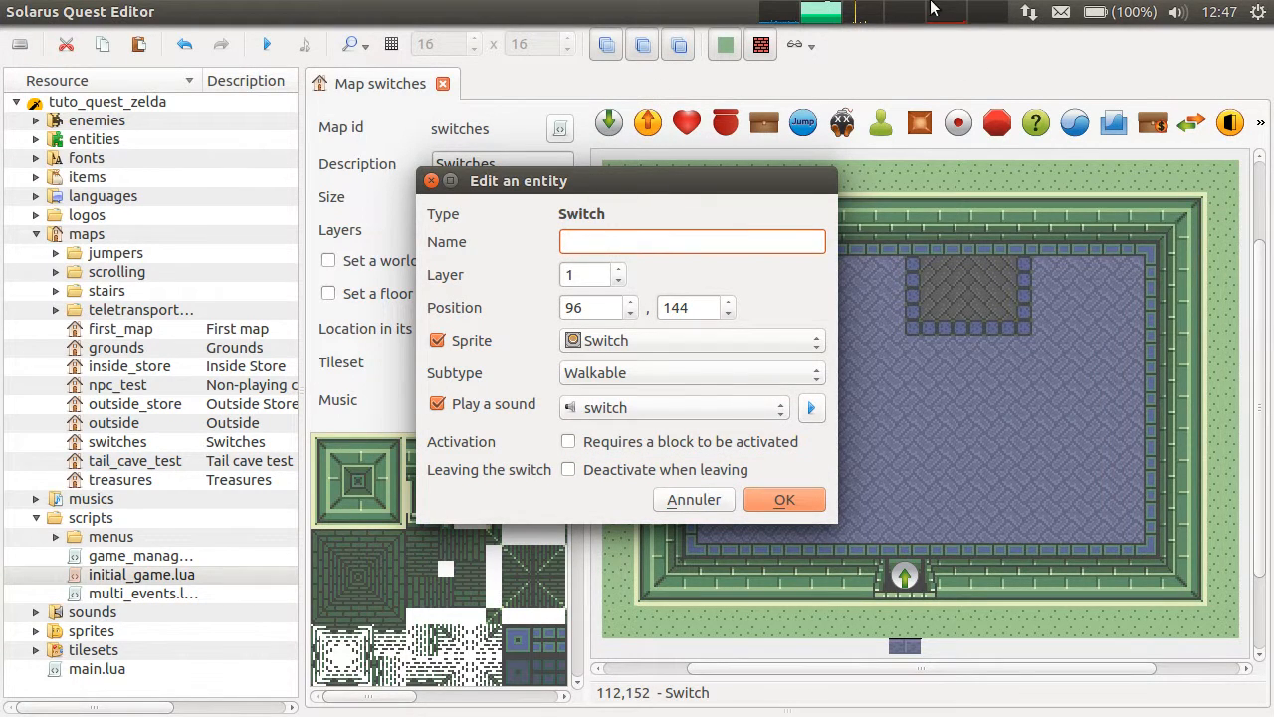
# Step: Set the switch's subtype to Solid
pyautogui.click(691, 240)
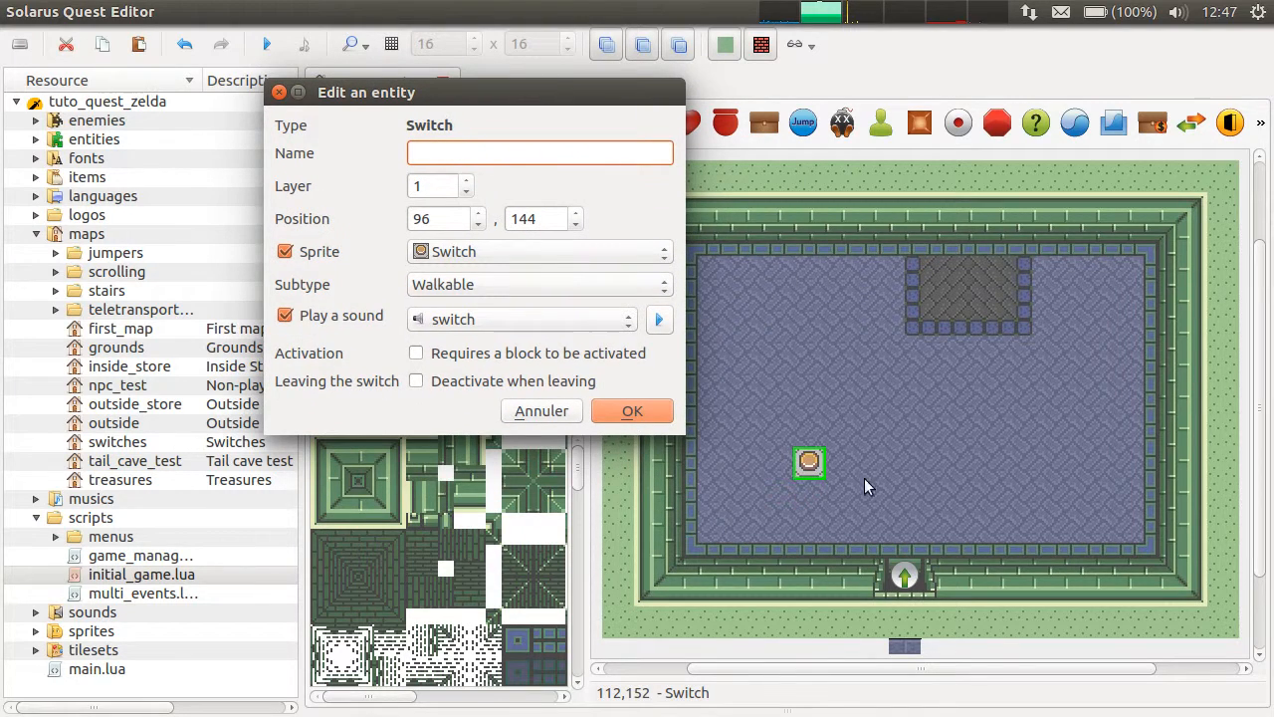
pyautogui.moveTo(766, 366)
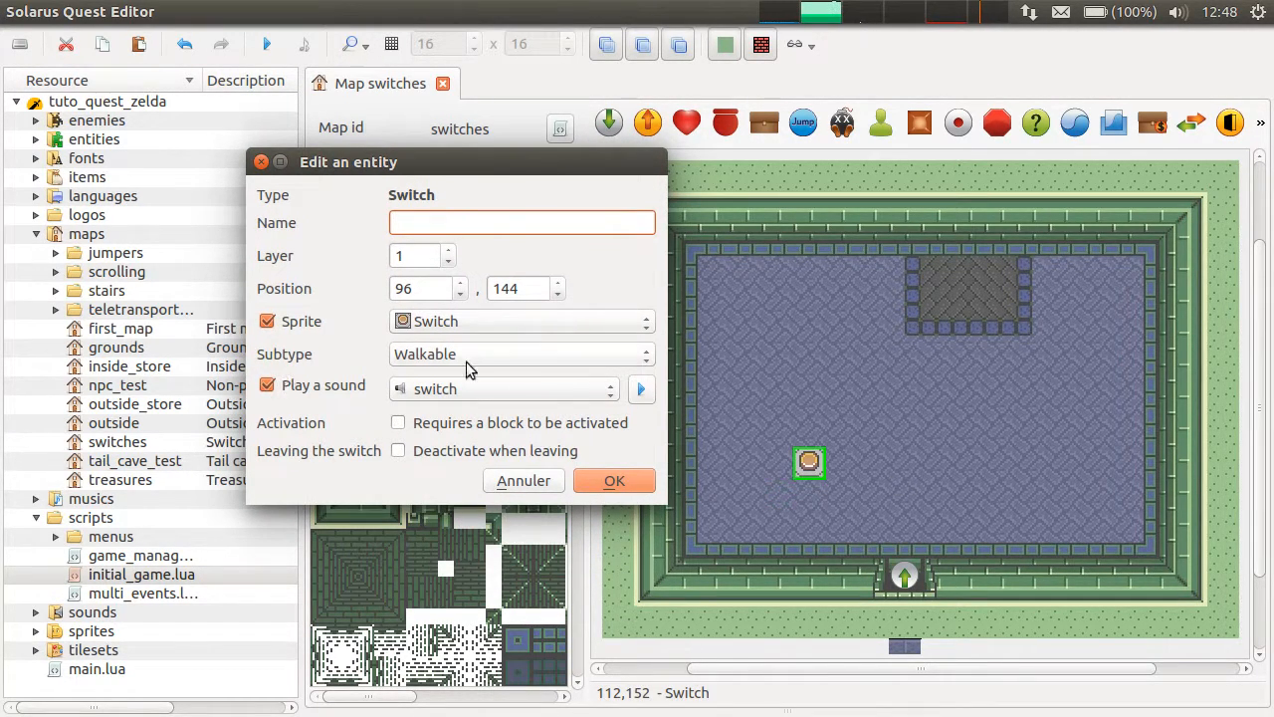
pyautogui.click(521, 354)
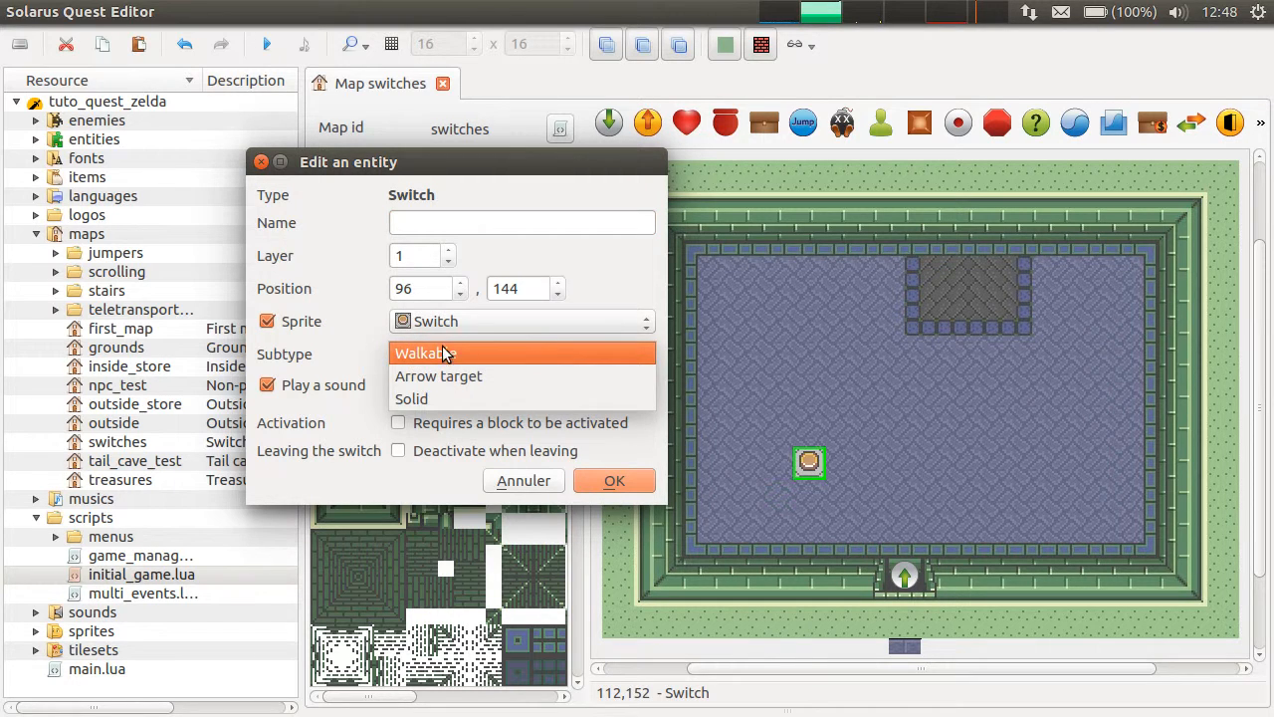
pyautogui.click(410, 398)
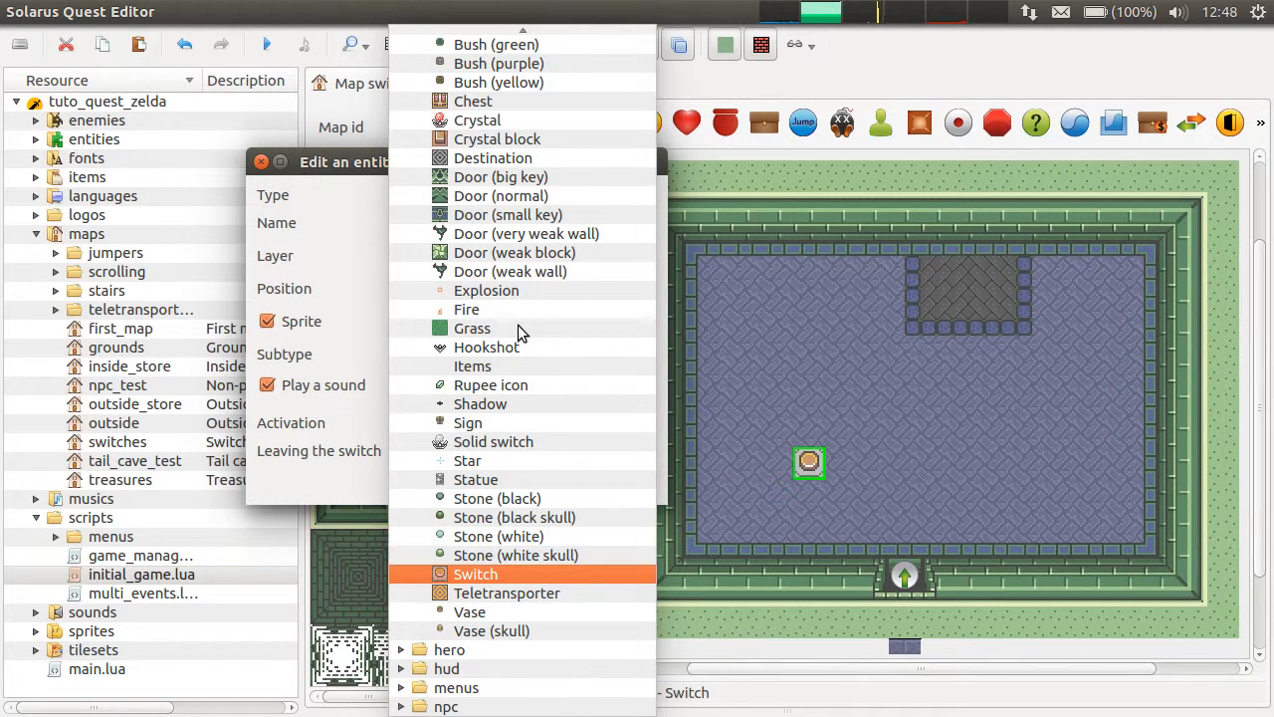
# Step: Change the switch's sprite to Solid switch
pyautogui.click(473, 574)
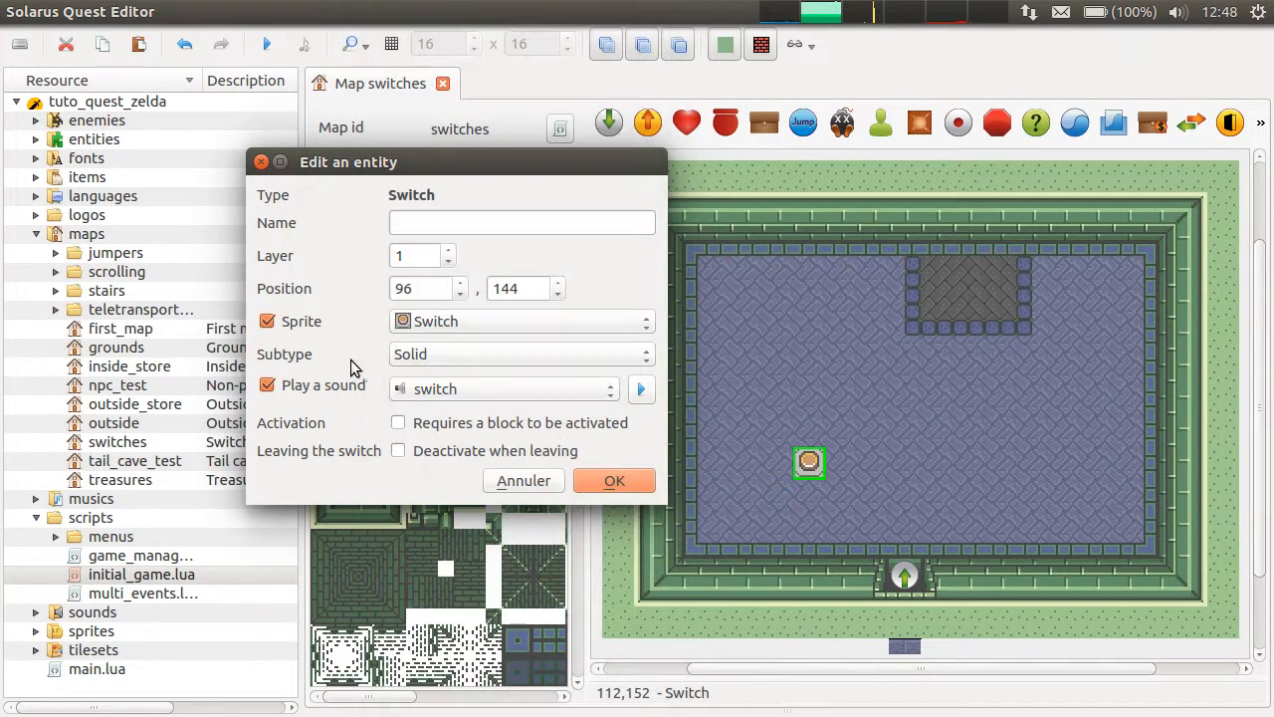
pyautogui.click(521, 320)
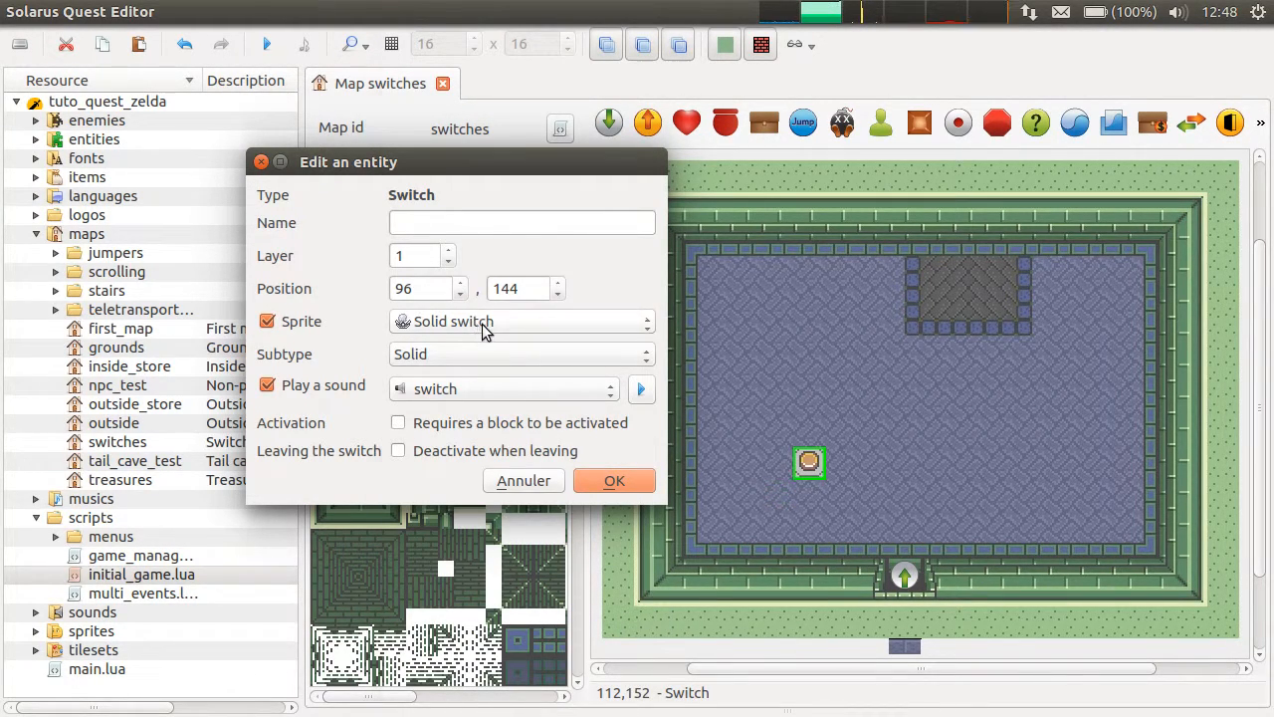
pyautogui.click(521, 321)
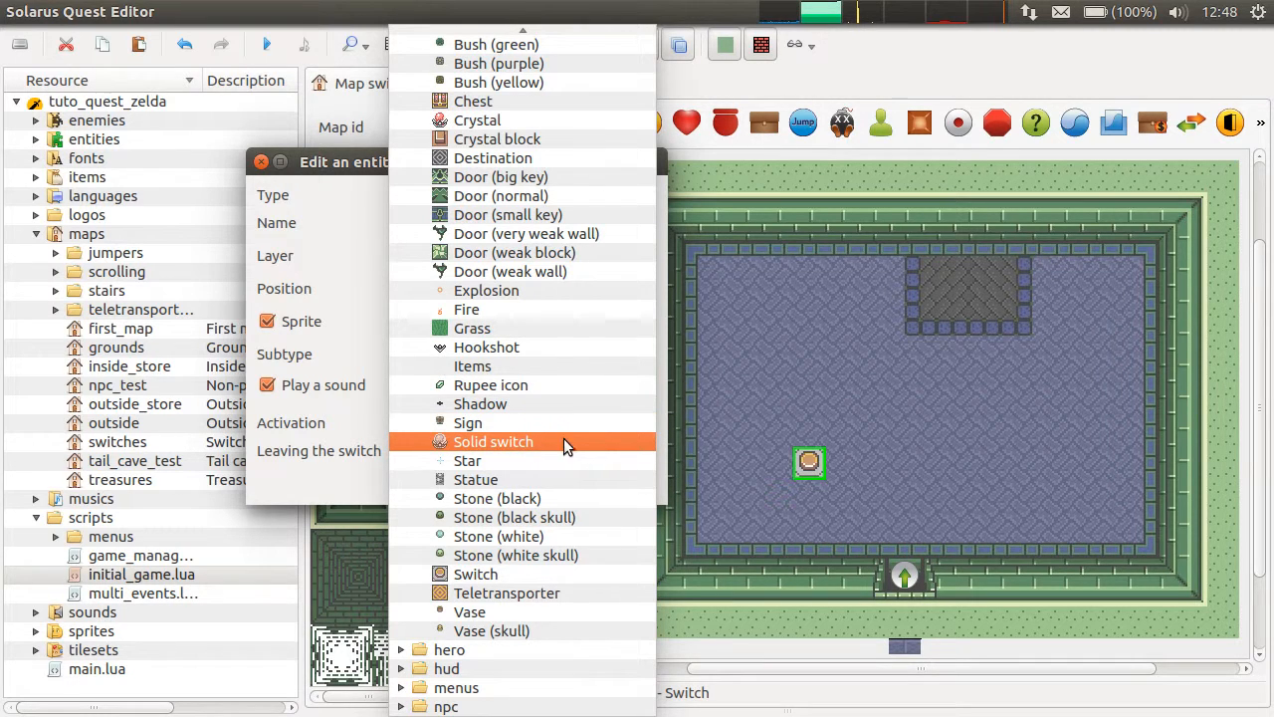
pyautogui.moveTo(442, 448)
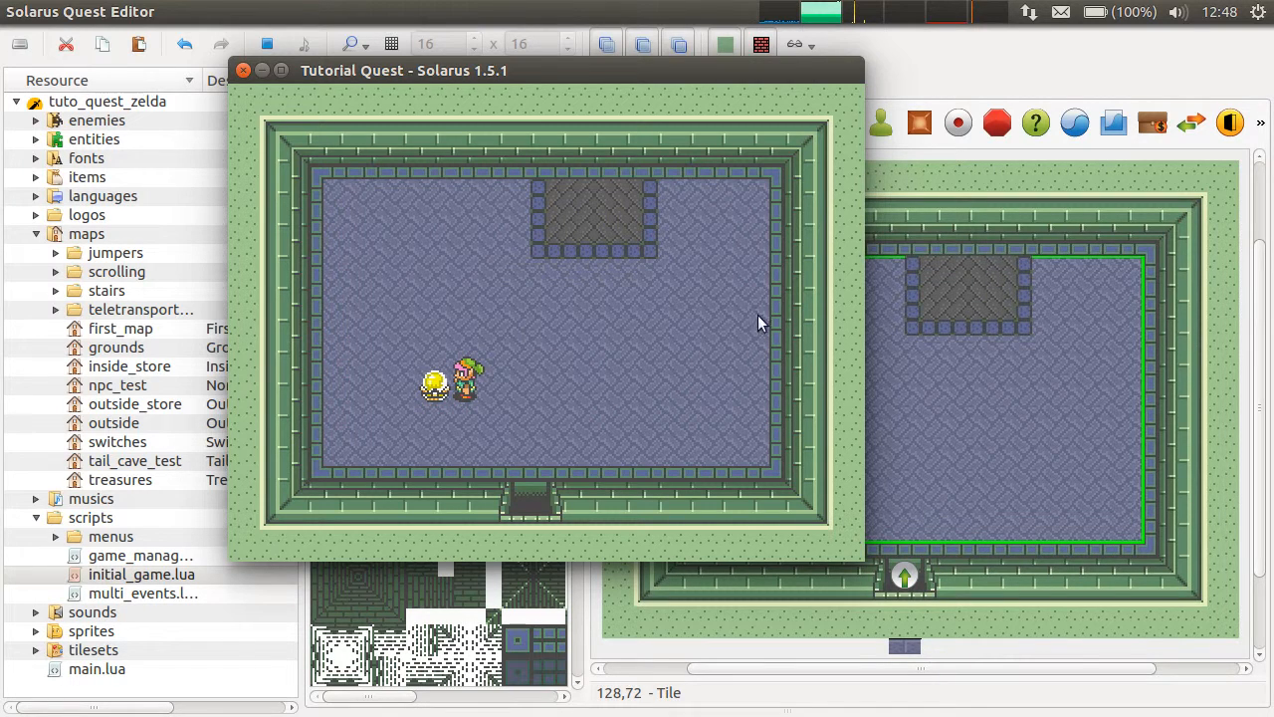
pyautogui.moveTo(515, 356)
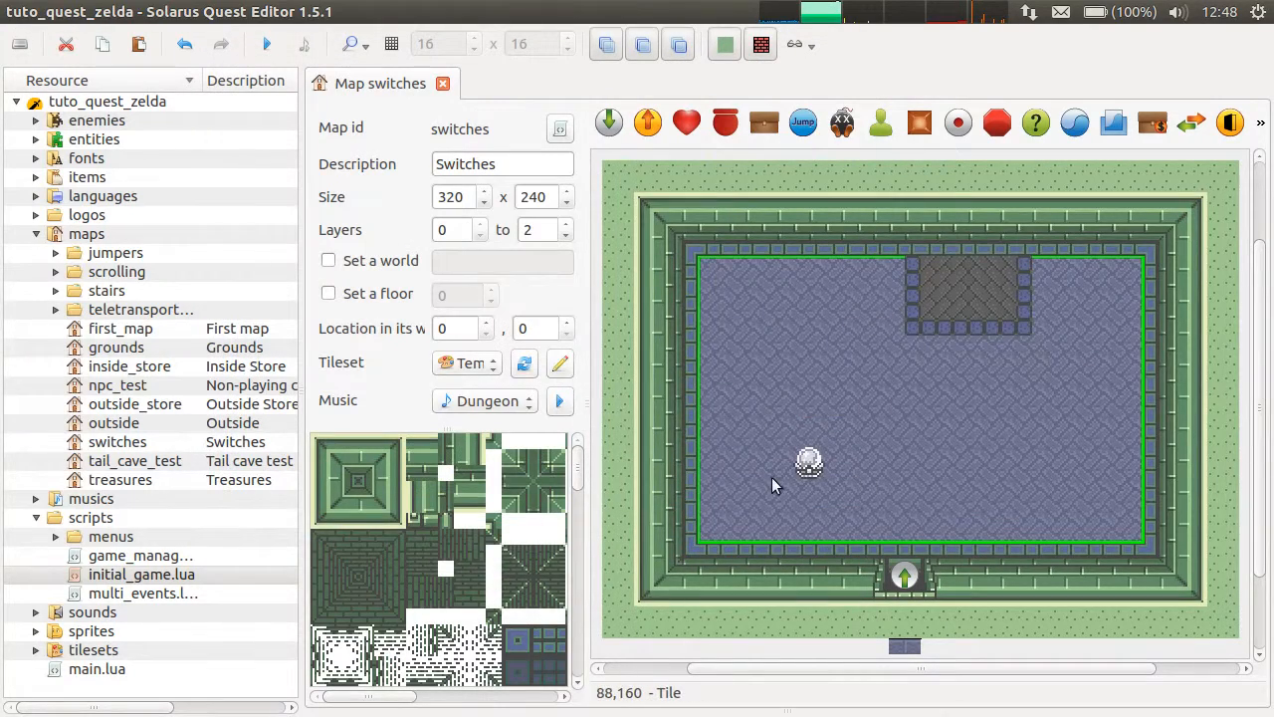
# Step: Review the Arrow target and Solid subtypes but keep the switch Walkable
pyautogui.doubleClick(808, 462)
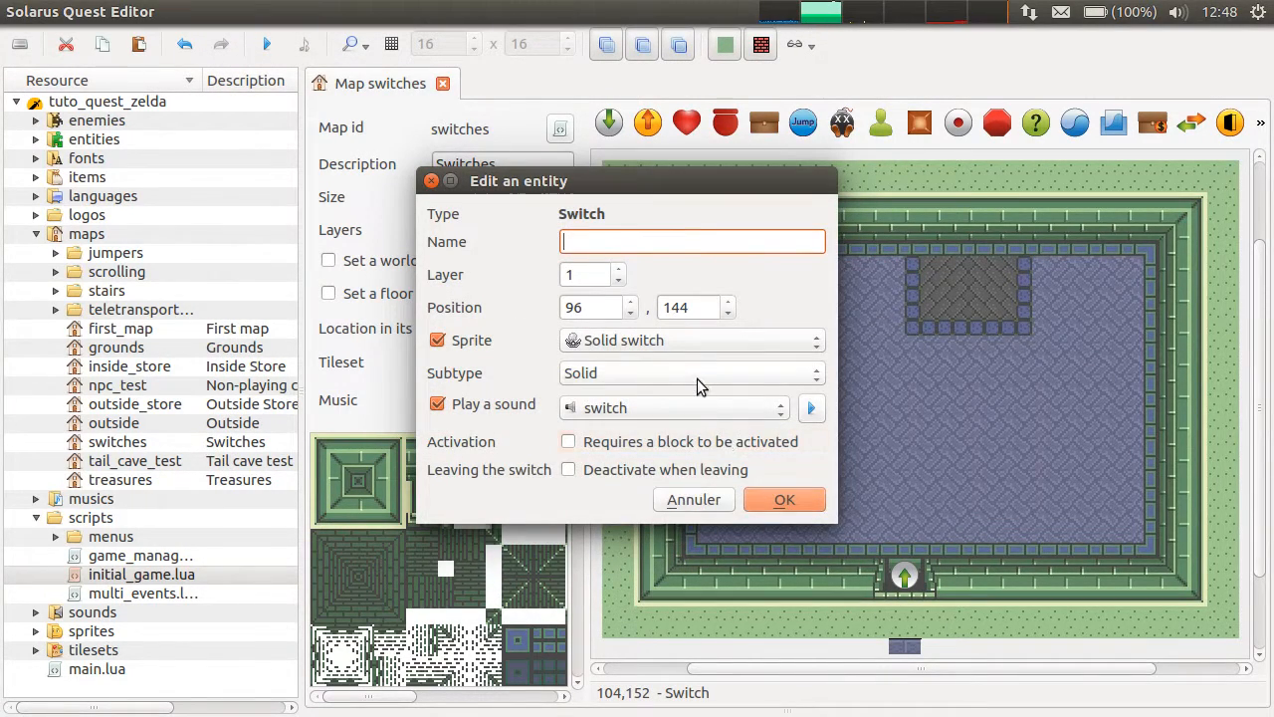
pyautogui.click(689, 372)
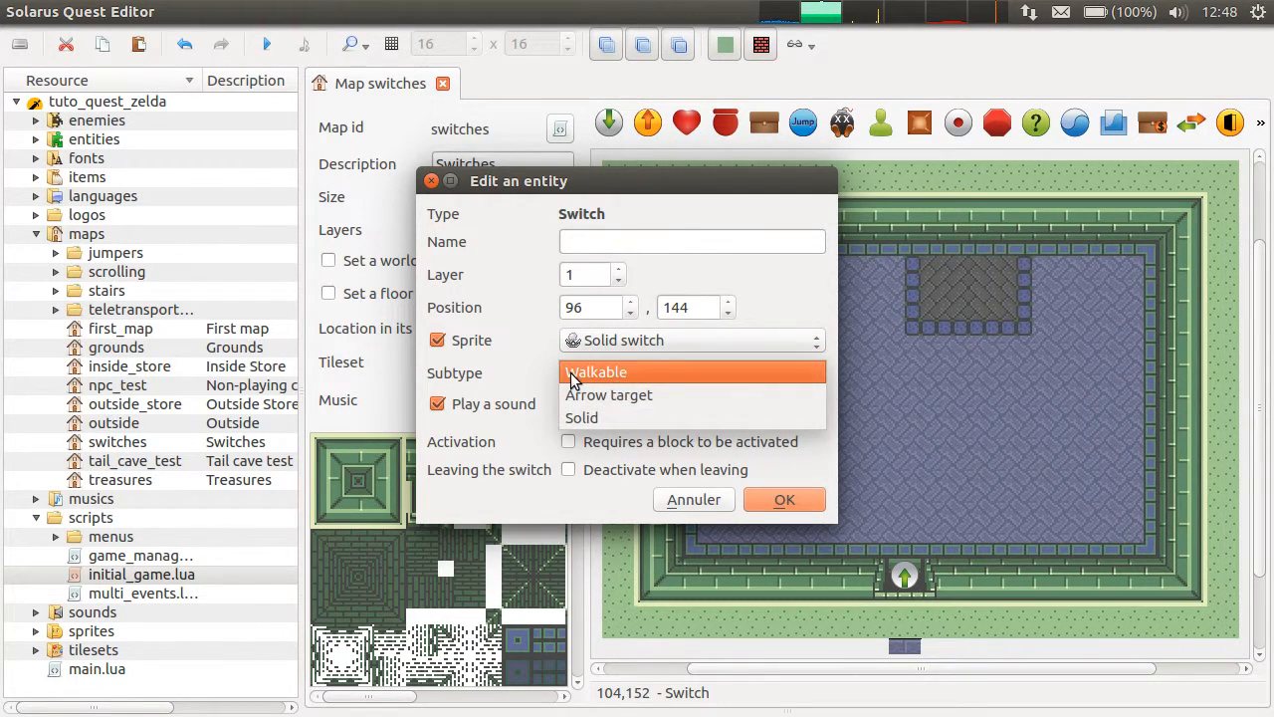
pyautogui.moveTo(661, 394)
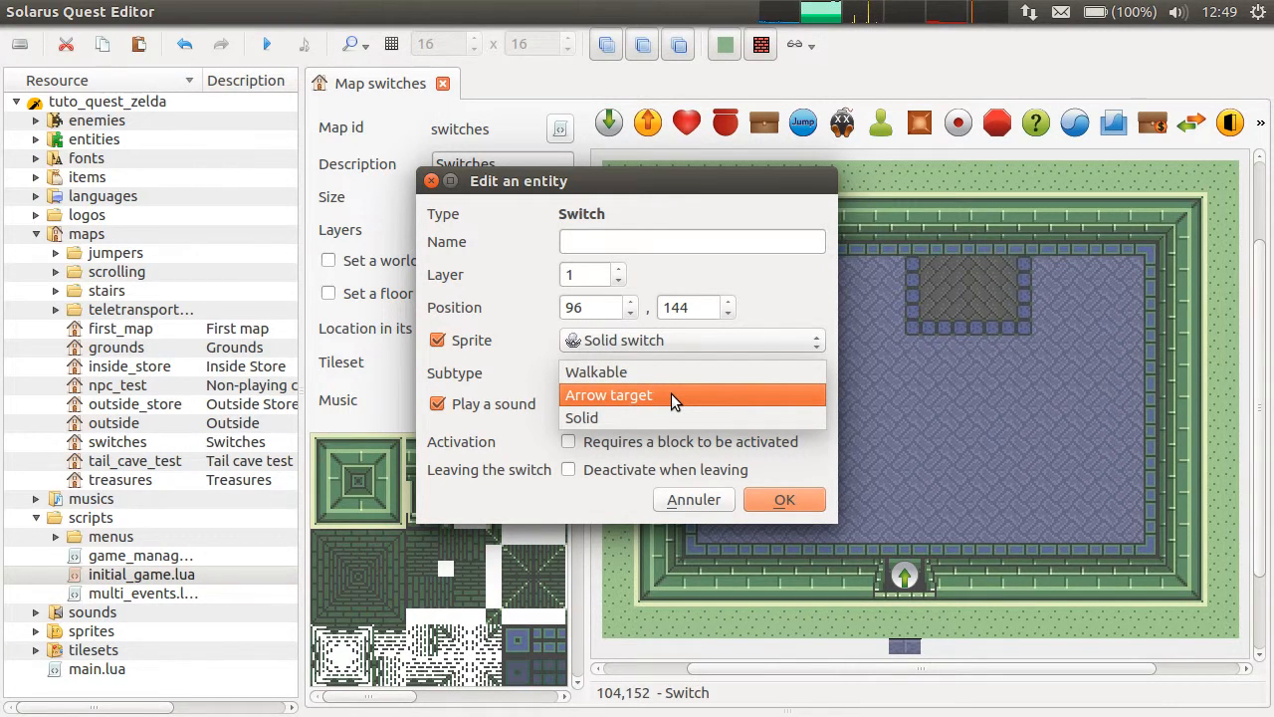
pyautogui.click(598, 372)
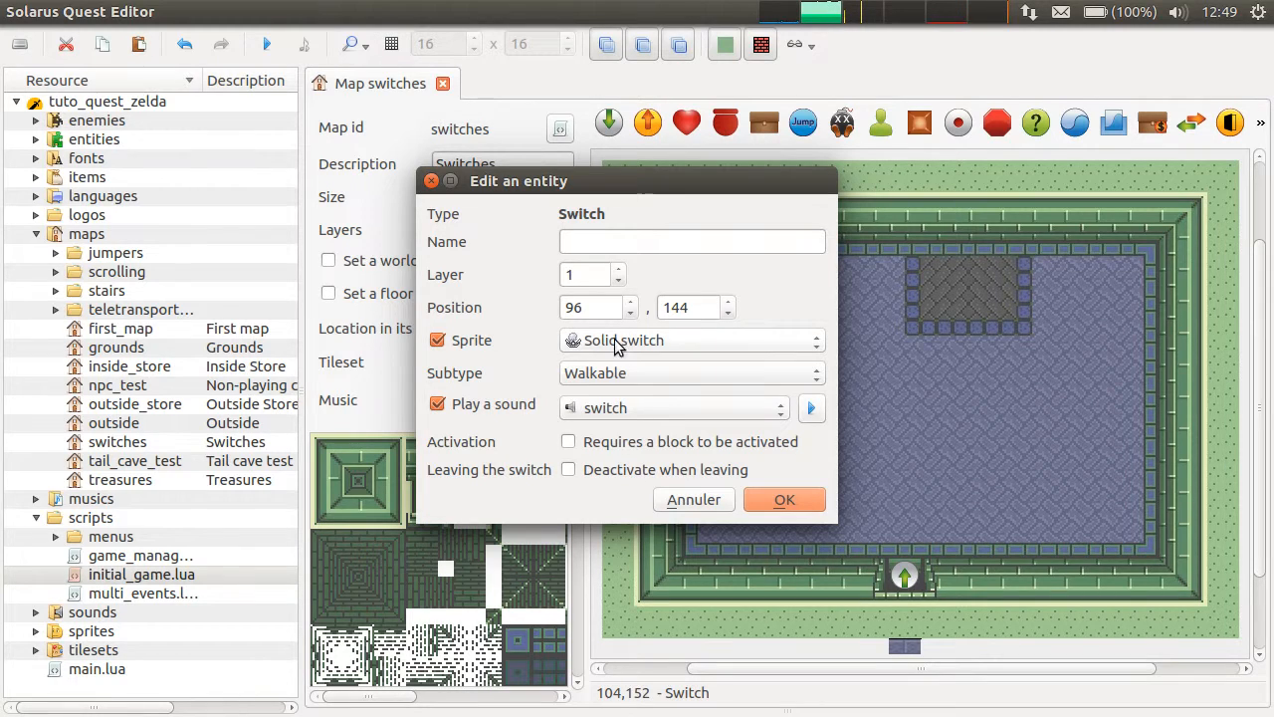
pyautogui.click(691, 372)
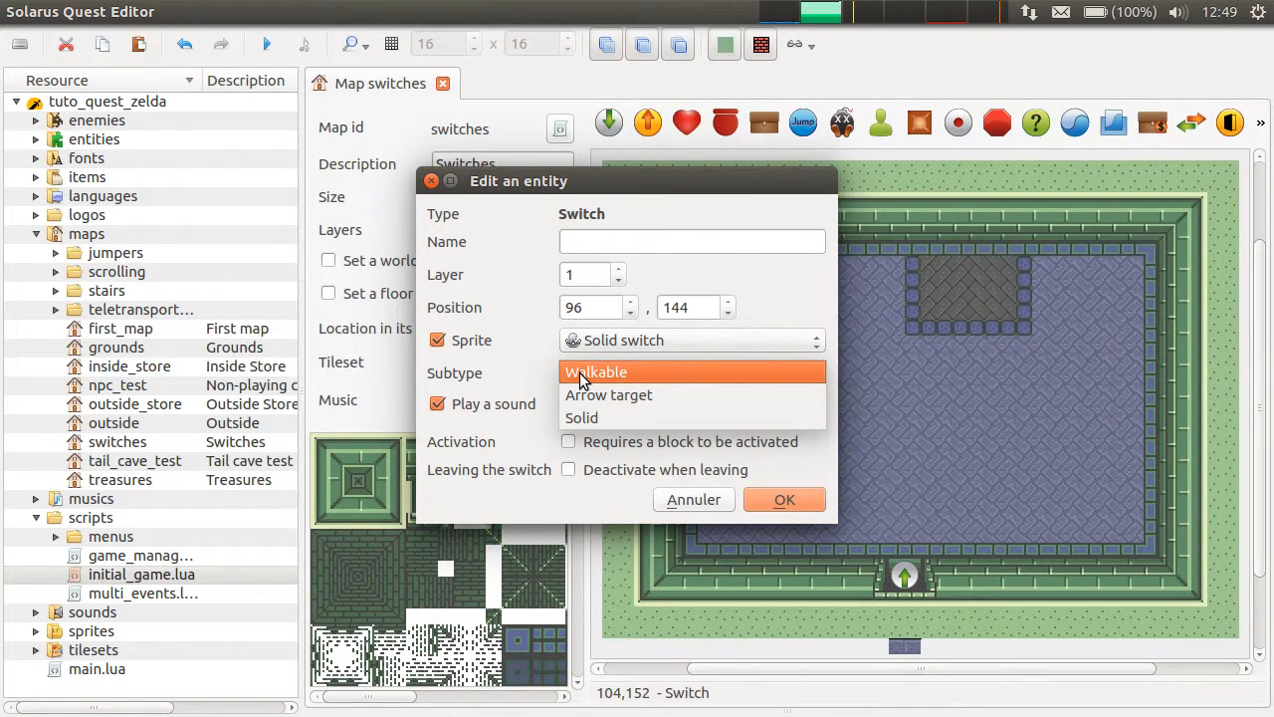
pyautogui.moveTo(581, 418)
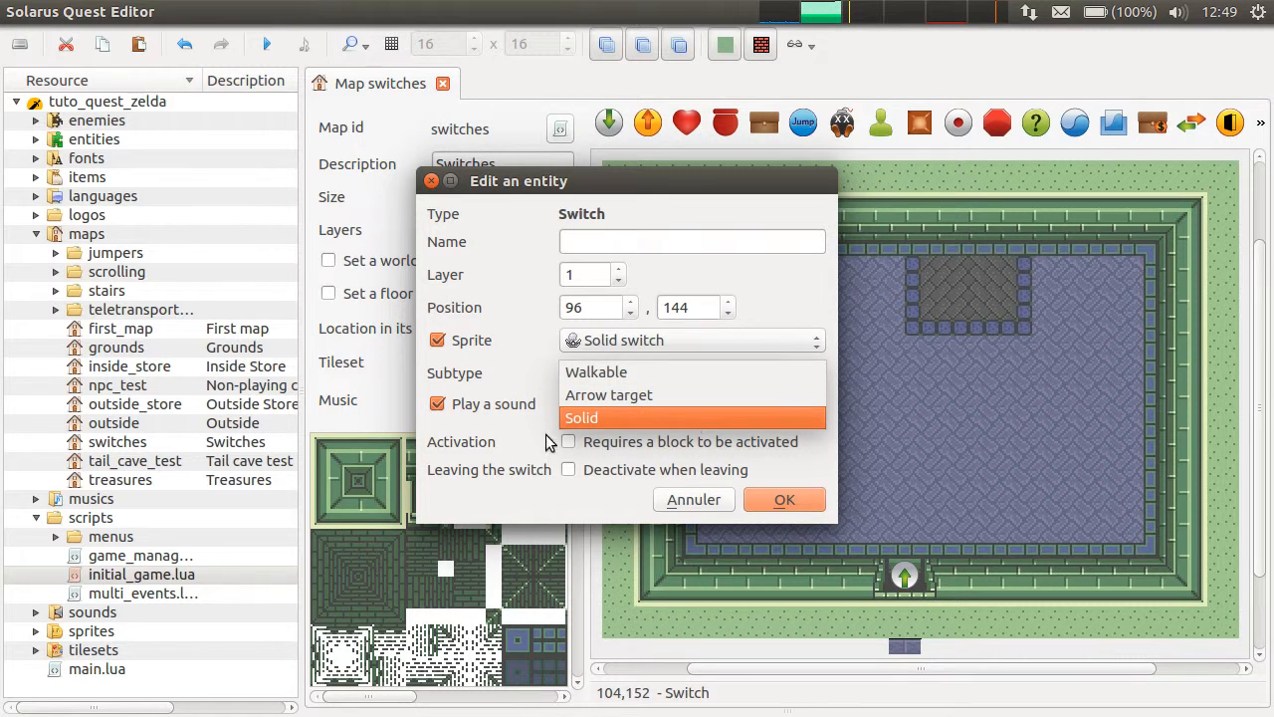
pyautogui.moveTo(426, 376)
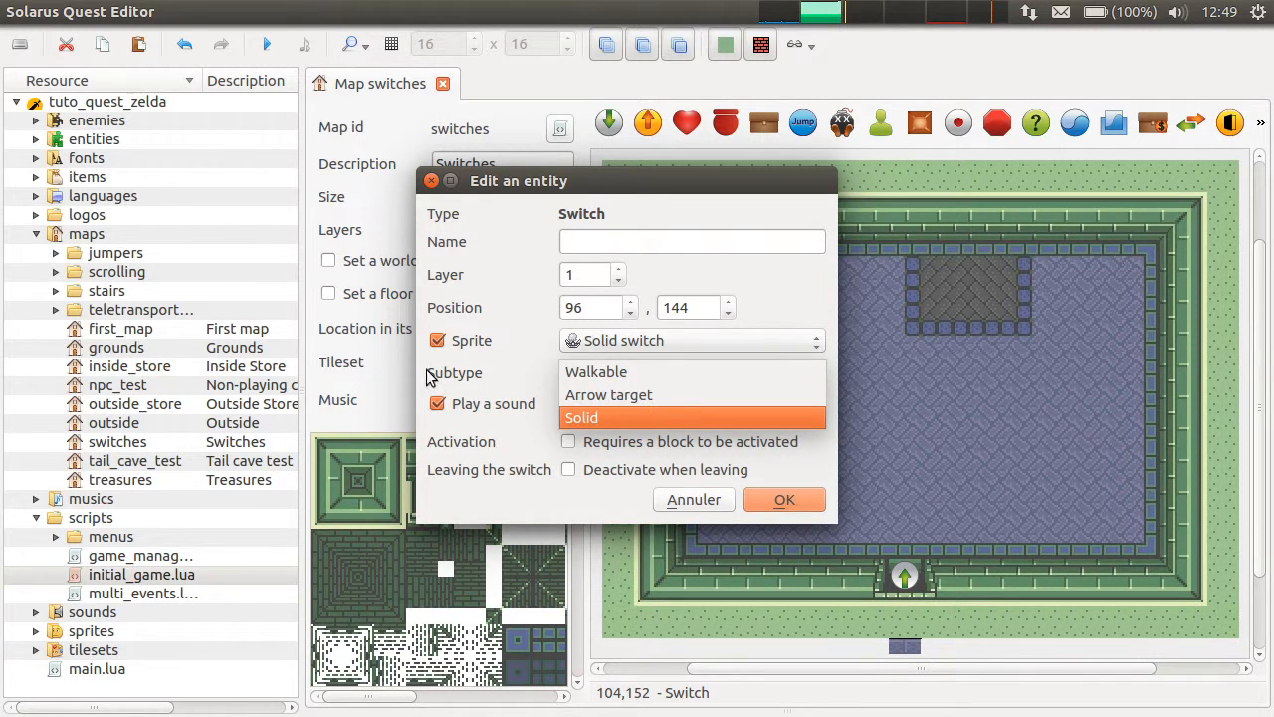
pyautogui.click(595, 372)
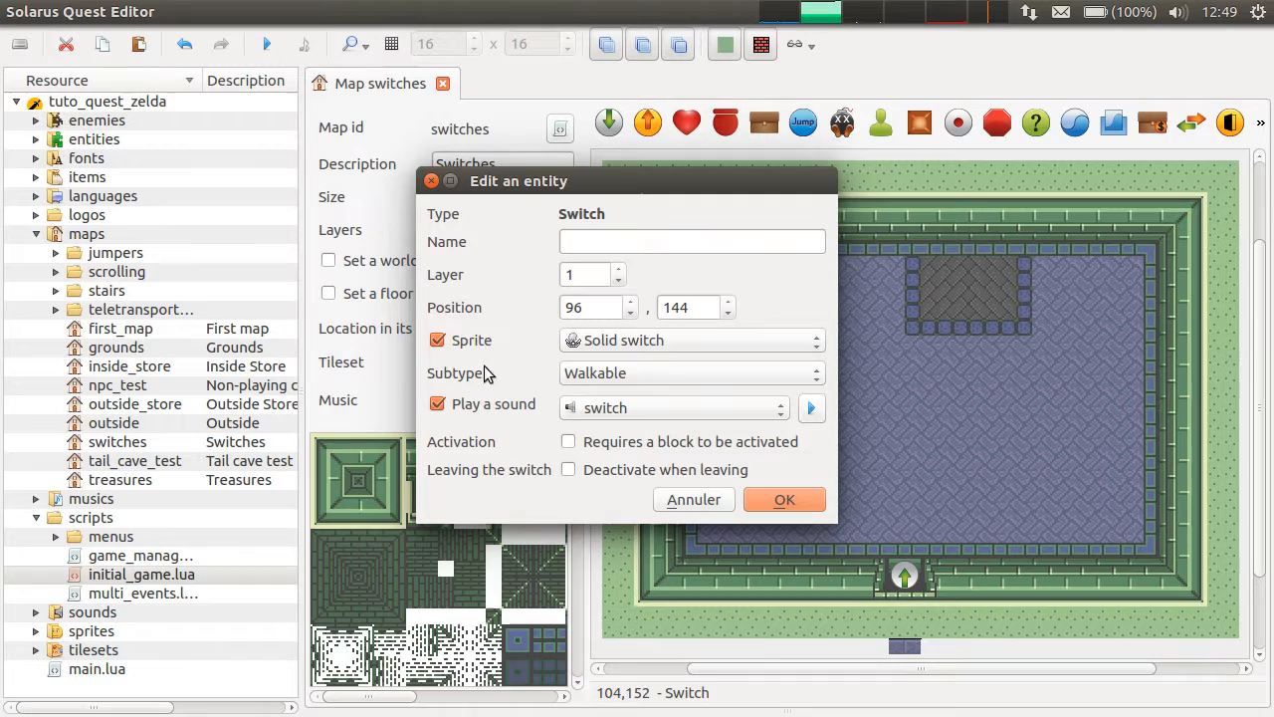
pyautogui.click(784, 498)
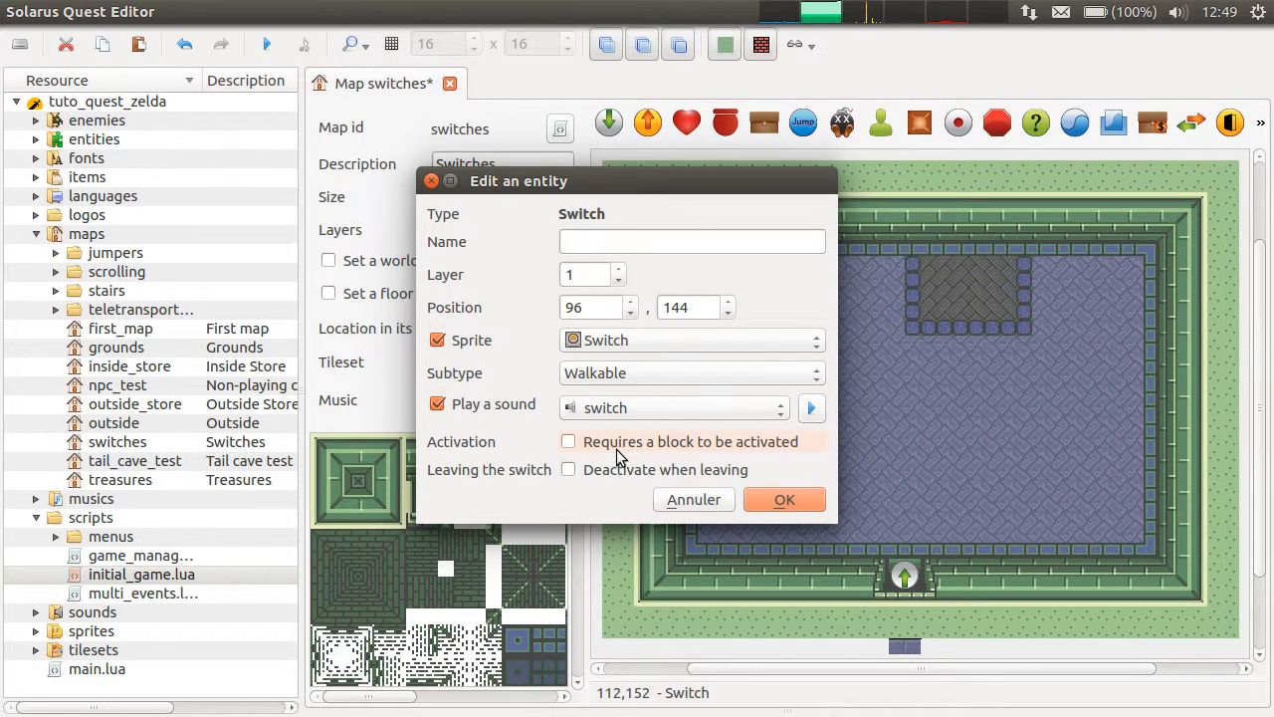
pyautogui.moveTo(637, 453)
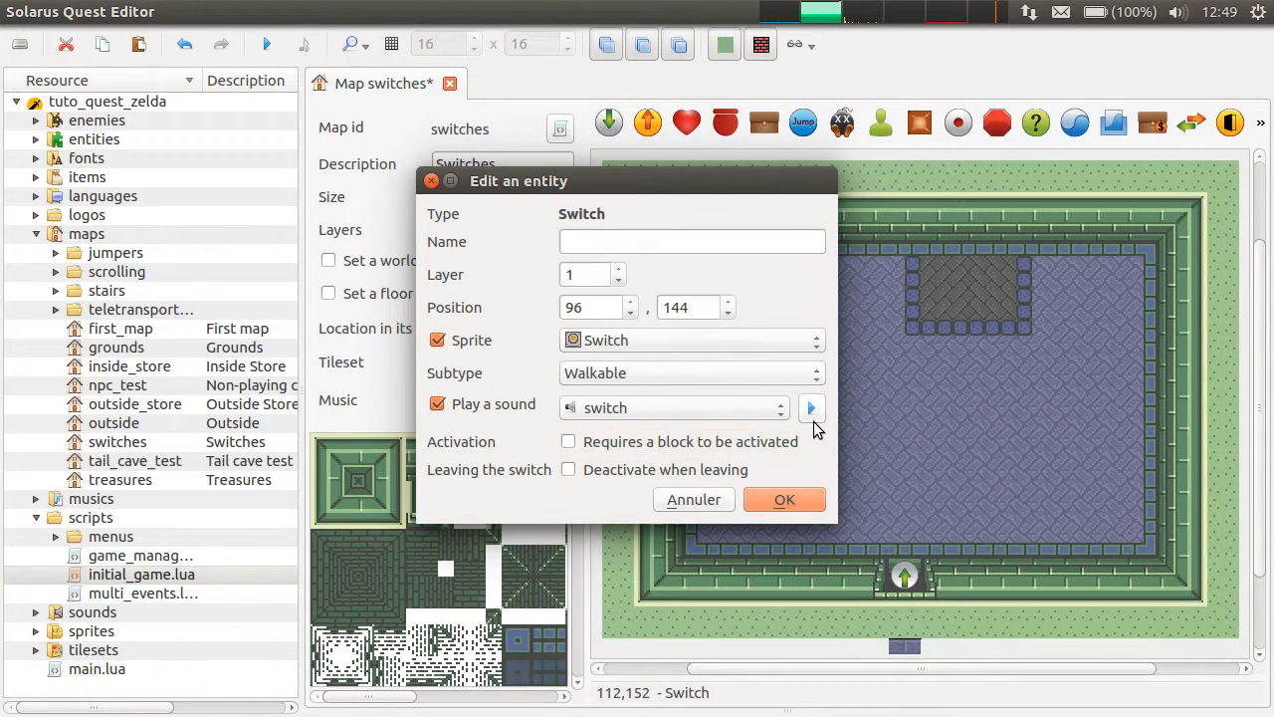
pyautogui.moveTo(1059, 222)
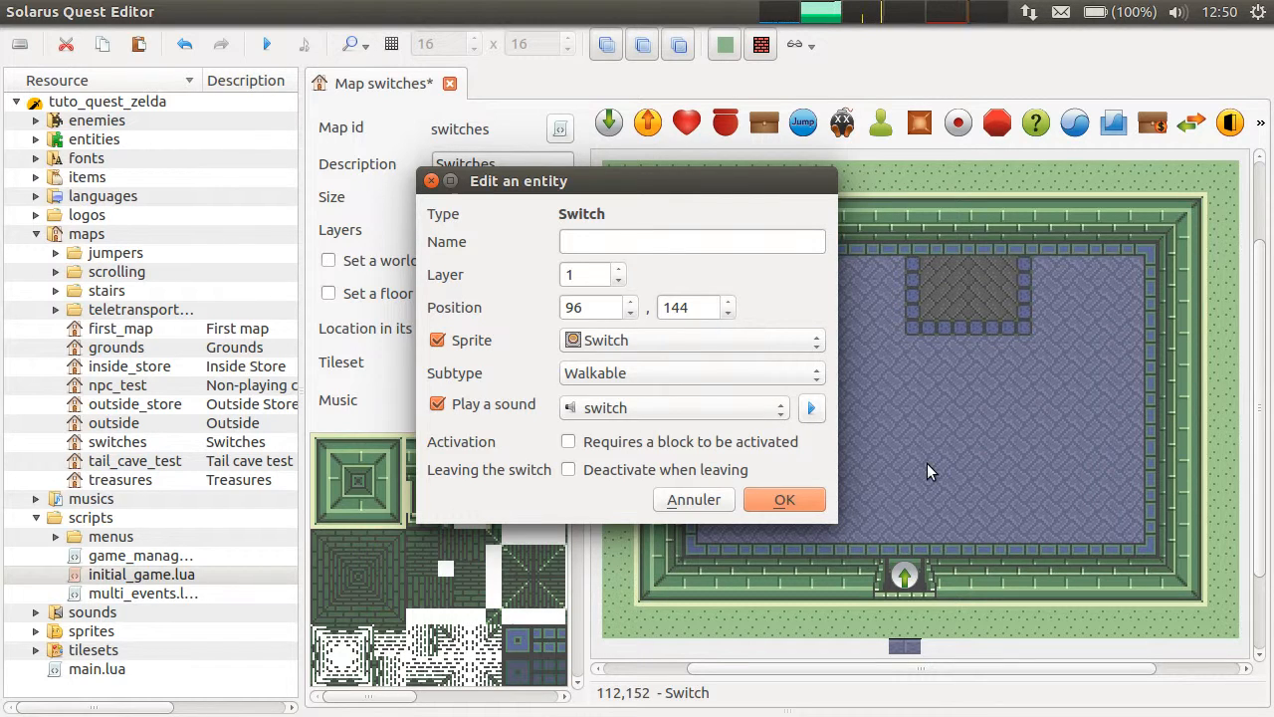
pyautogui.moveTo(784, 498)
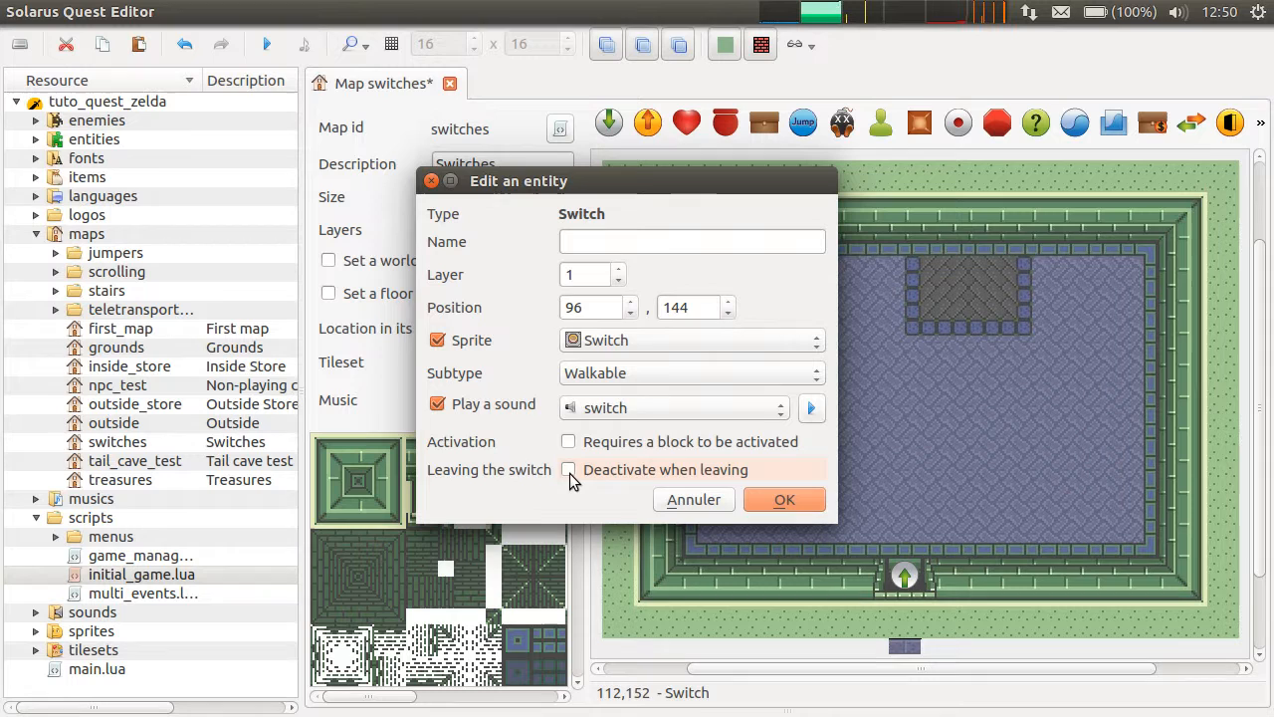
# Step: Leave 'Deactivate when leaving' unticked so the switch stays activated, and close the dialog
pyautogui.click(569, 469)
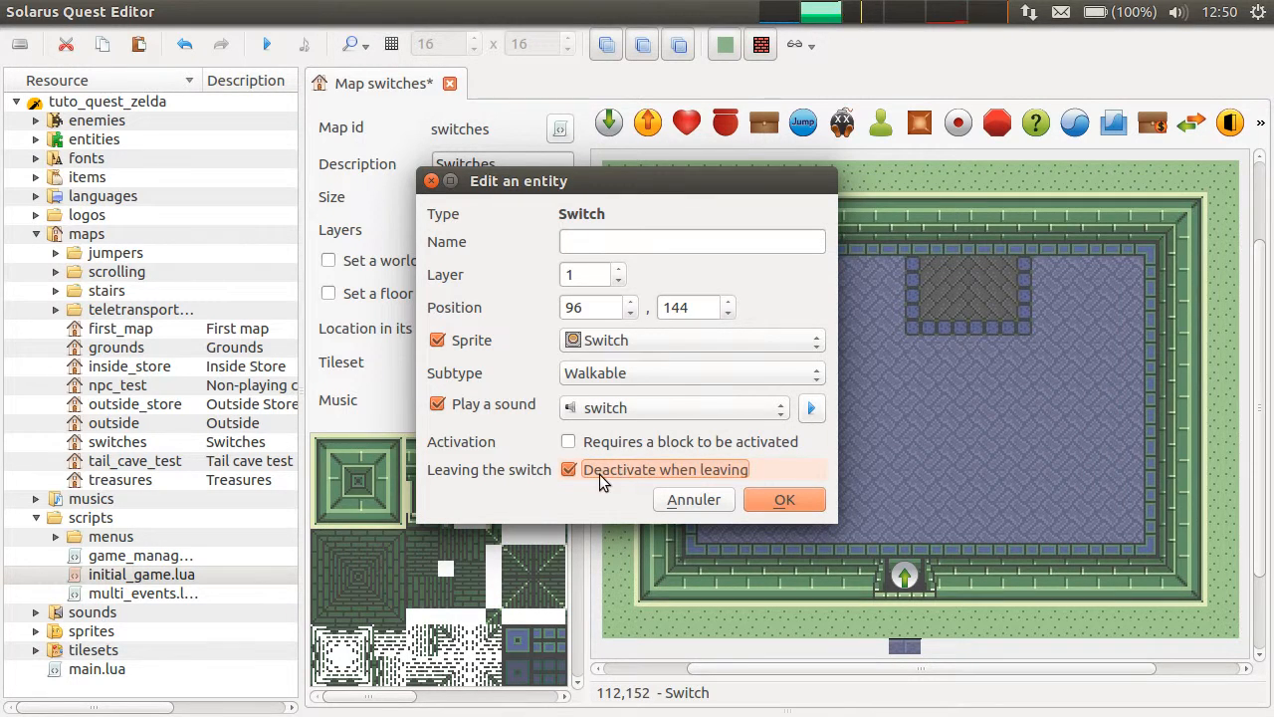
pyautogui.moveTo(655, 484)
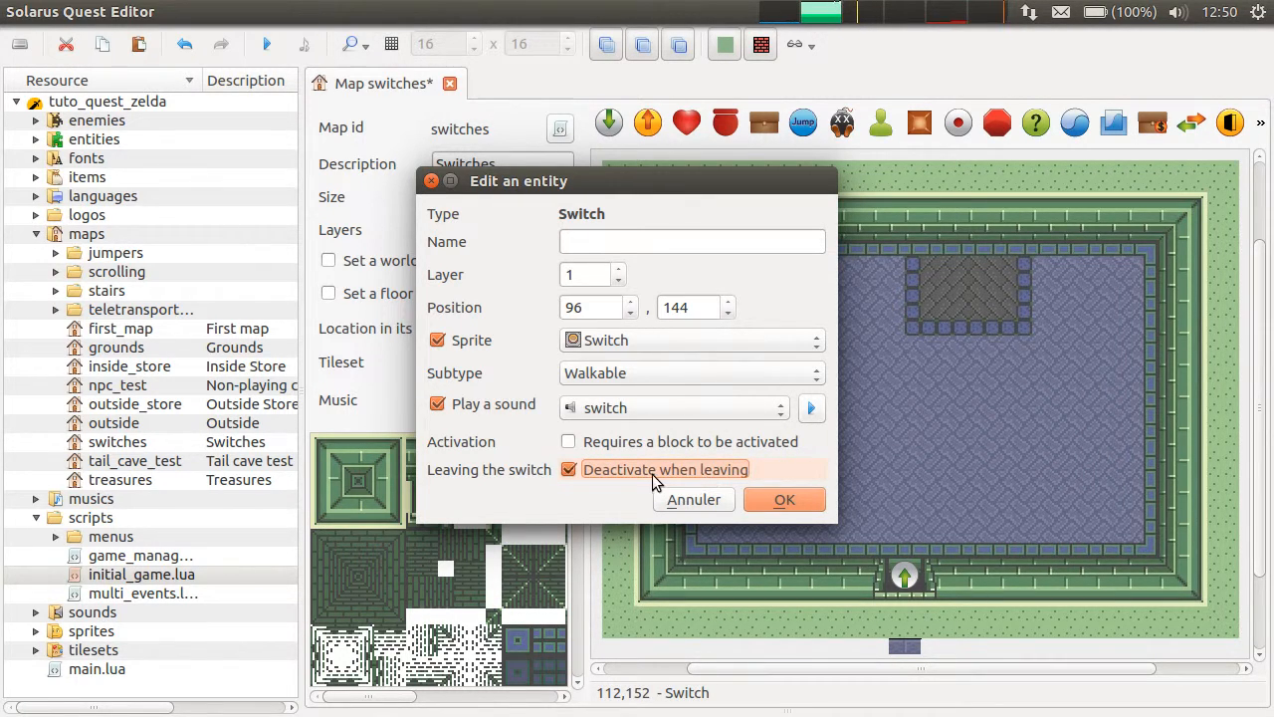
pyautogui.click(570, 469)
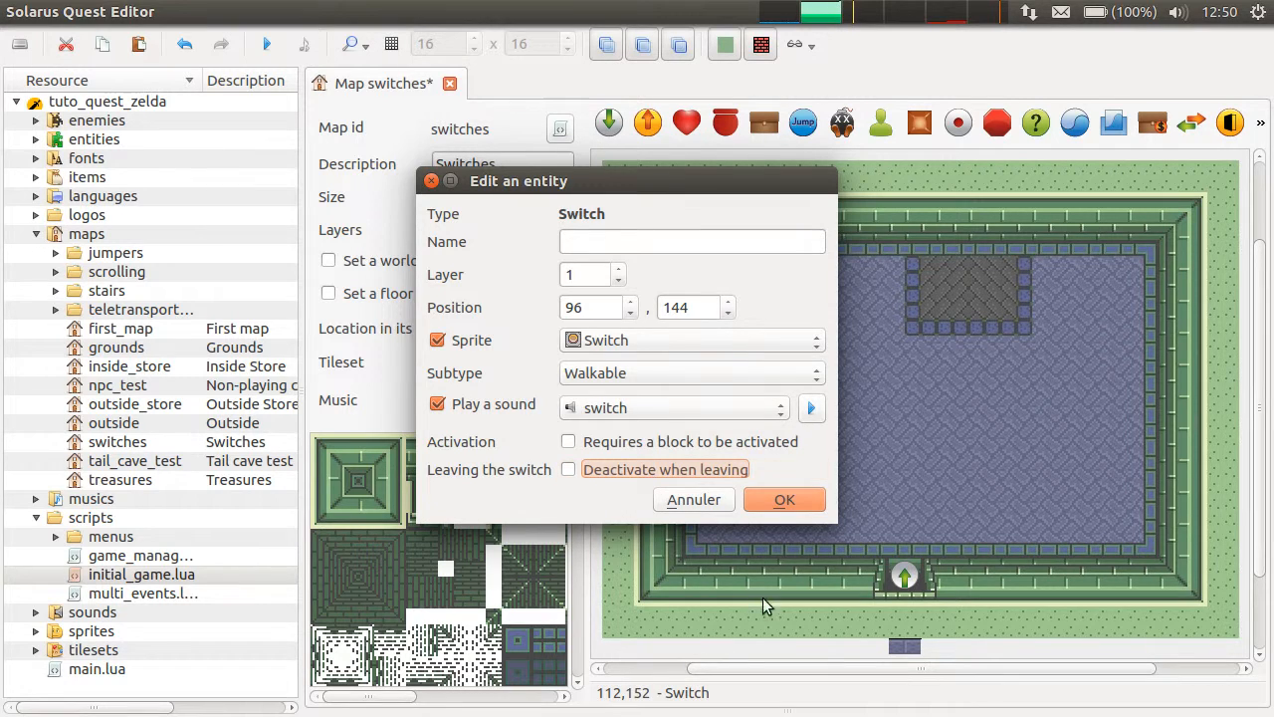
pyautogui.moveTo(687, 522)
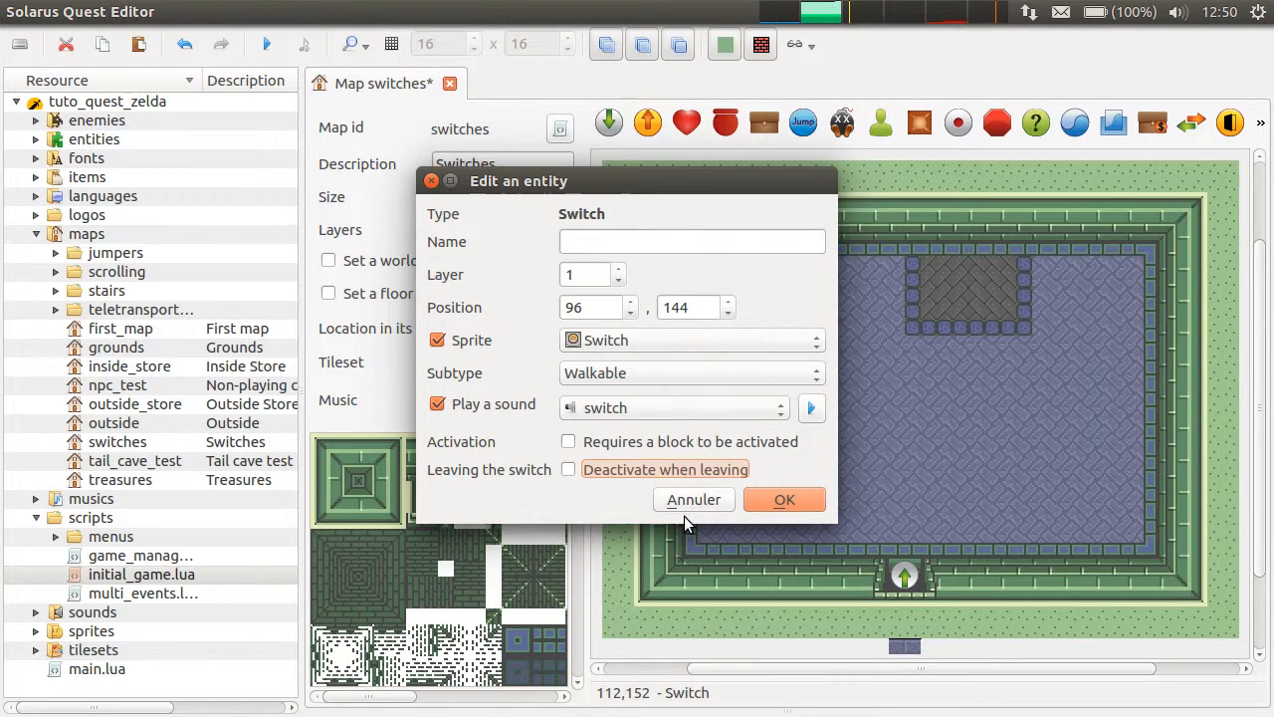
pyautogui.click(784, 497)
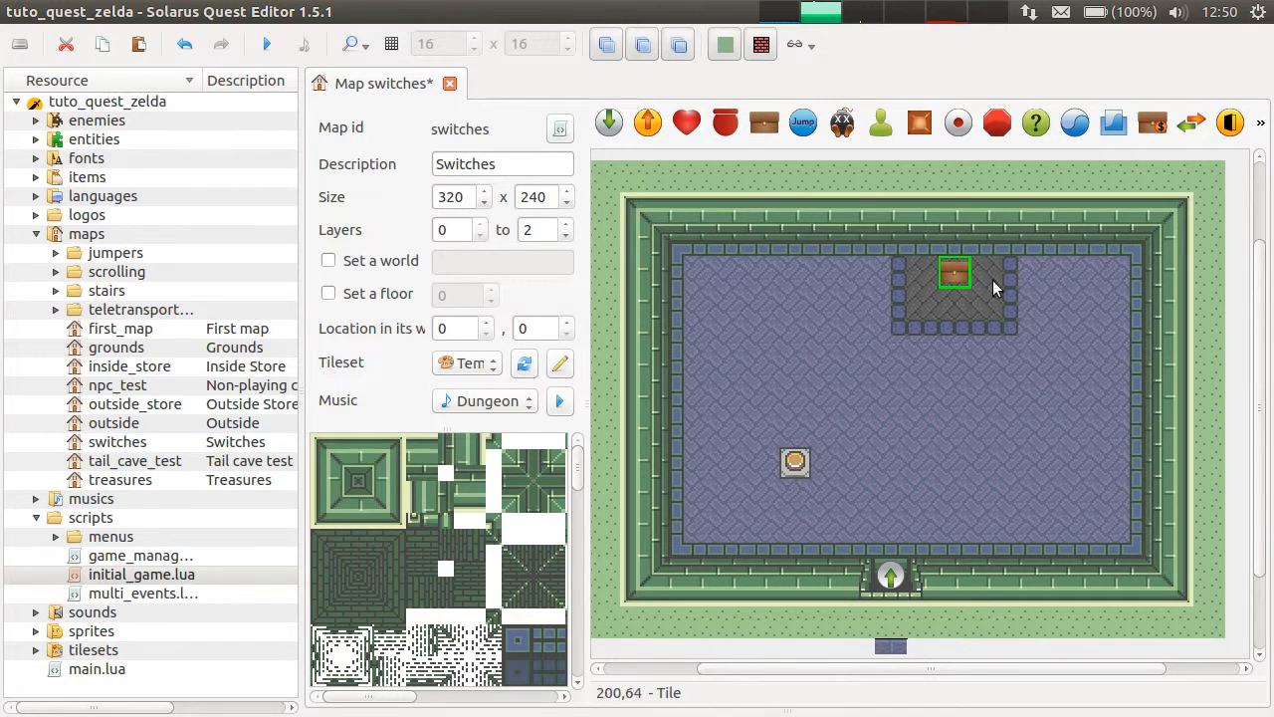
pyautogui.moveTo(796, 485)
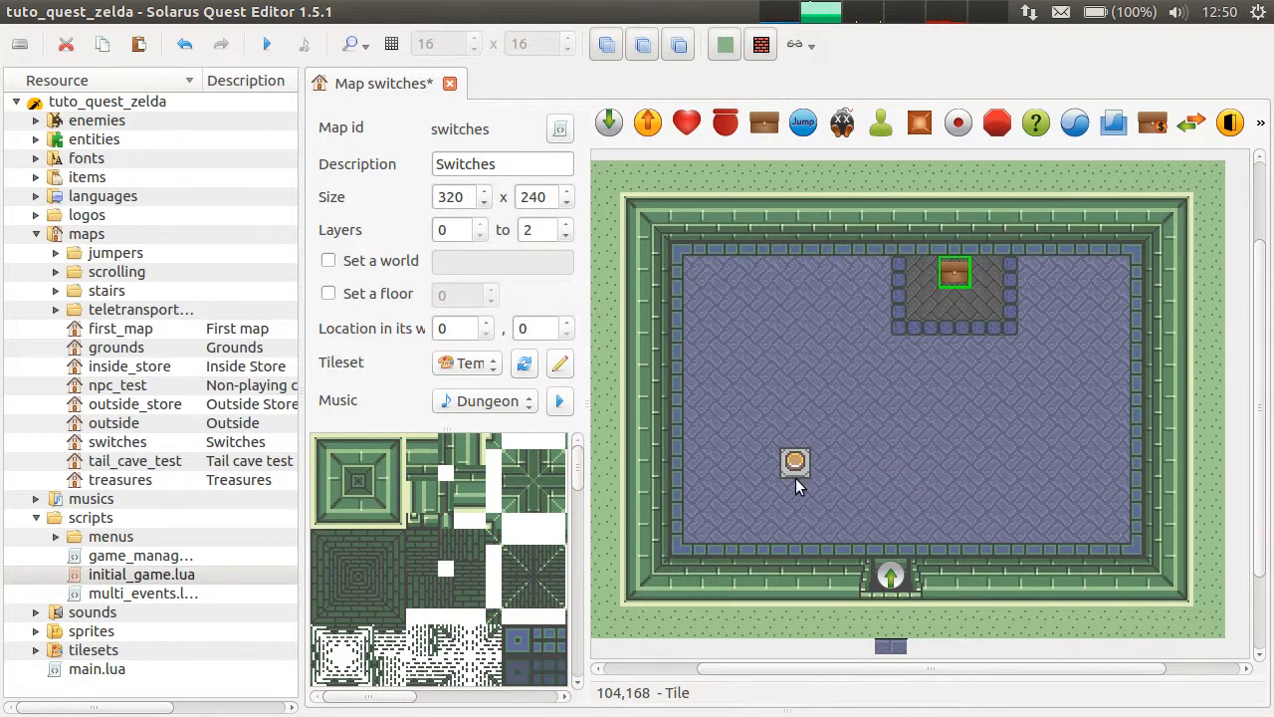
# Step: Make the chest hold the Shield and save its opened state in a savegame variable
pyautogui.doubleClick(797, 463)
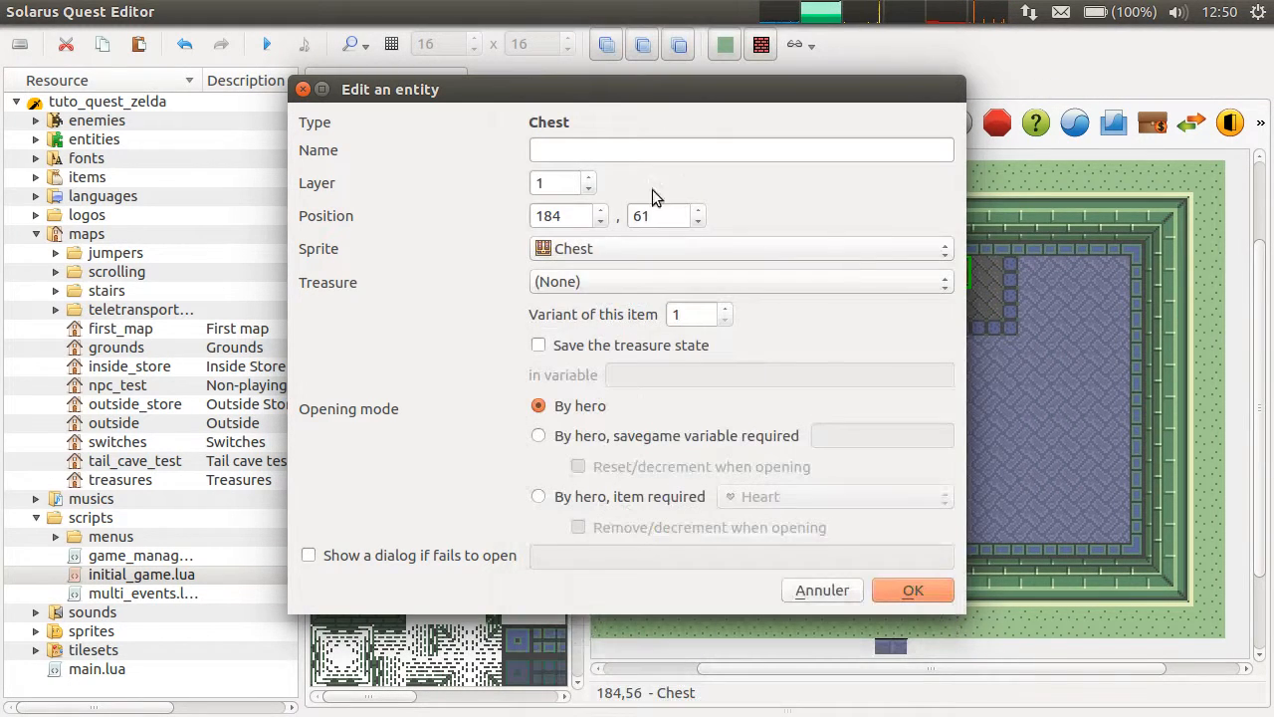
pyautogui.click(740, 280)
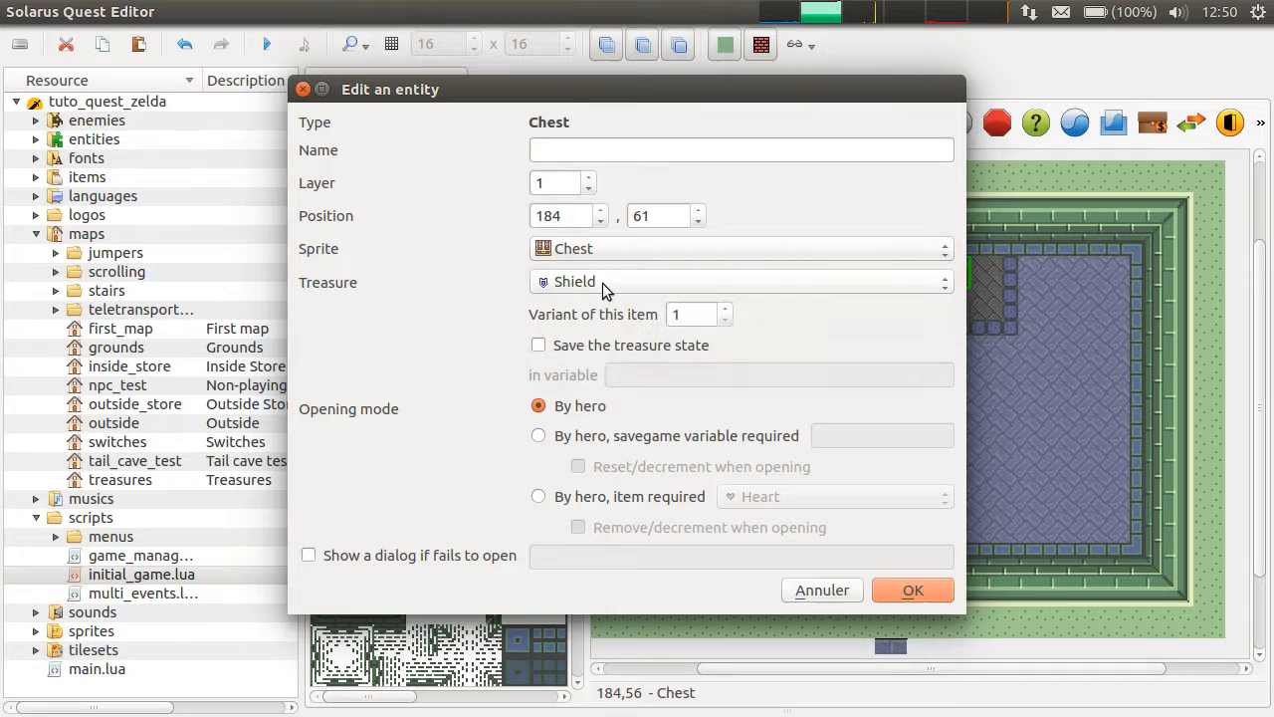
pyautogui.click(537, 344)
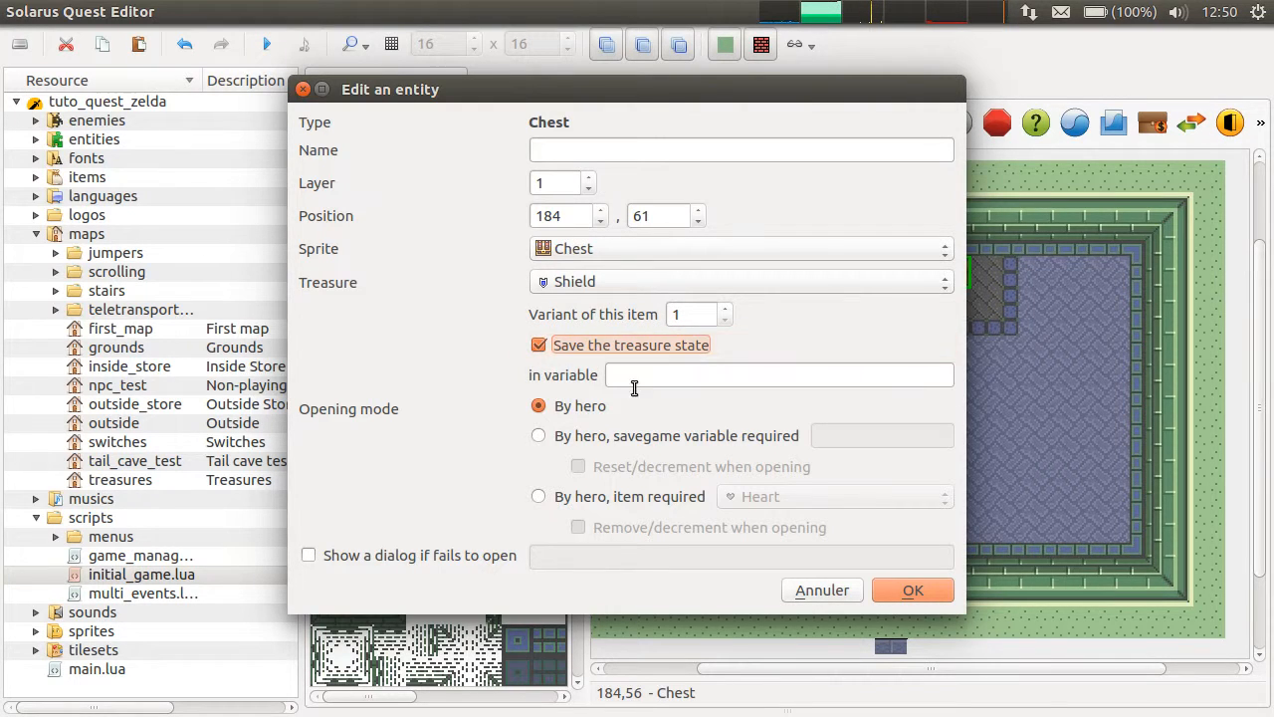
pyautogui.write('ch')
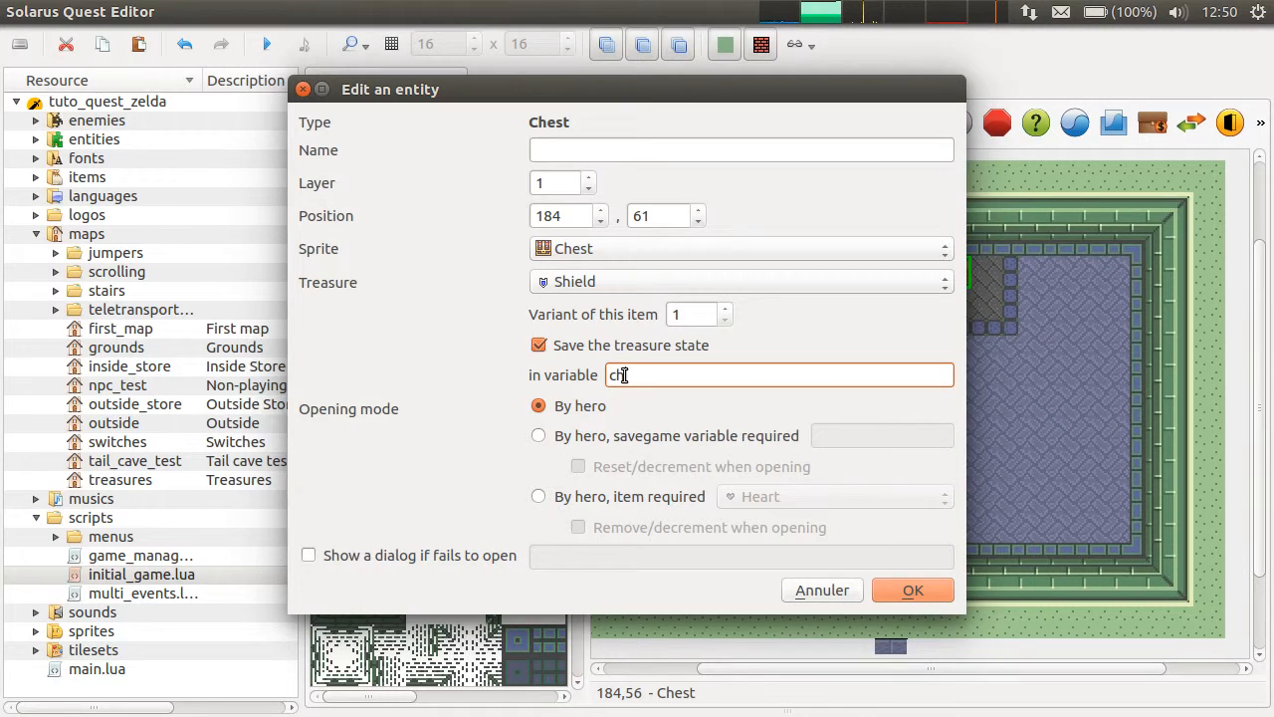
pyautogui.write('sh')
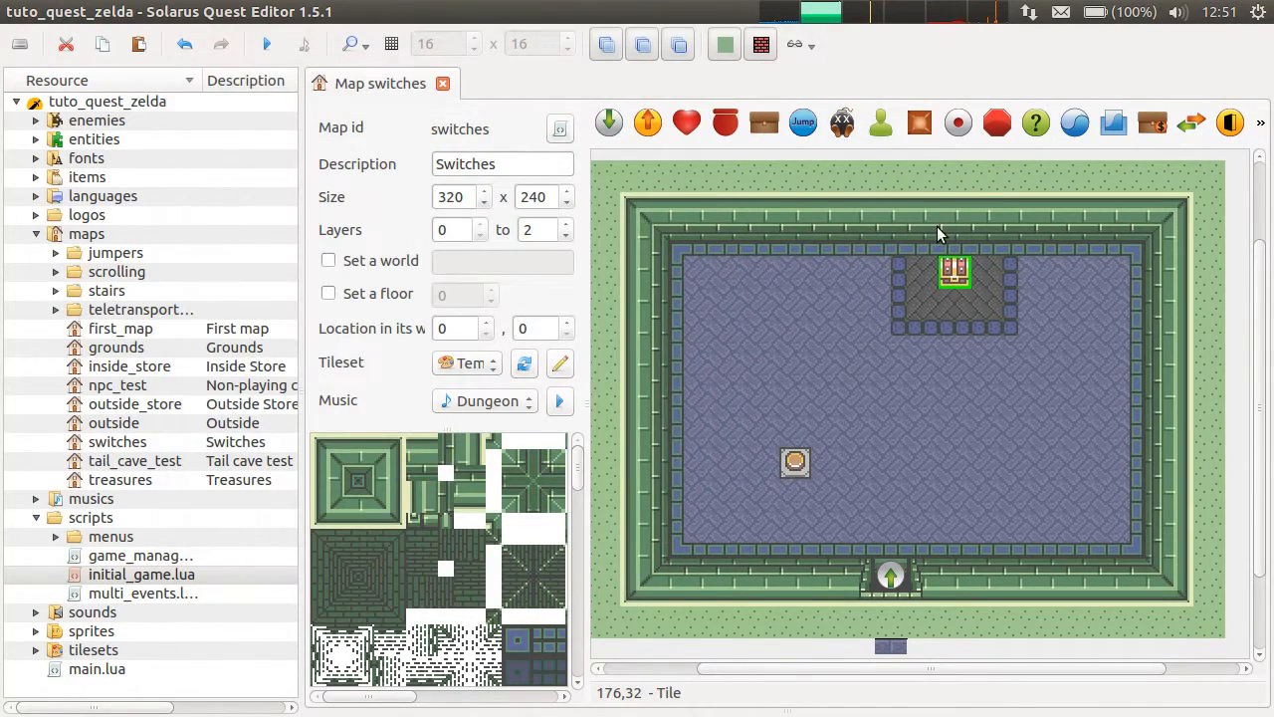
# Step: Add chest:set_enabled(false) to the map script so the chest starts disabled
pyautogui.click(796, 463)
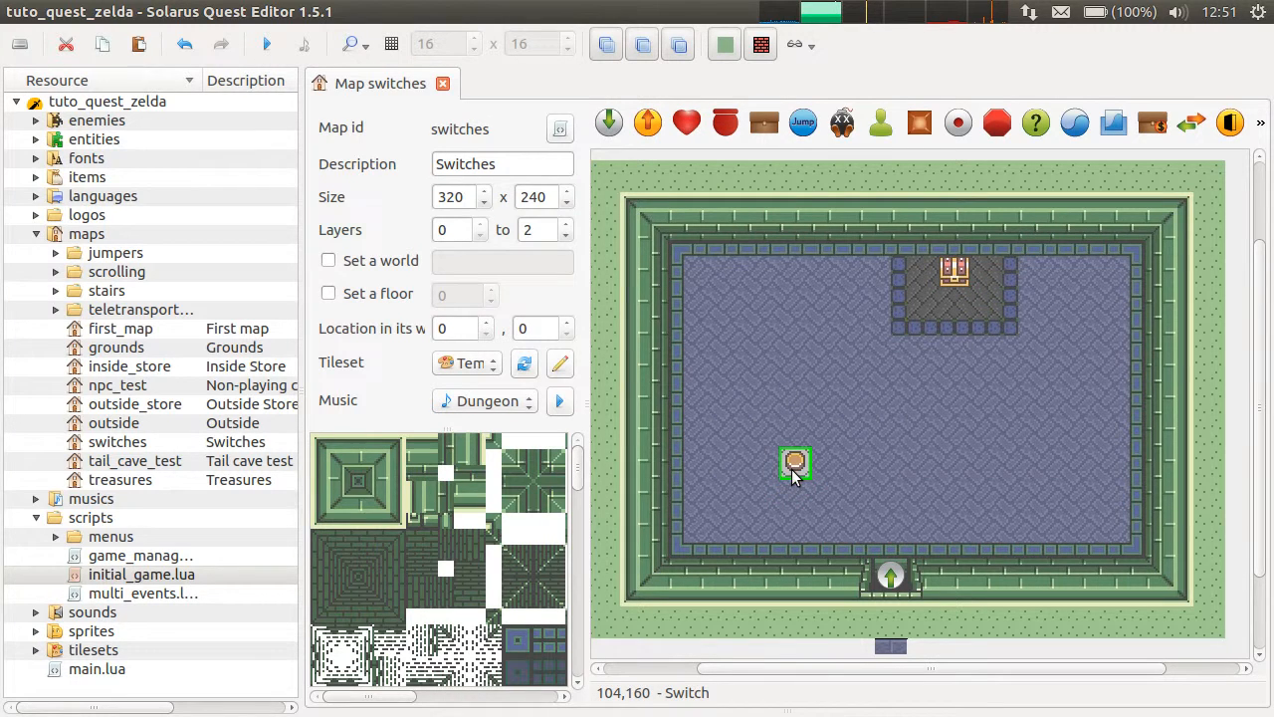
pyautogui.moveTo(776, 539)
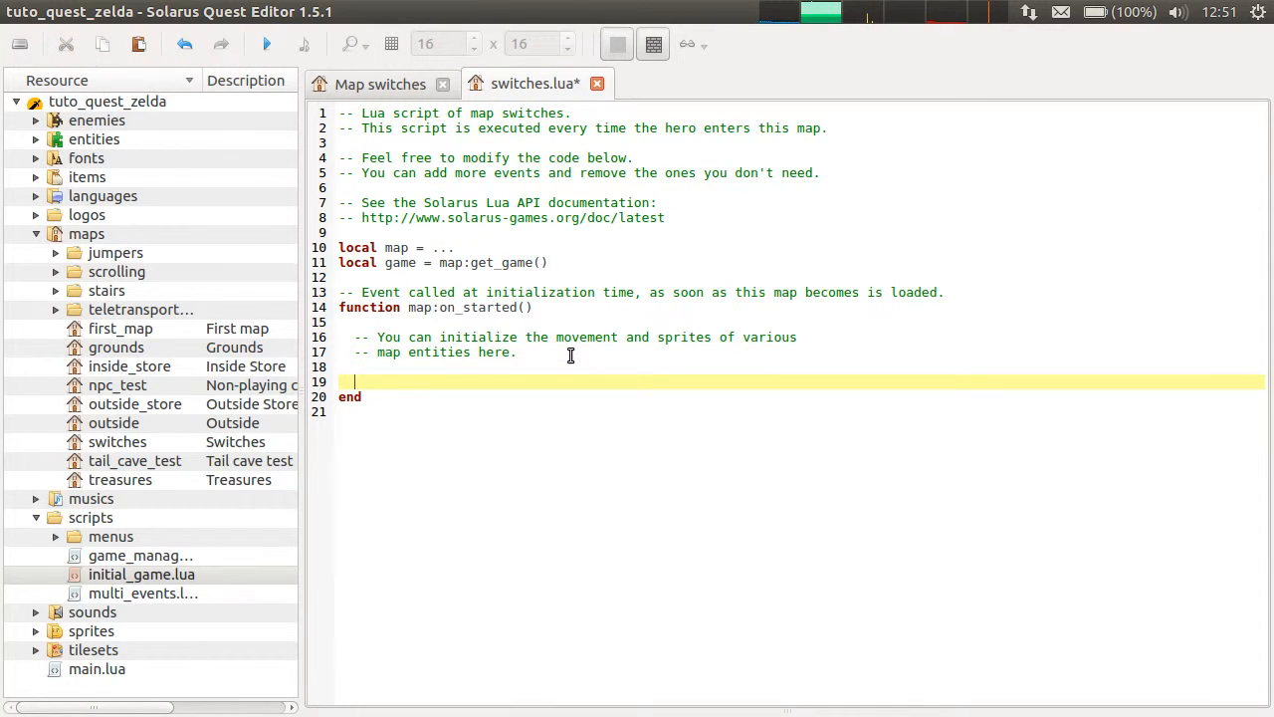
pyautogui.write('chest:set_d')
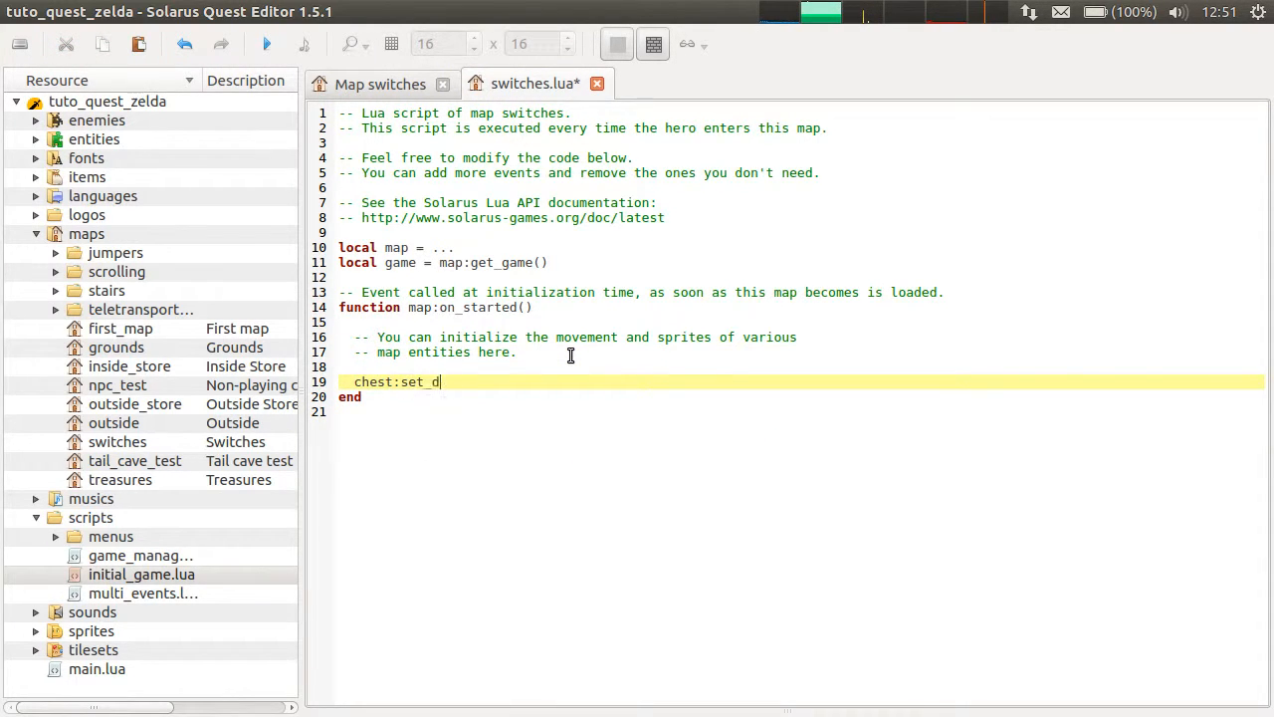
pyautogui.write('enabled(fa')
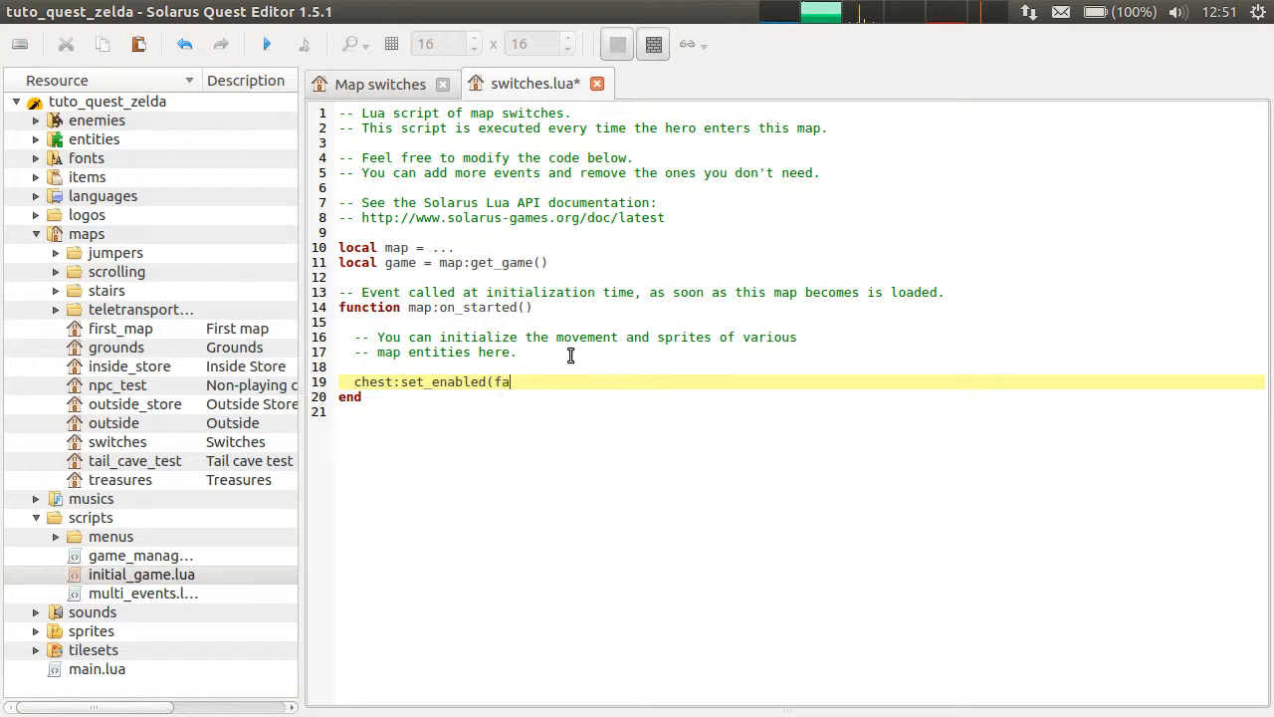
pyautogui.write('lse)')
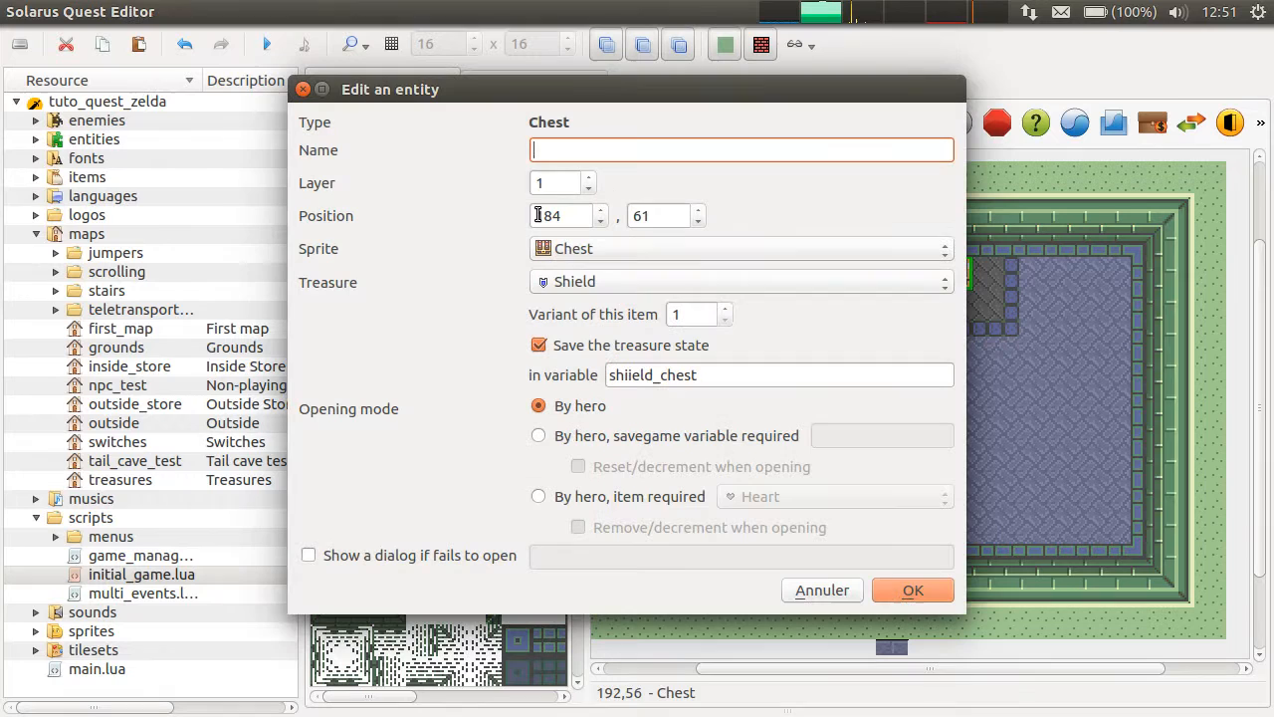
# Step: Name the chest 'chest', keep Treasure Shield with variable shield_chest, and confirm
pyautogui.write('chest')
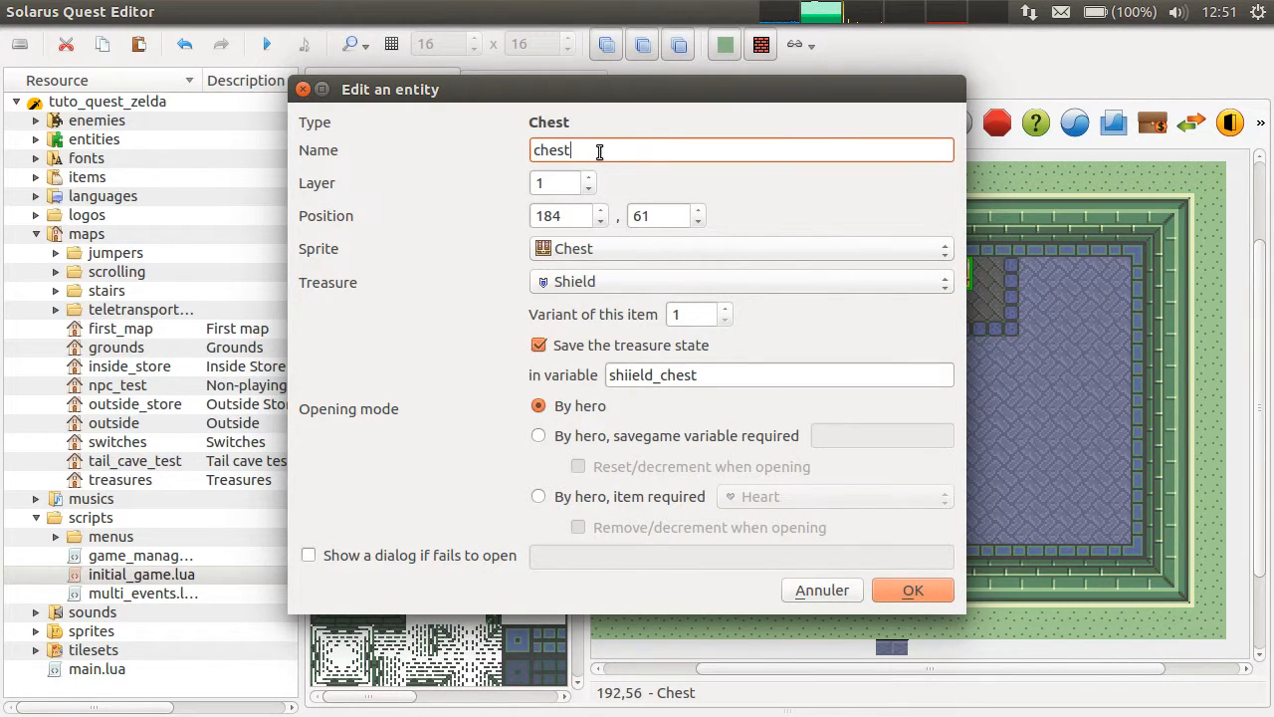
pyautogui.click(780, 375)
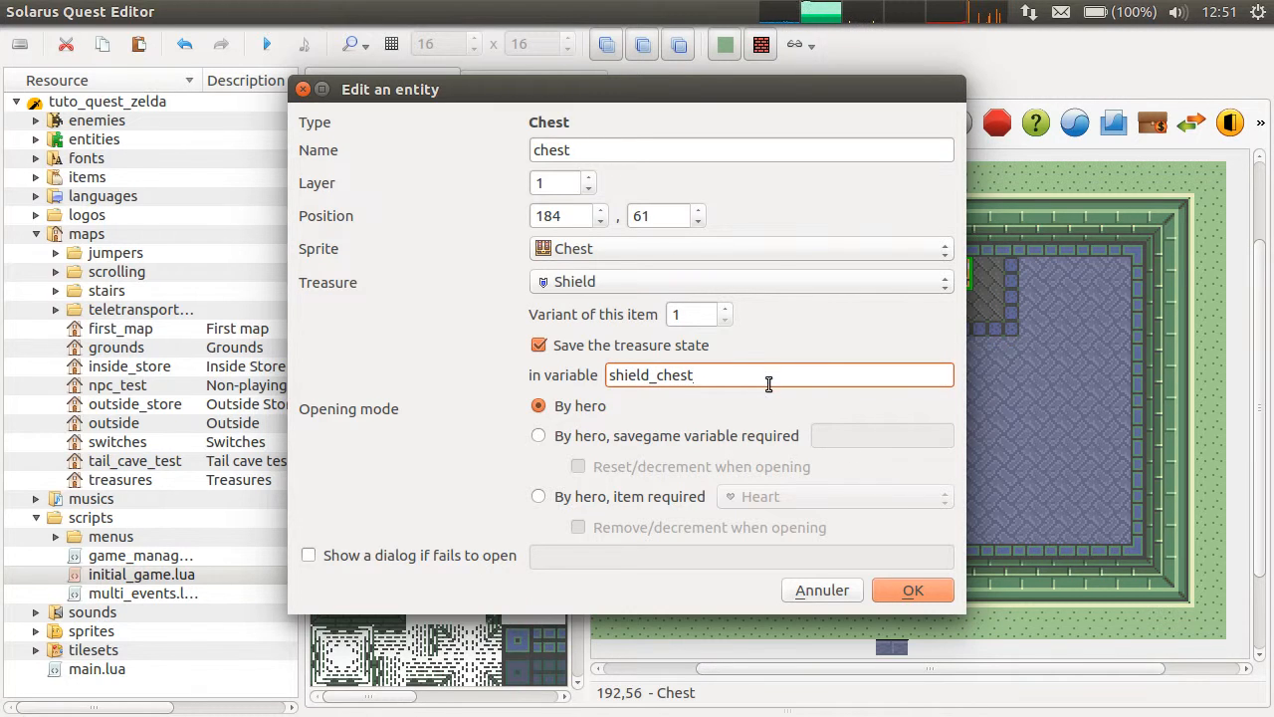
pyautogui.moveTo(911, 589)
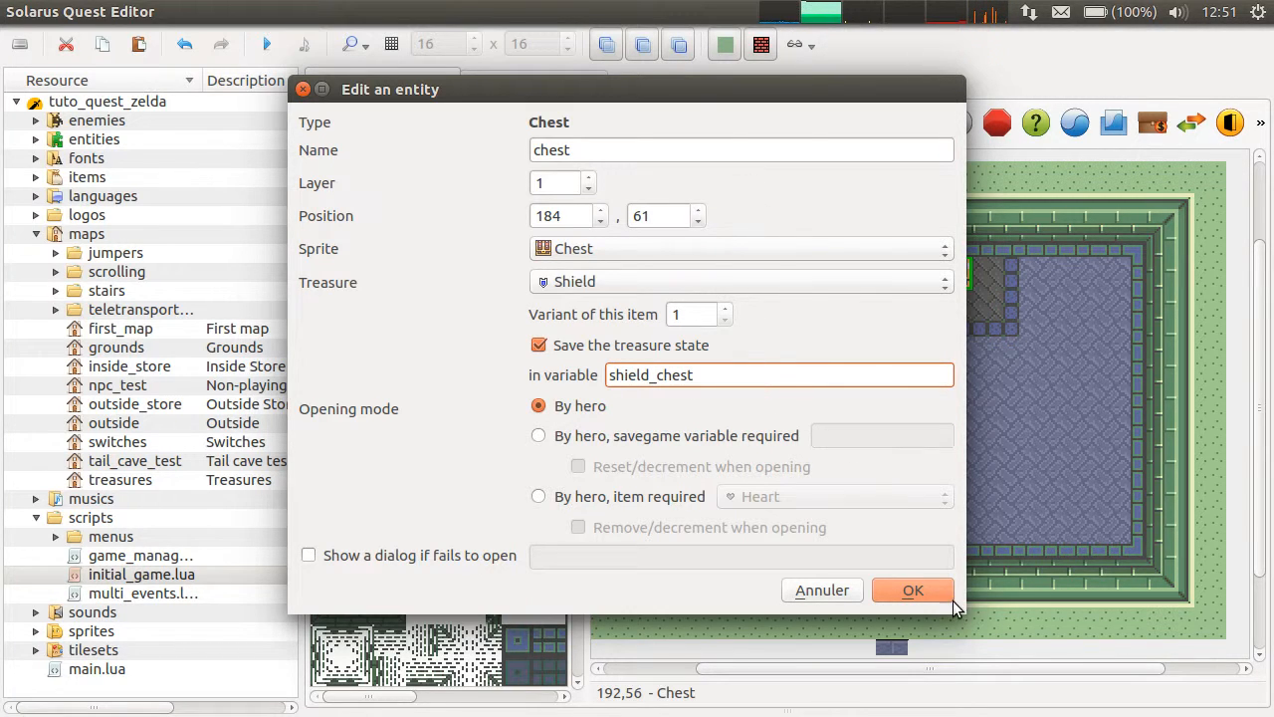
pyautogui.click(912, 589)
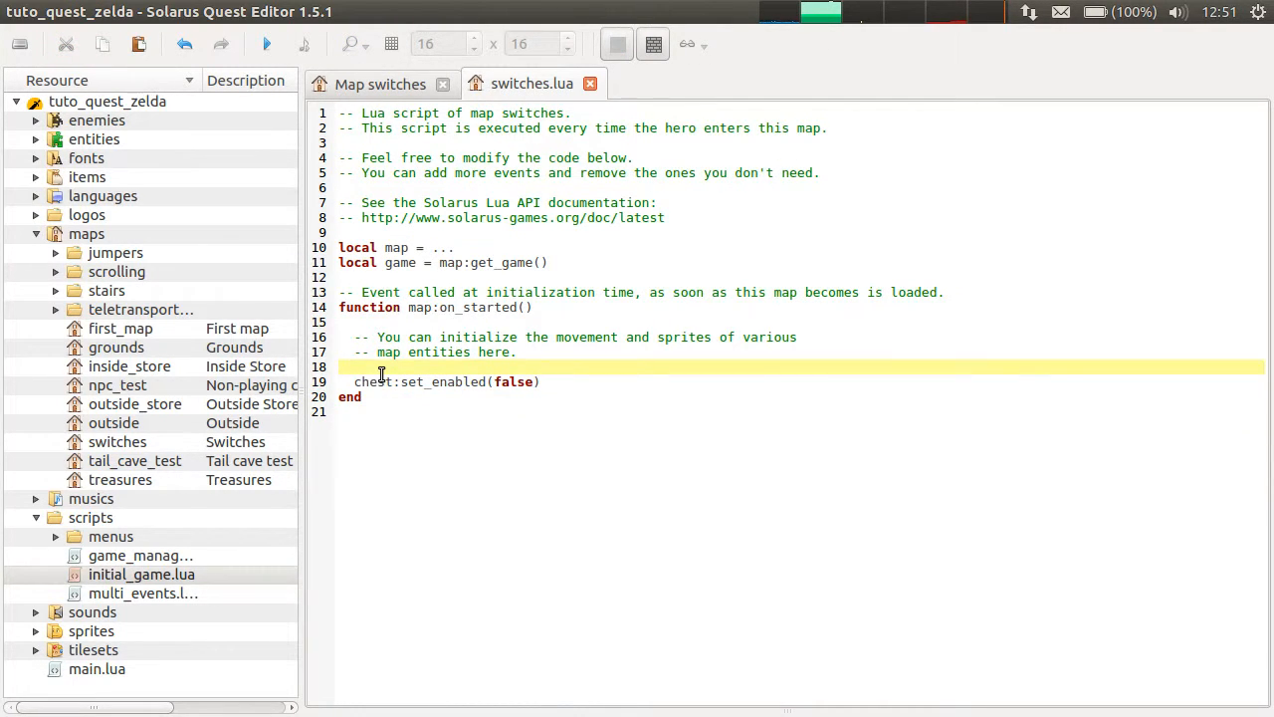
pyautogui.doubleClick(372, 382)
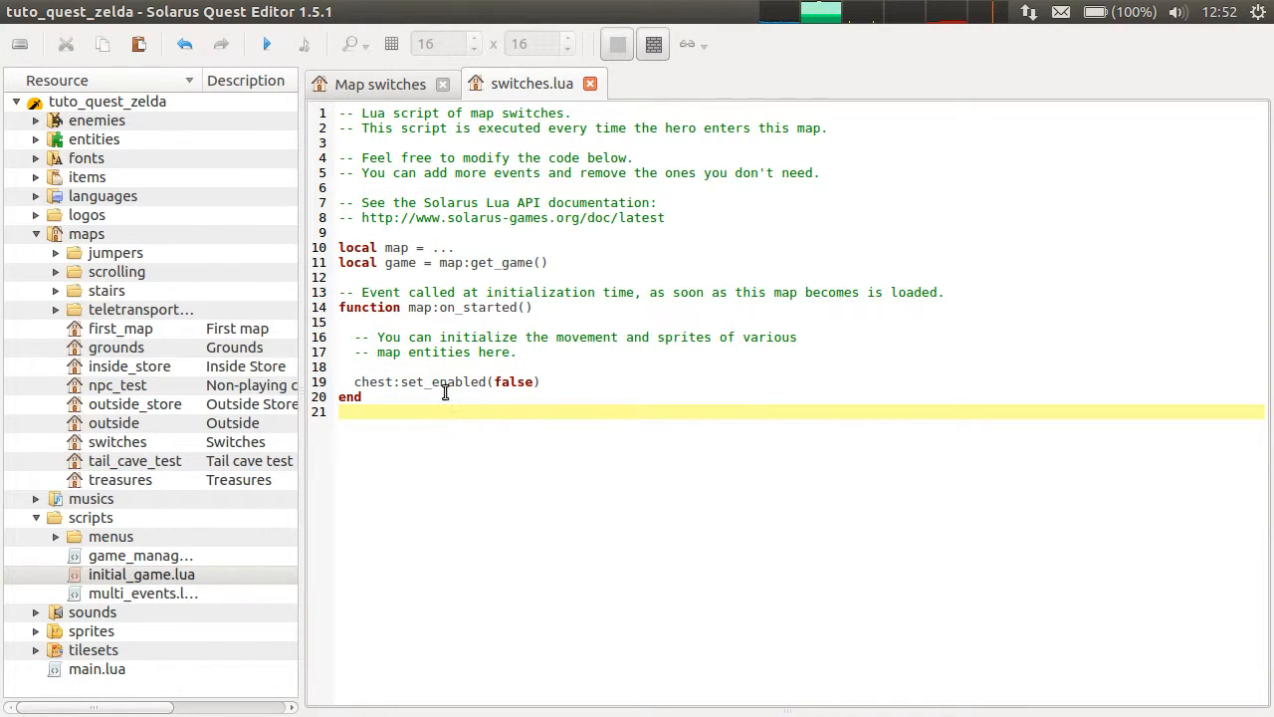
pyautogui.click(506, 336)
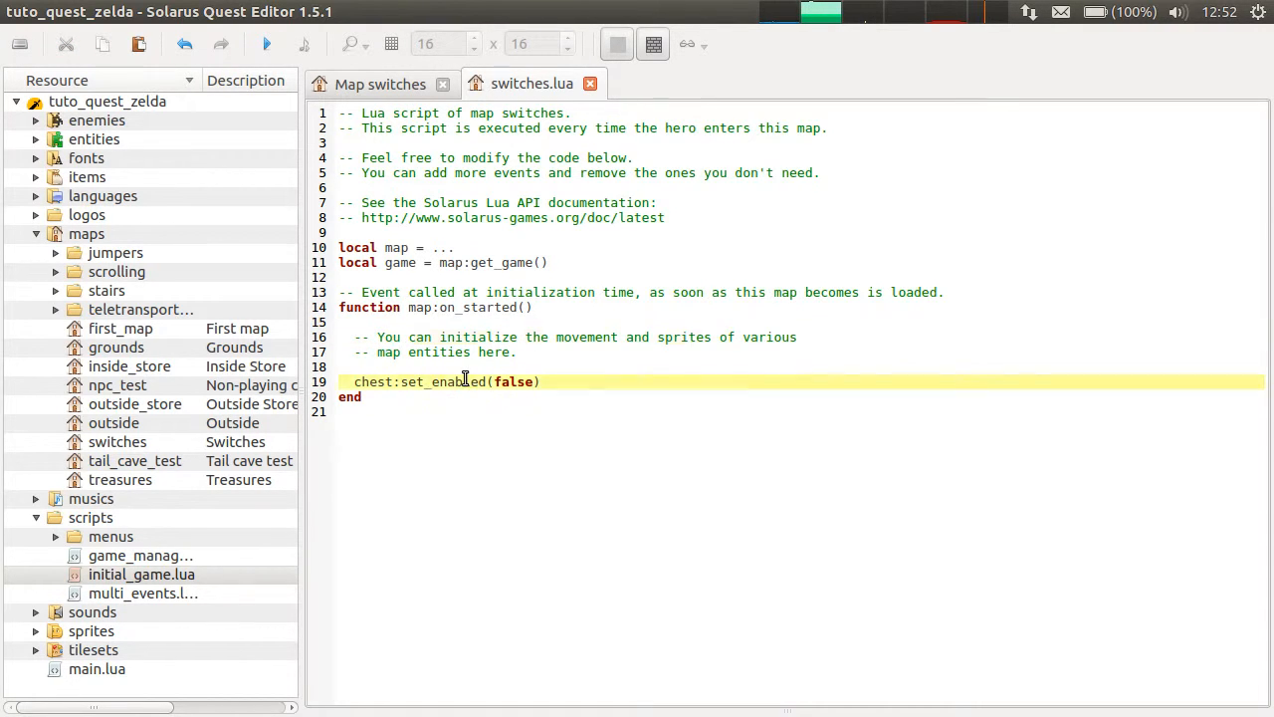
pyautogui.doubleClick(442, 383)
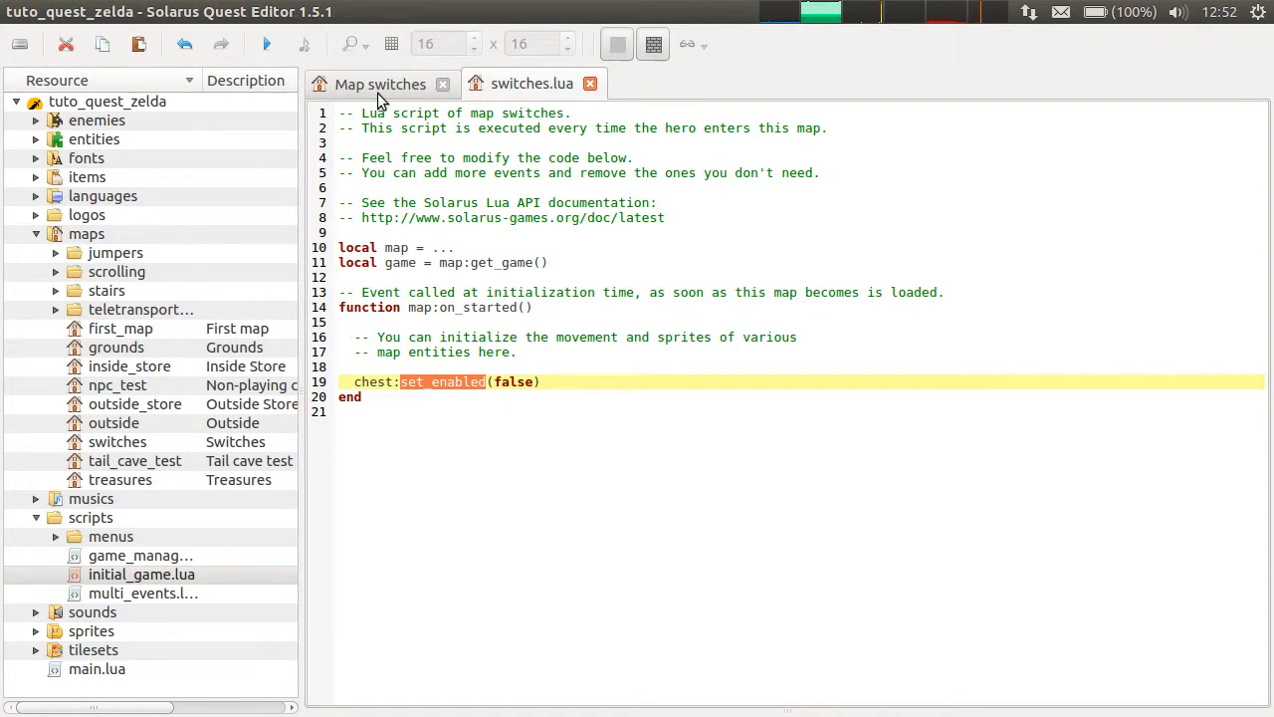
pyautogui.click(379, 83)
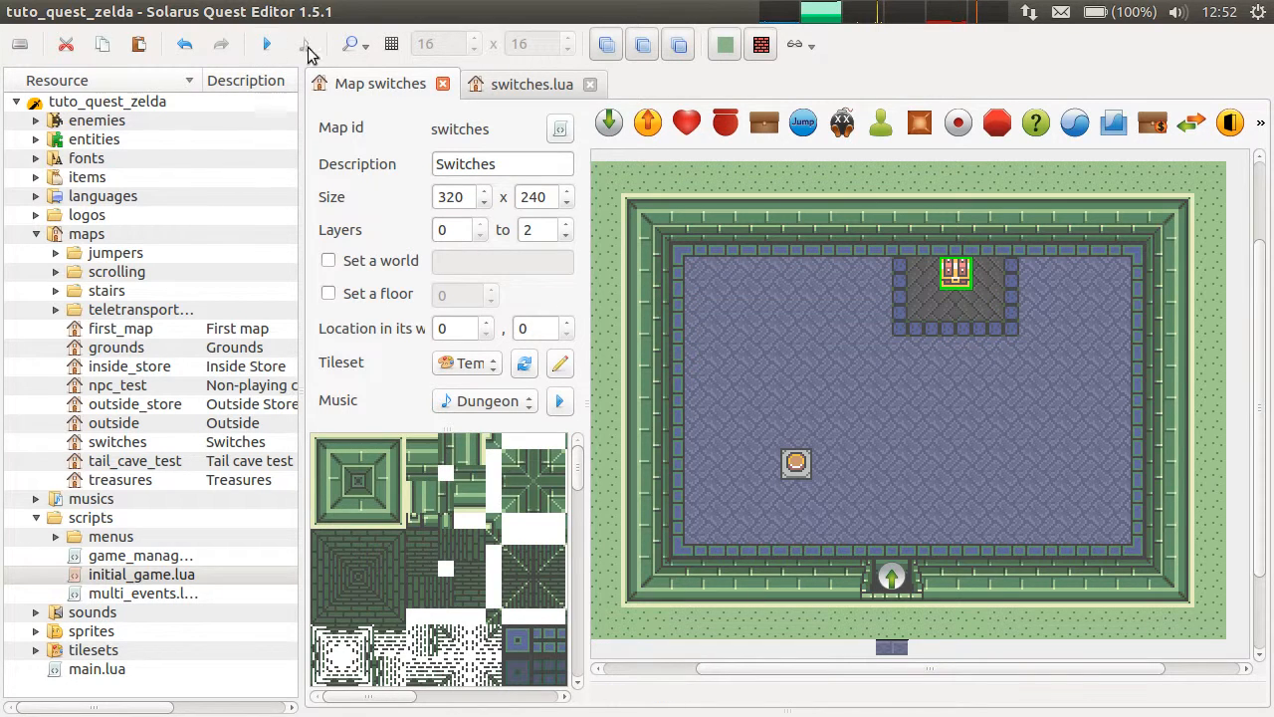
pyautogui.click(267, 44)
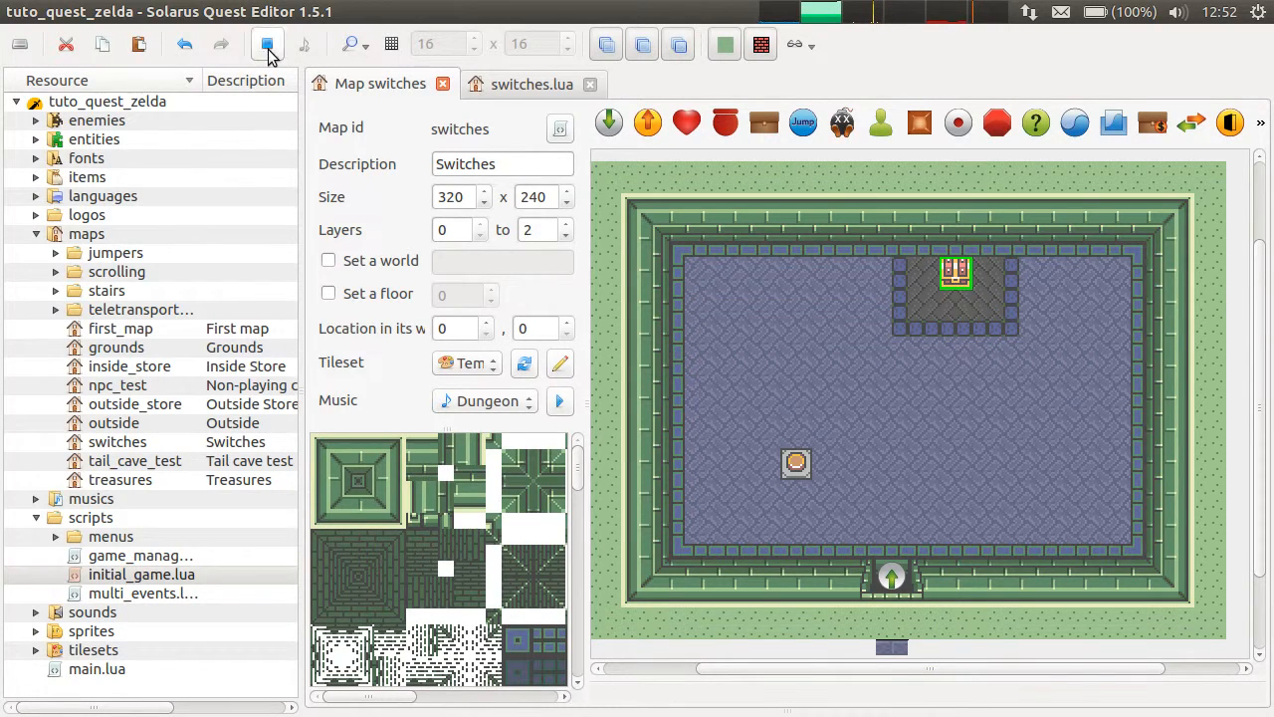
pyautogui.click(267, 44)
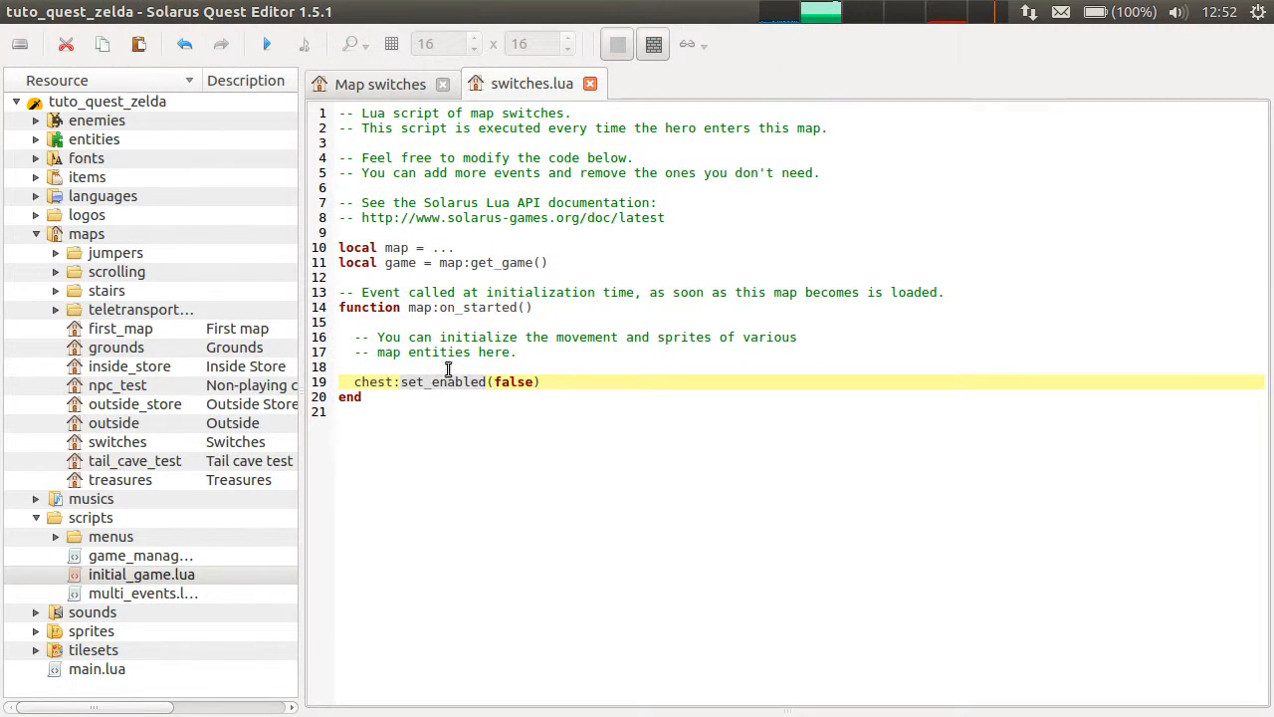
# Step: Try chest:remove() in switches.lua, then restore chest:set_enabled(false)
pyautogui.doubleClick(442, 383)
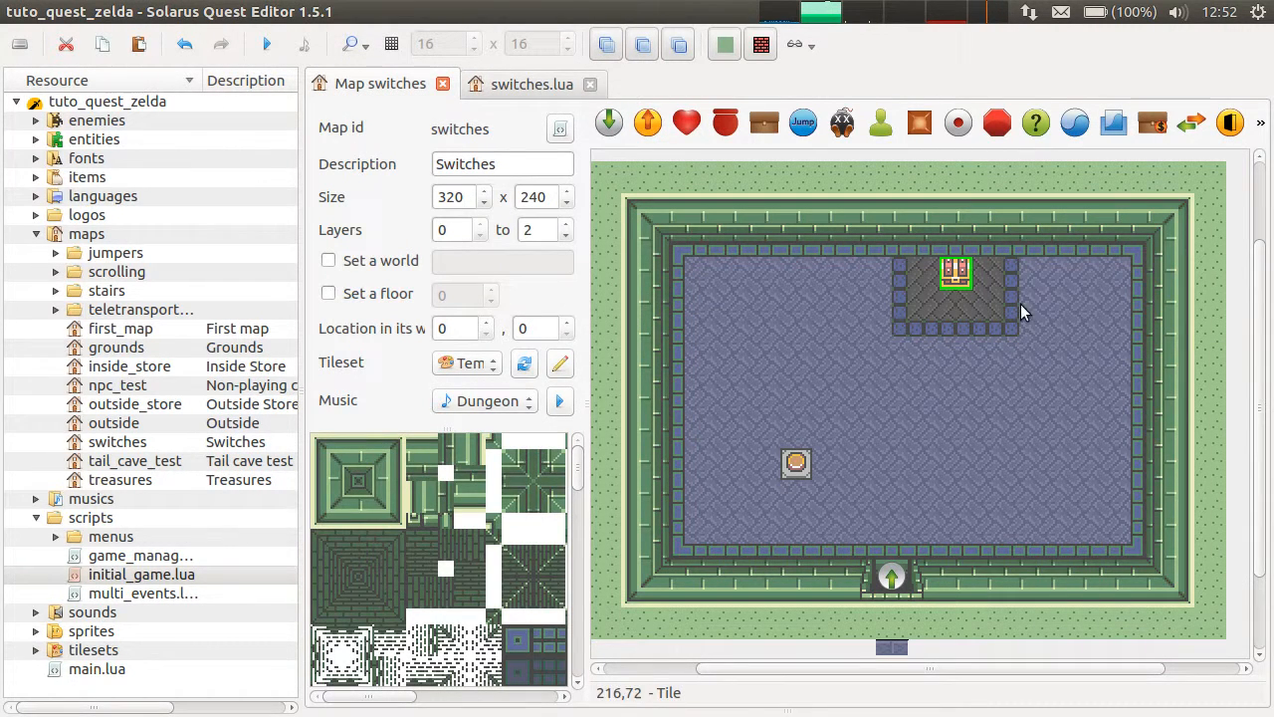
pyautogui.moveTo(973, 263)
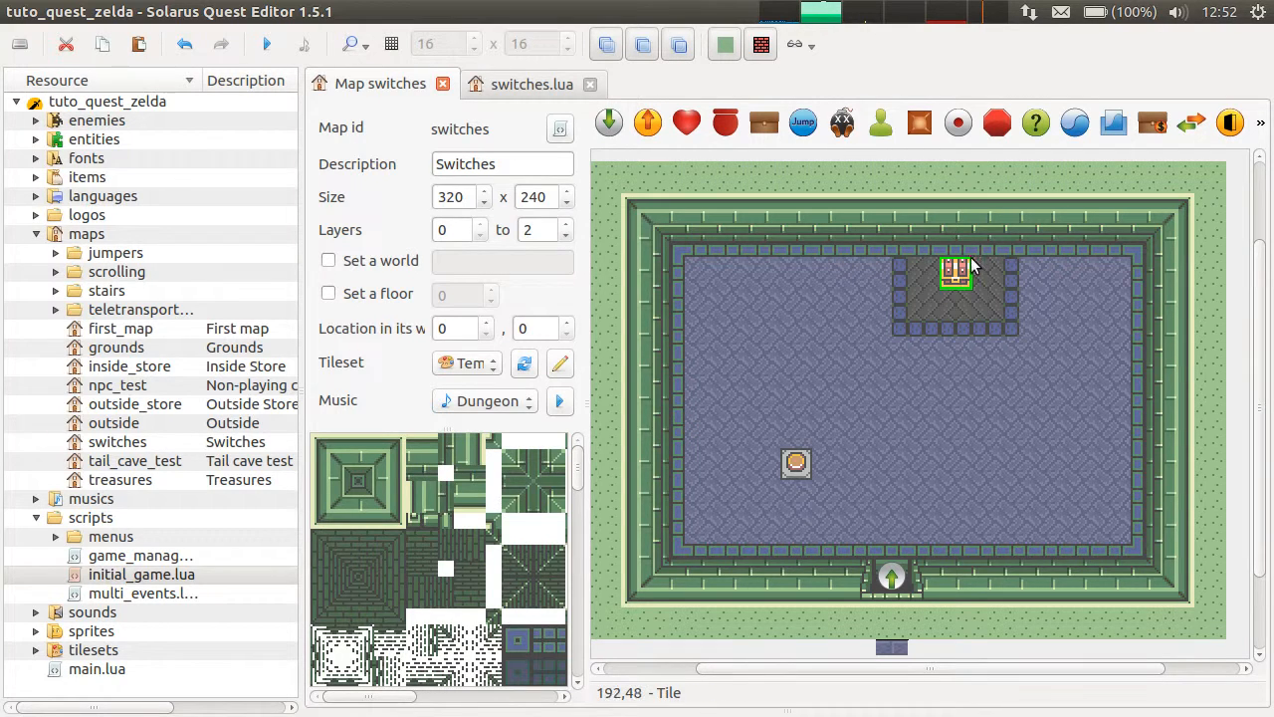
pyautogui.moveTo(854, 363)
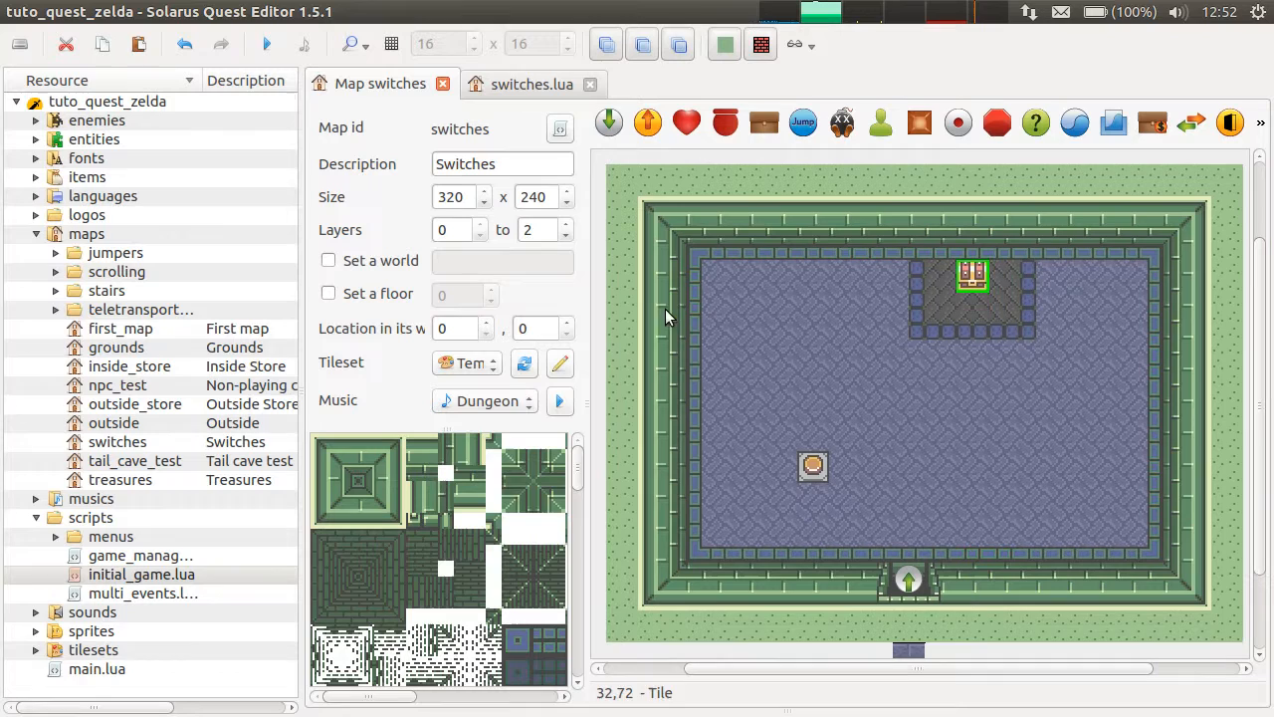
pyautogui.click(531, 84)
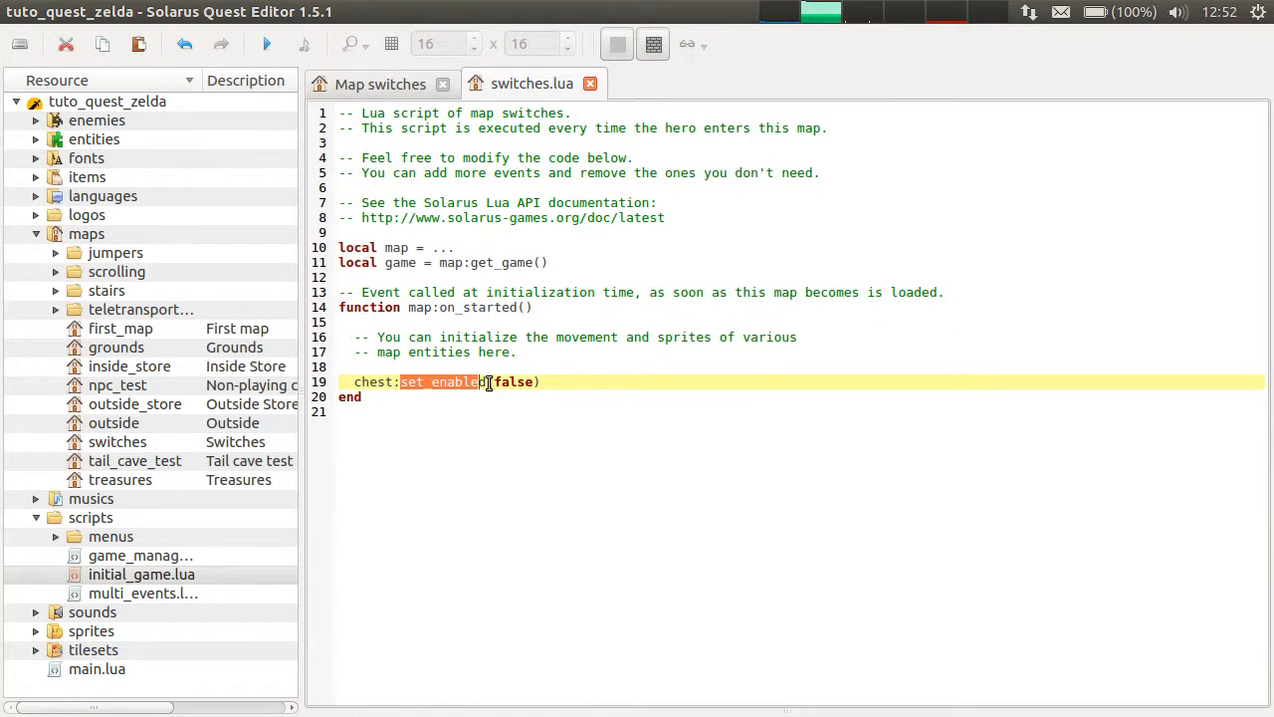
pyautogui.write('remove()')
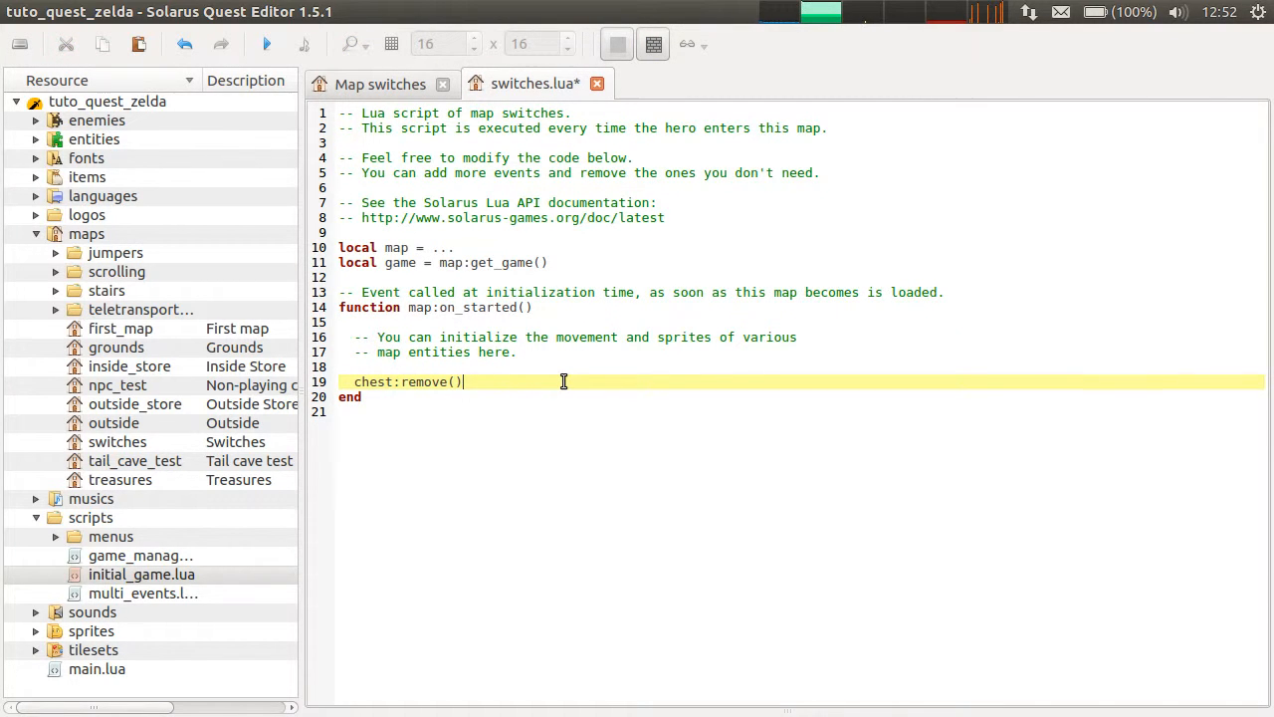
pyautogui.press('BackSpace')
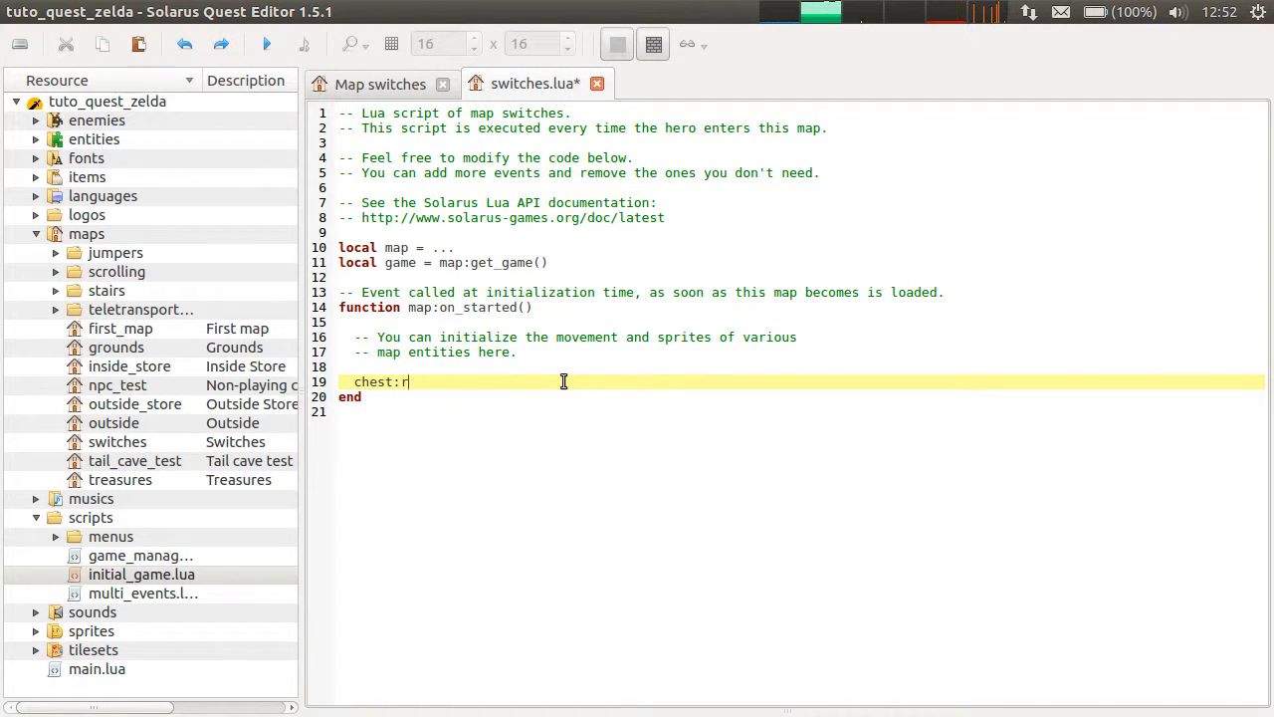
pyautogui.write('set_enabled(false)')
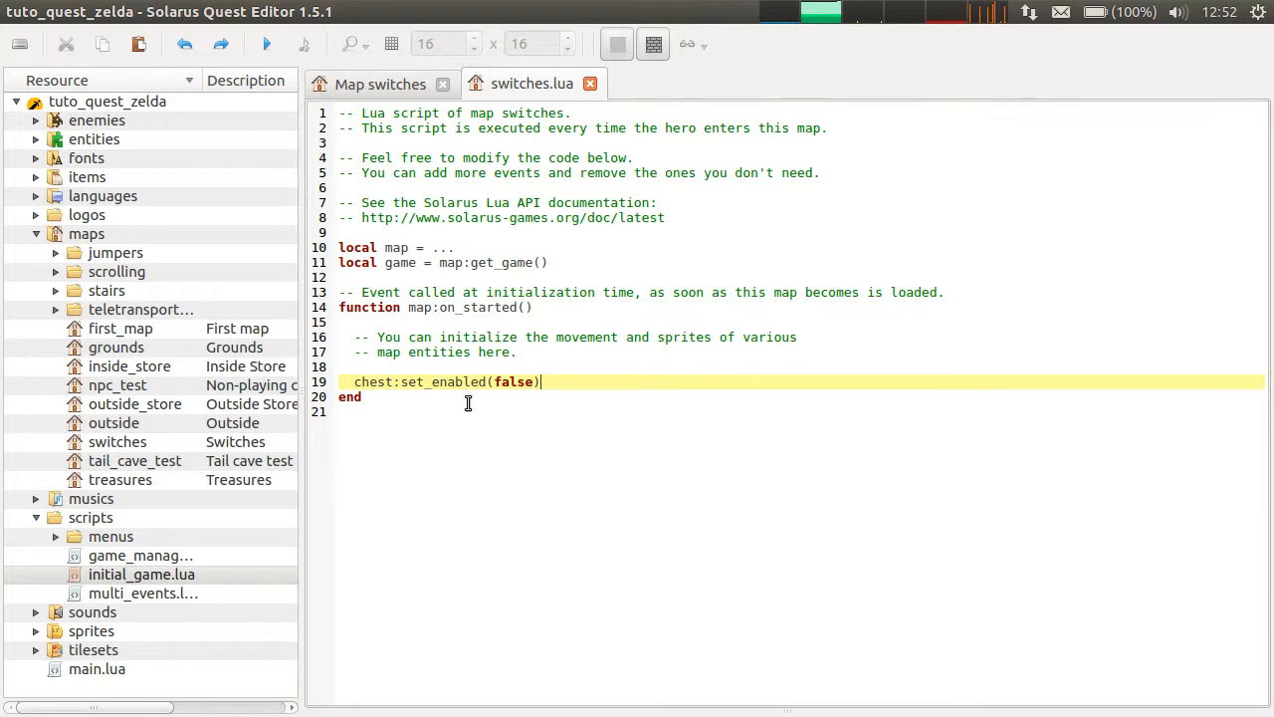
# Step: Return to the switches map and select the switch on the floor
pyautogui.click(380, 83)
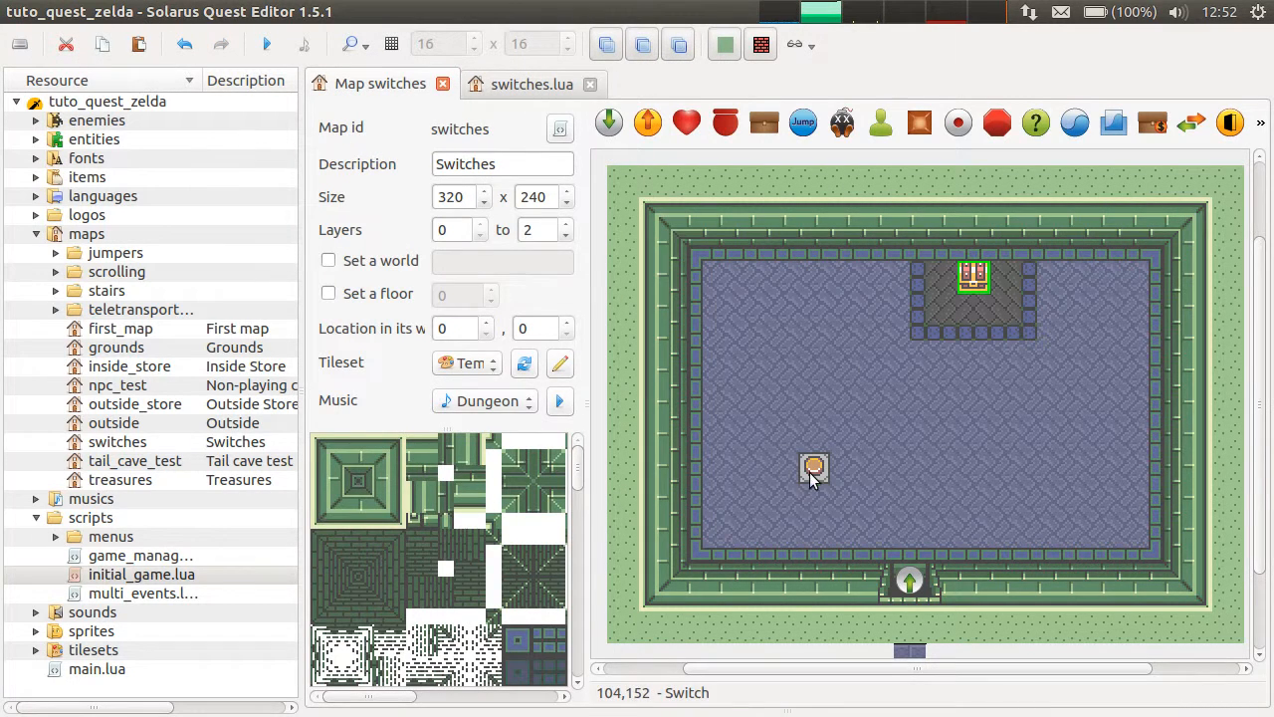
pyautogui.click(815, 470)
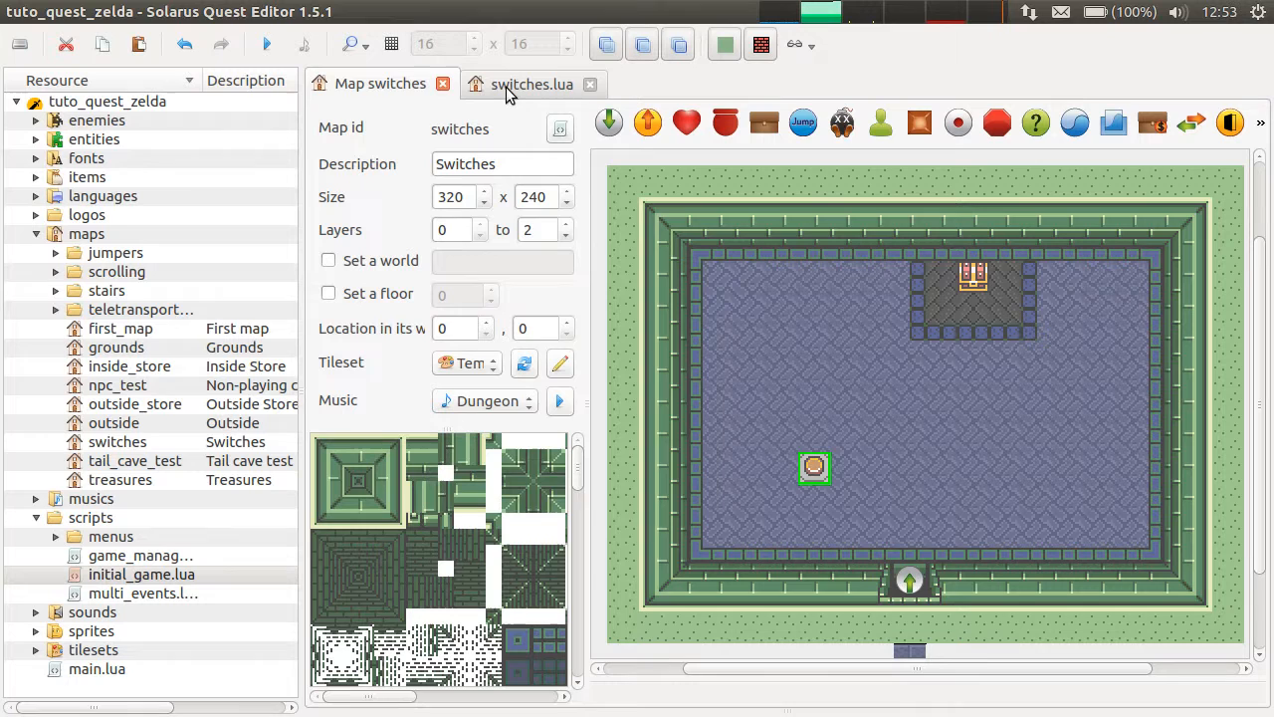
# Step: Rename the floor switch entity to chest_switch in its properties
pyautogui.doubleClick(814, 467)
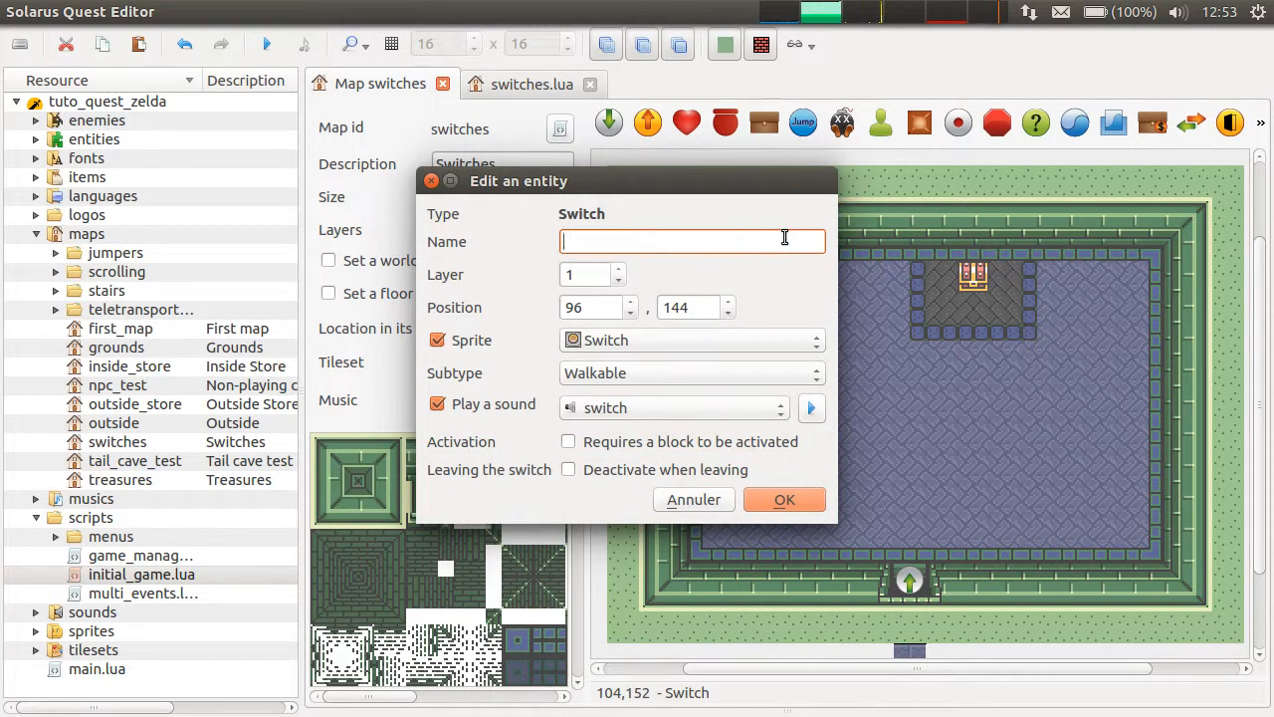
pyautogui.write('chest_switch')
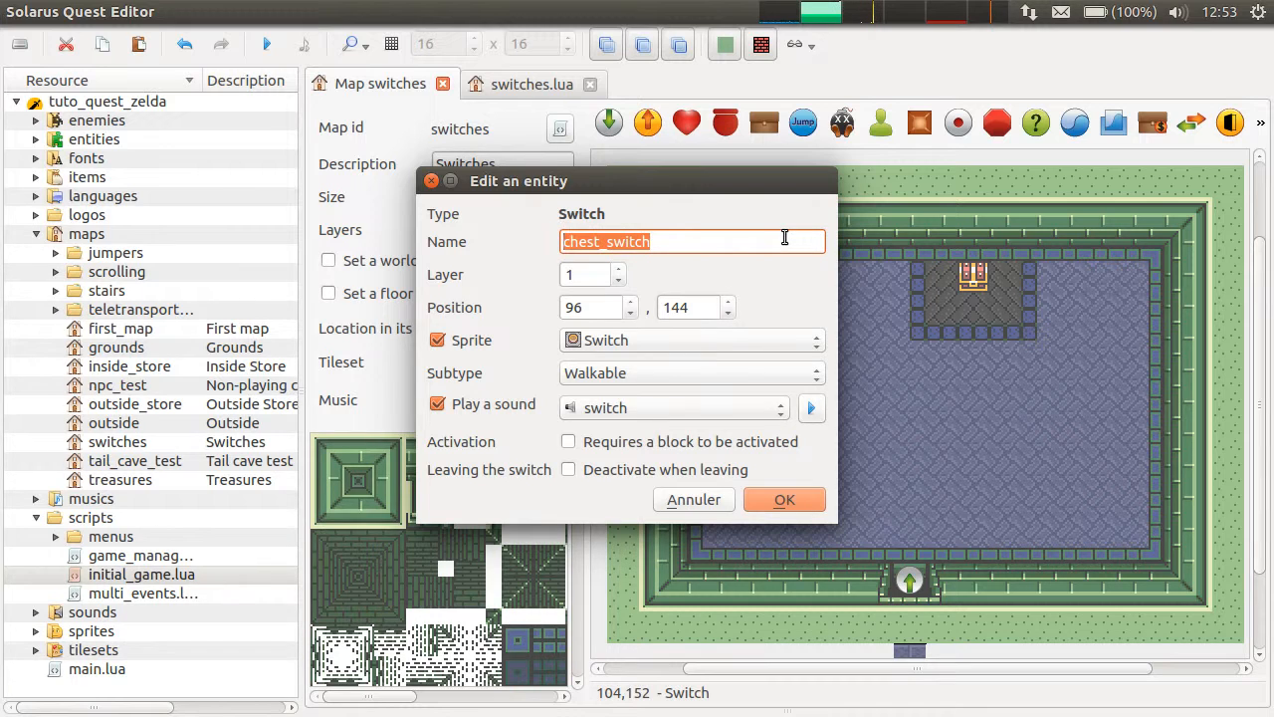
pyautogui.click(785, 498)
pyautogui.write('funct')
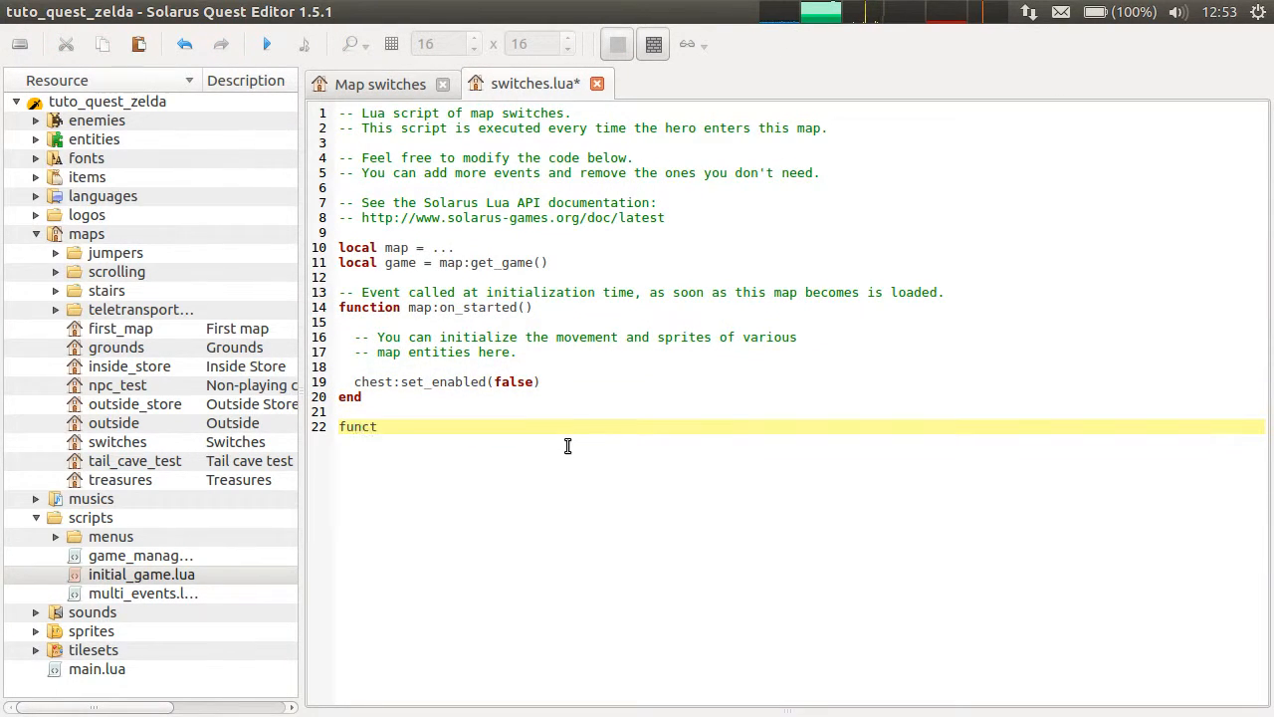
# Step: Begin a function chest_switch:on_activated() in the switches.lua script
pyautogui.write('ion chest_switch:')
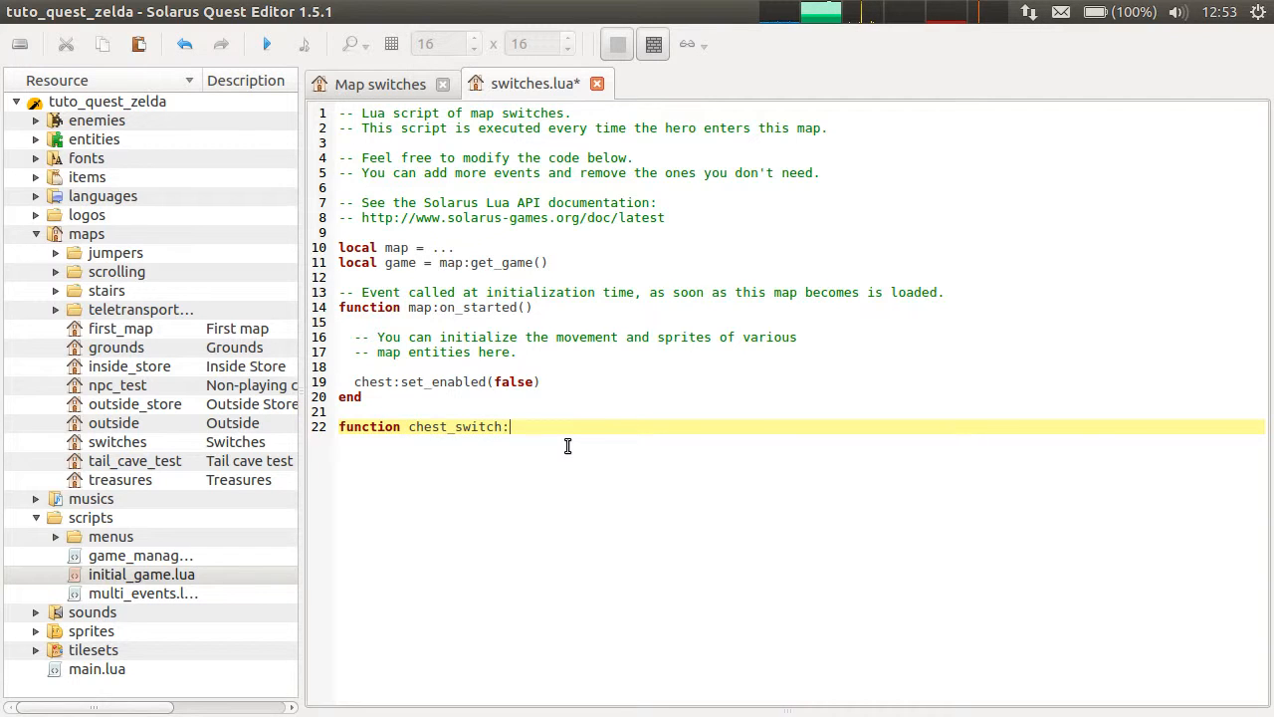
pyautogui.write('on_activa')
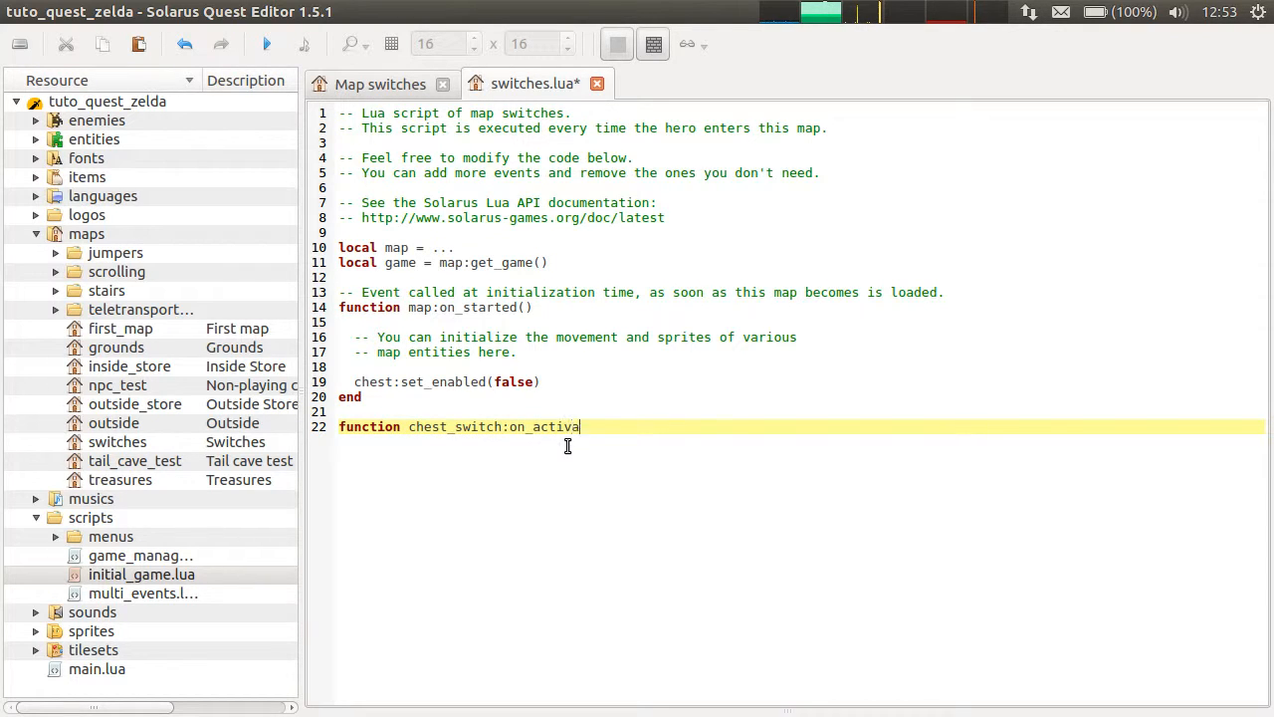
pyautogui.write('ted()')
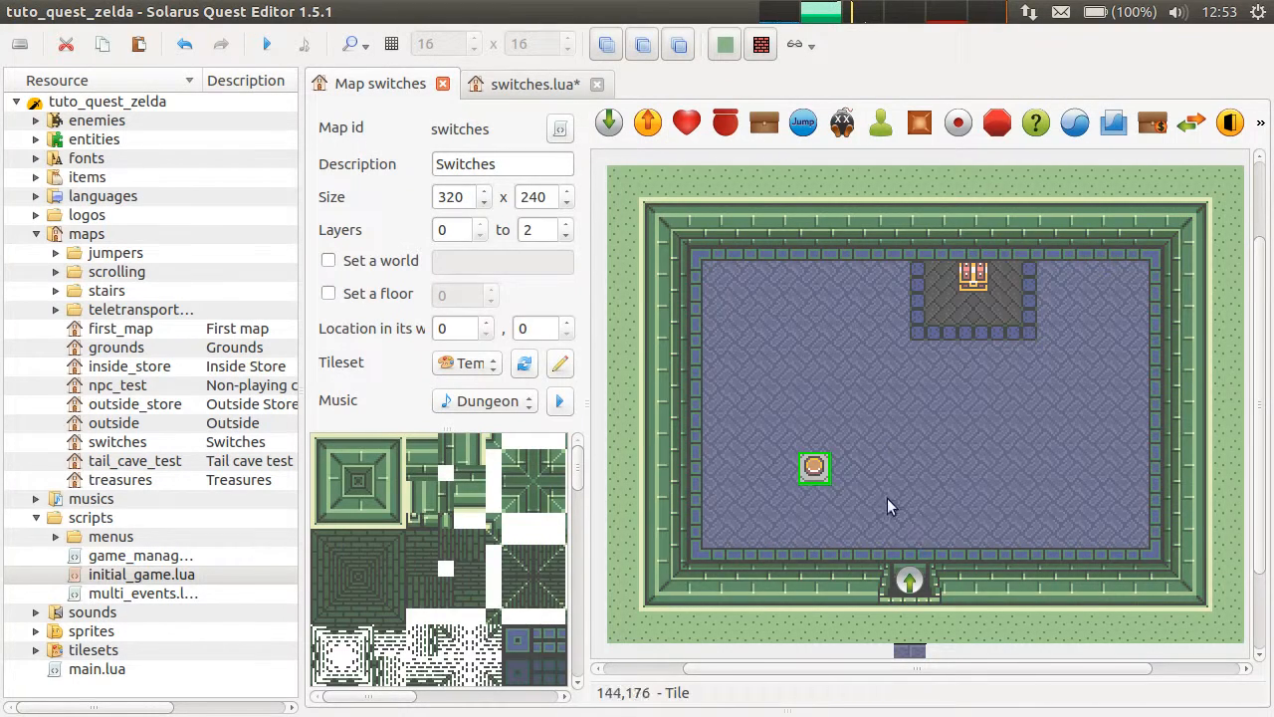
# Step: Make chest_switch:on_activated enable the chest with chest:set_enabled()
pyautogui.doubleClick(814, 468)
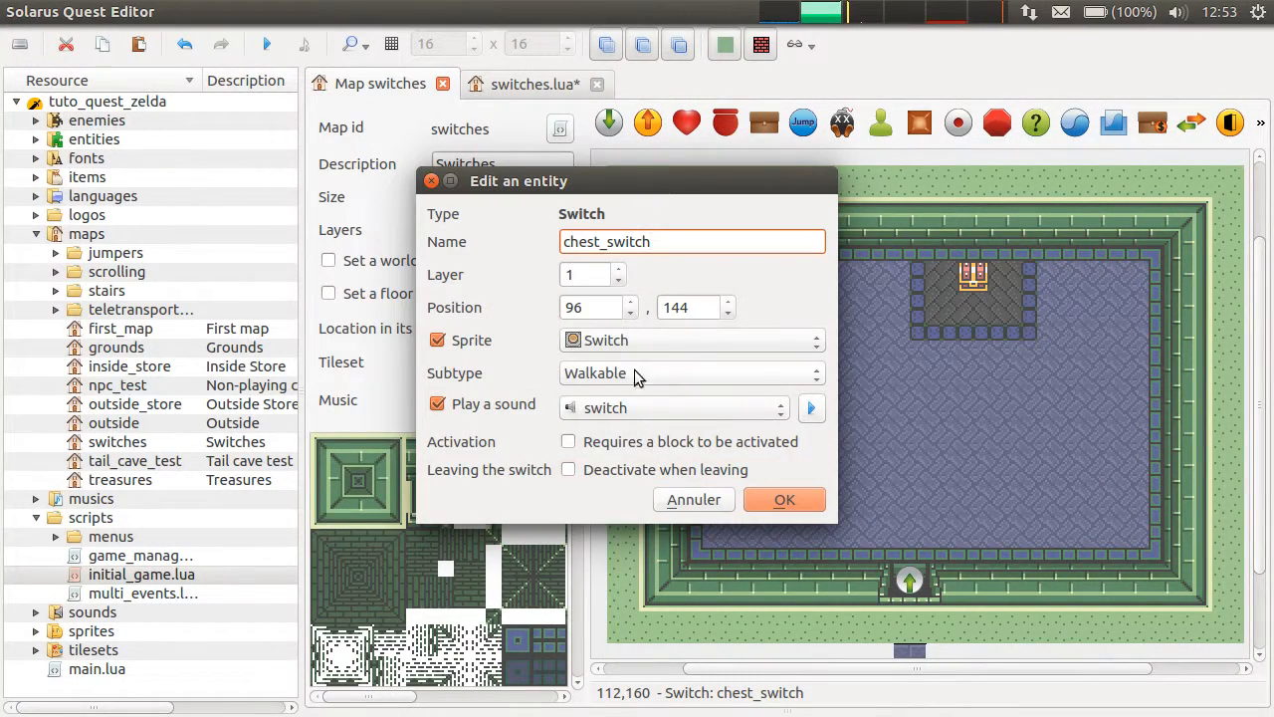
pyautogui.click(689, 373)
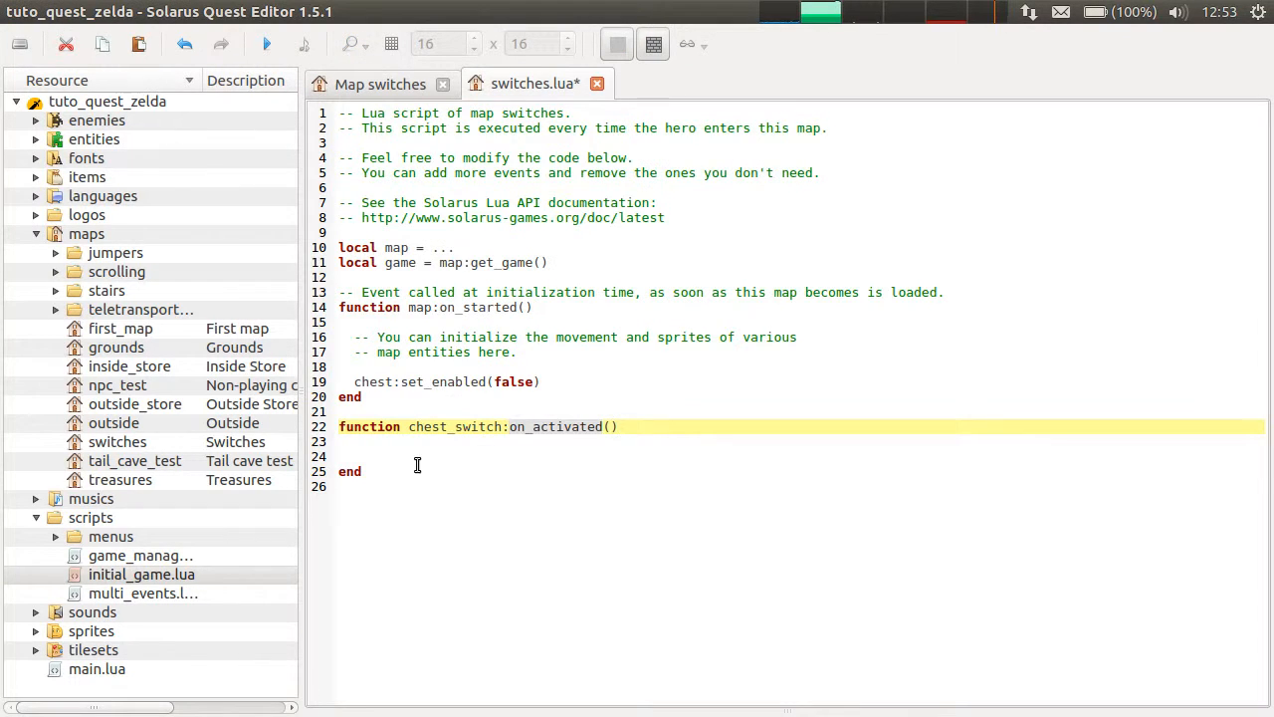
pyautogui.write('c')
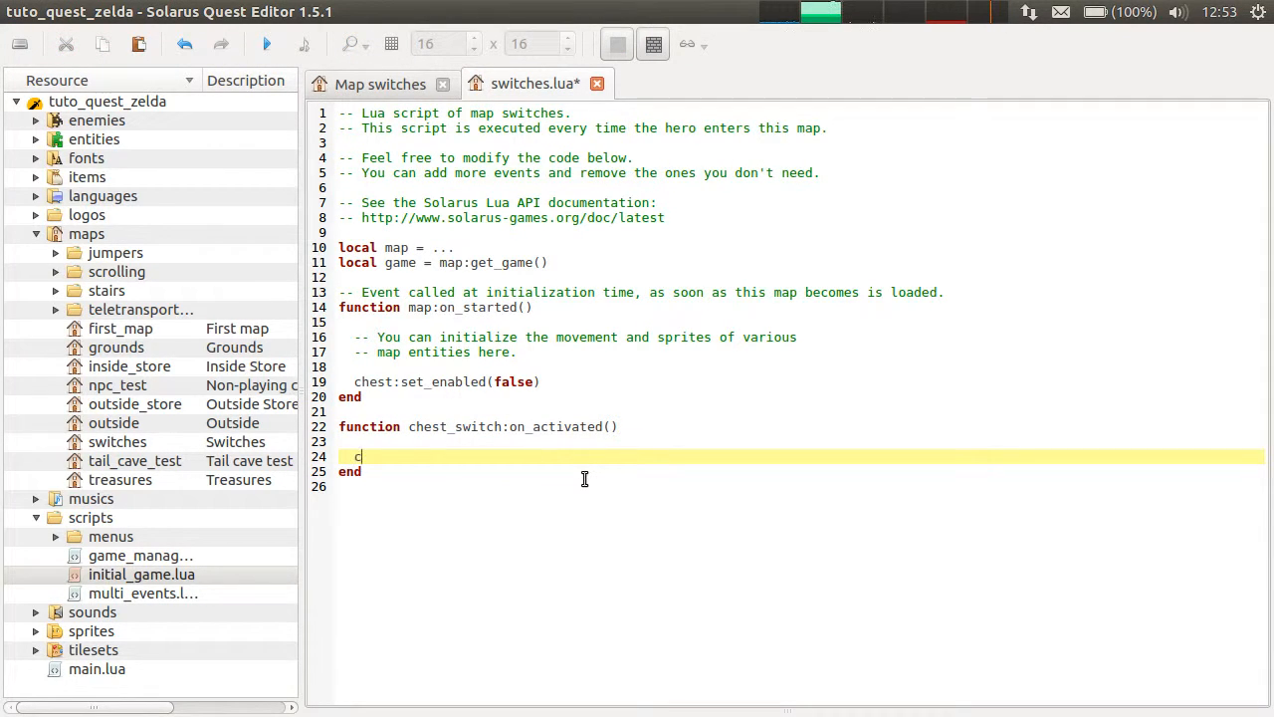
pyautogui.write('hest_set')
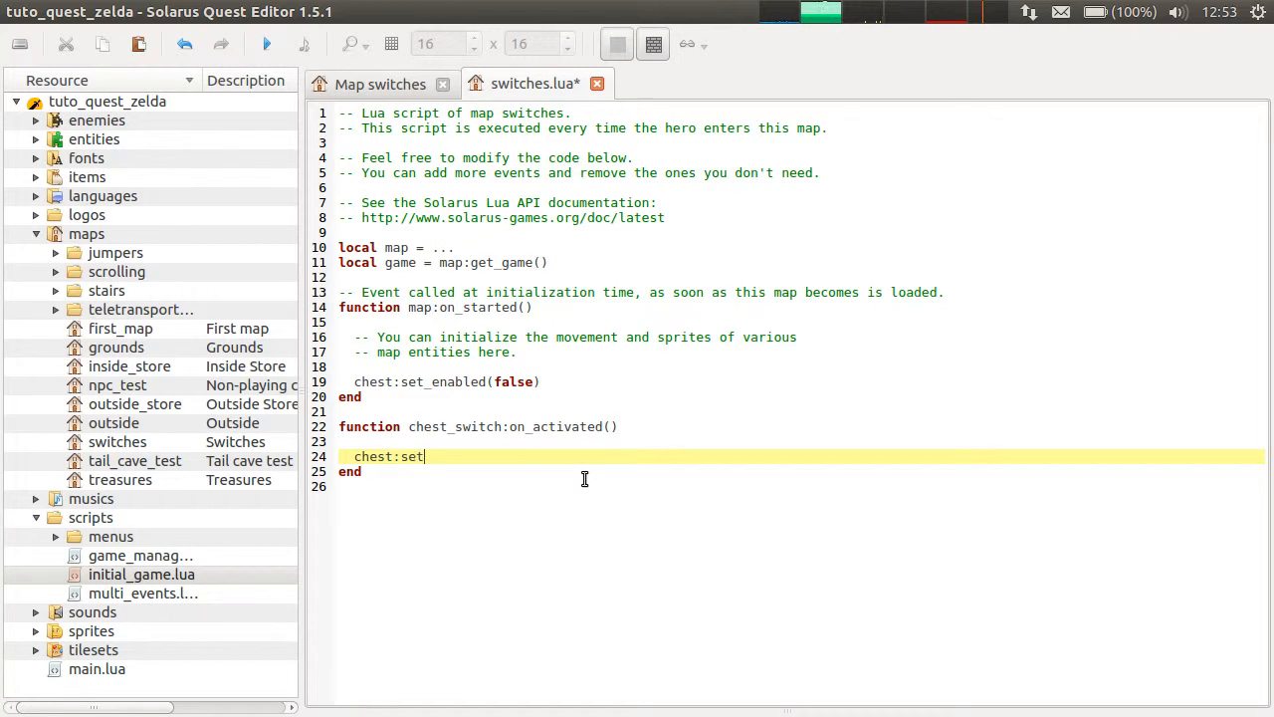
pyautogui.write('_enabled(true')
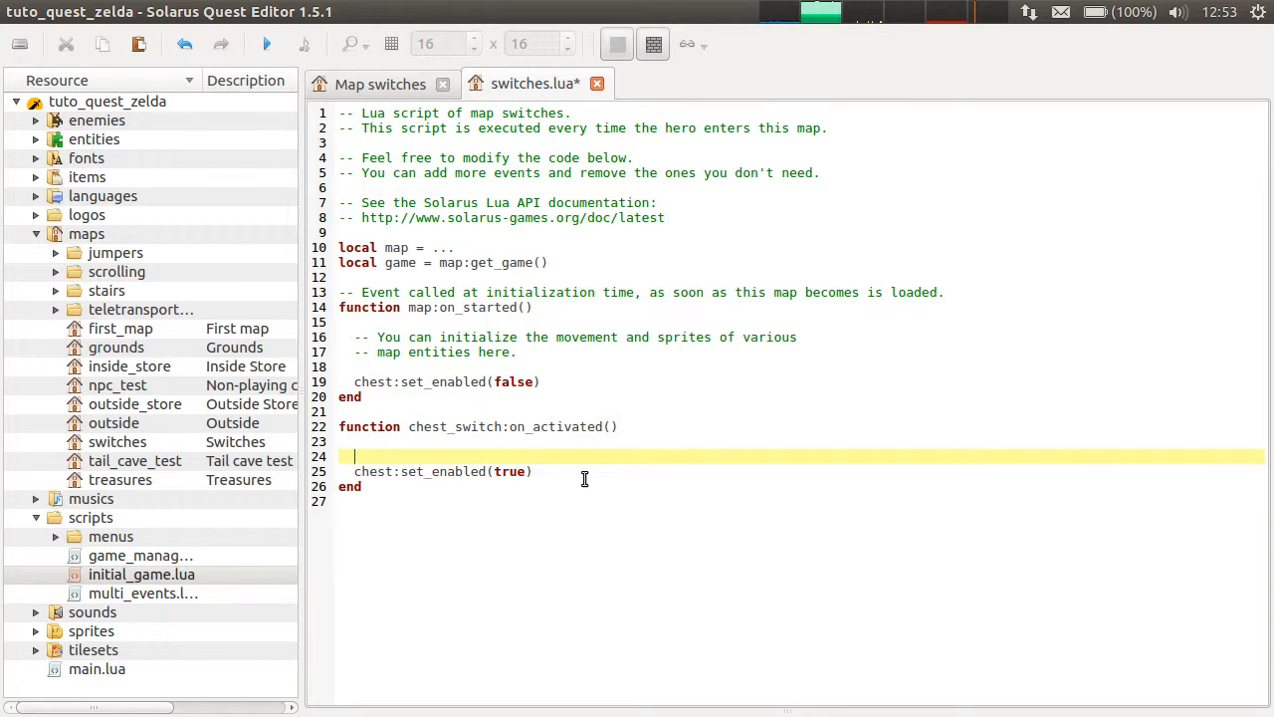
# Step: Play the "chest_appears" sound with sol.audio.play_sound in the handler
pyautogui.write('sol.audio.,')
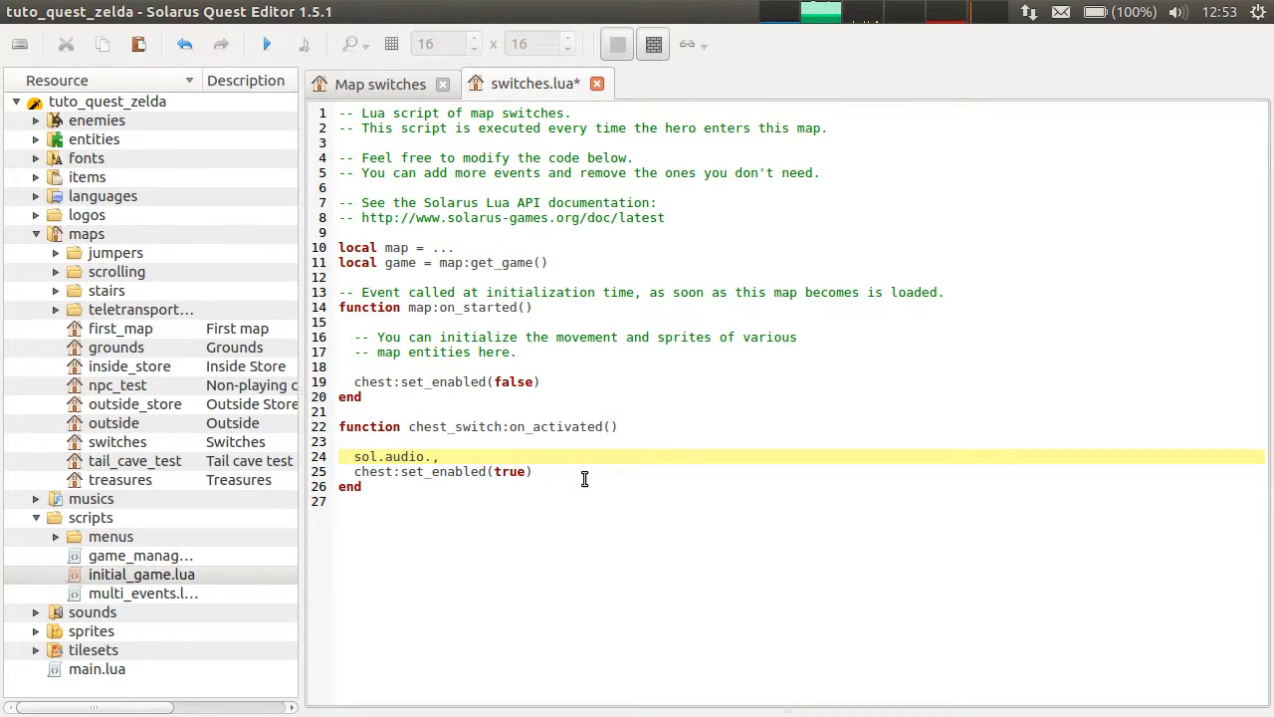
pyautogui.write('play_sound')
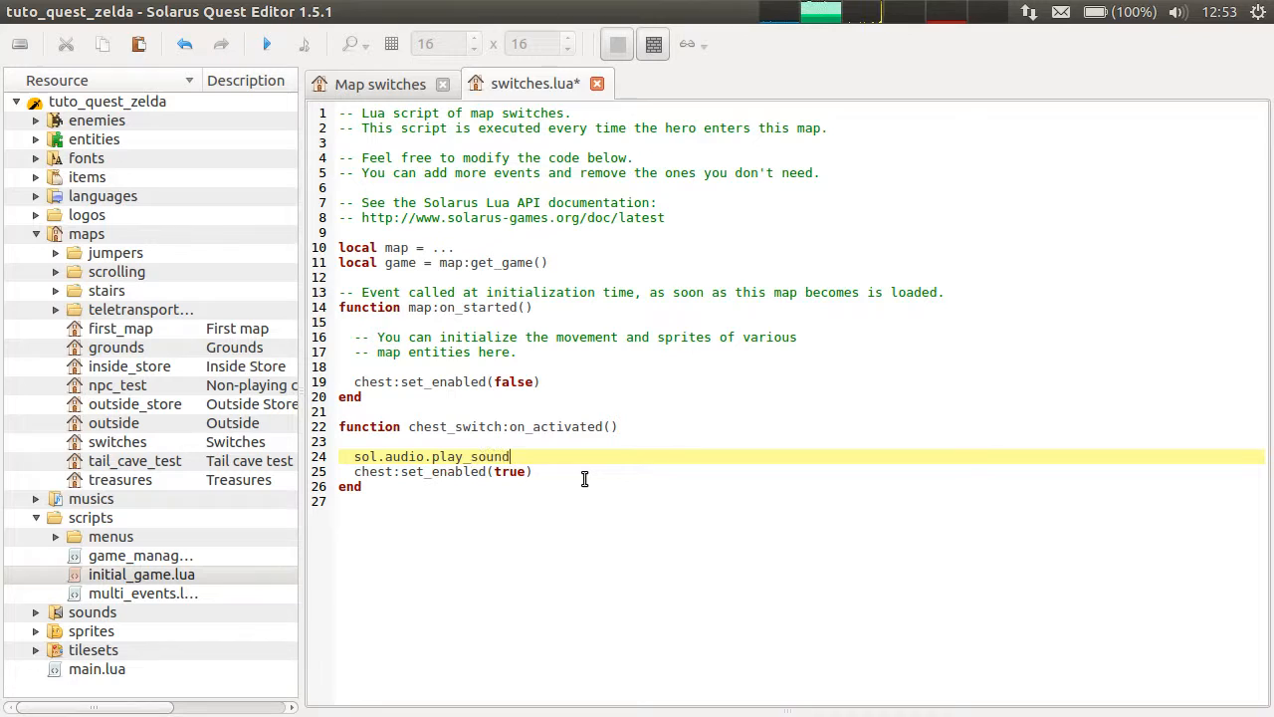
pyautogui.write('("chest')
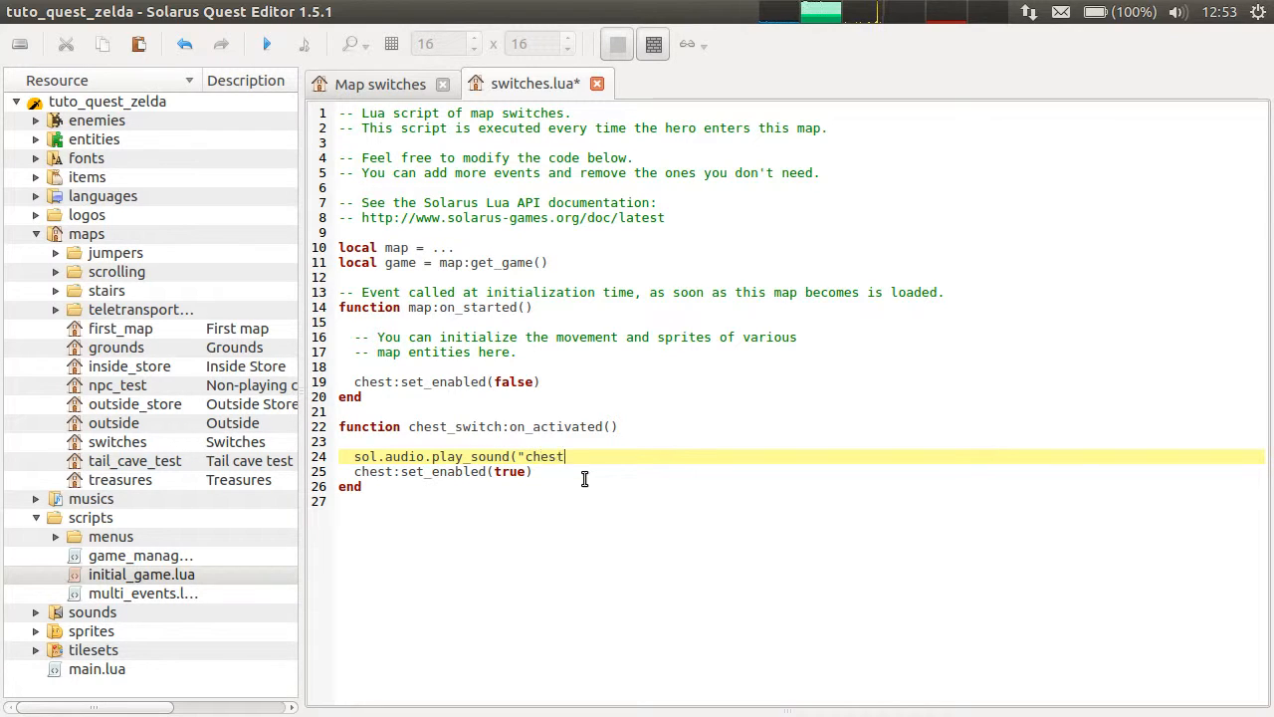
pyautogui.write('_appears");')
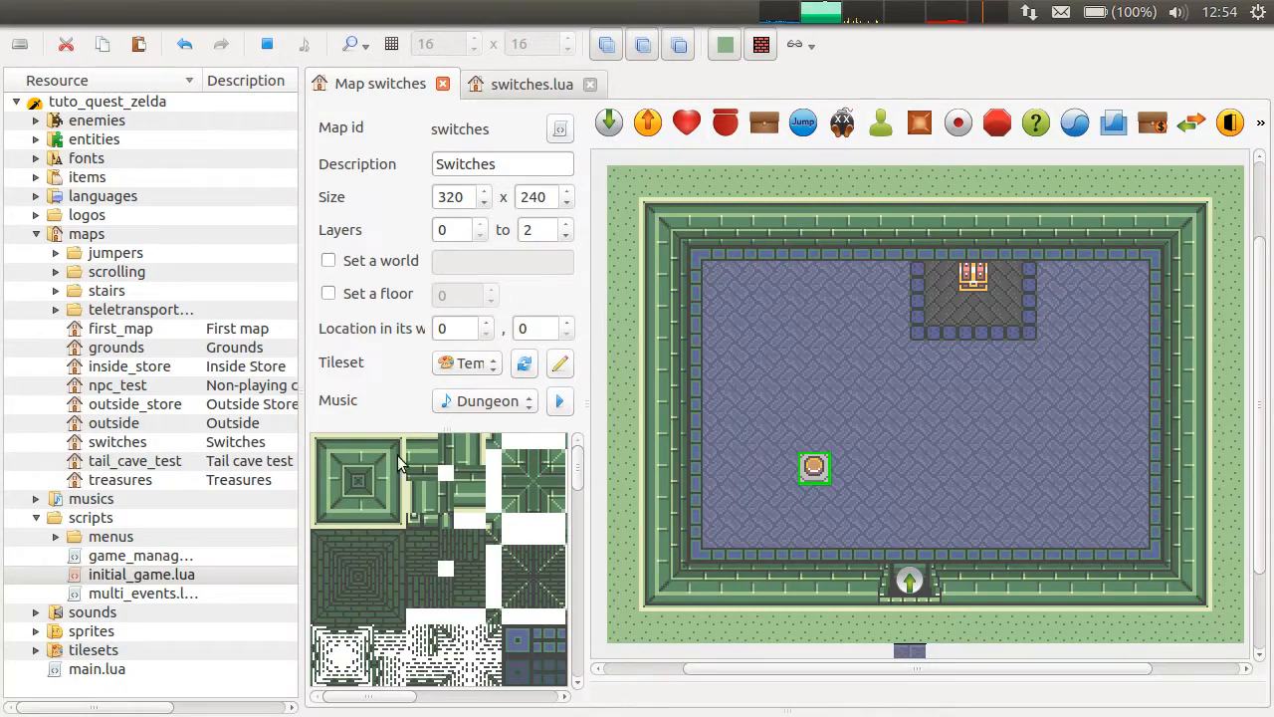
pyautogui.click(724, 44)
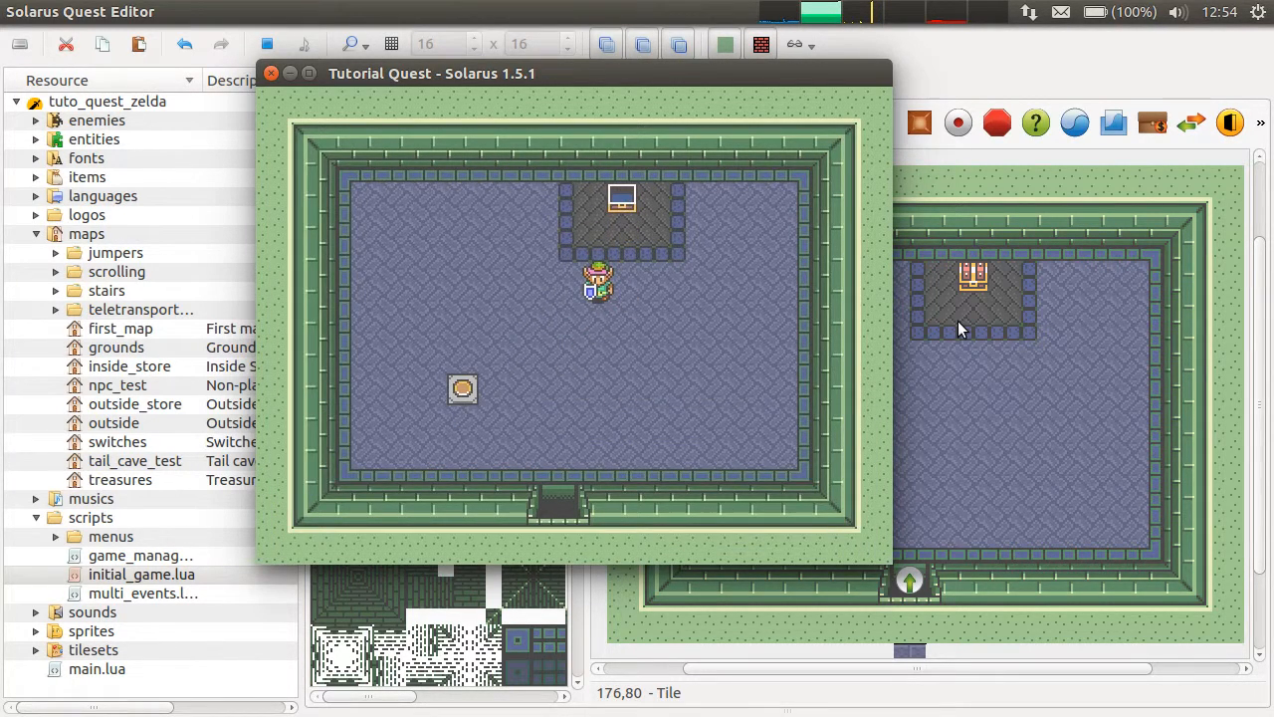
pyautogui.moveTo(776, 229)
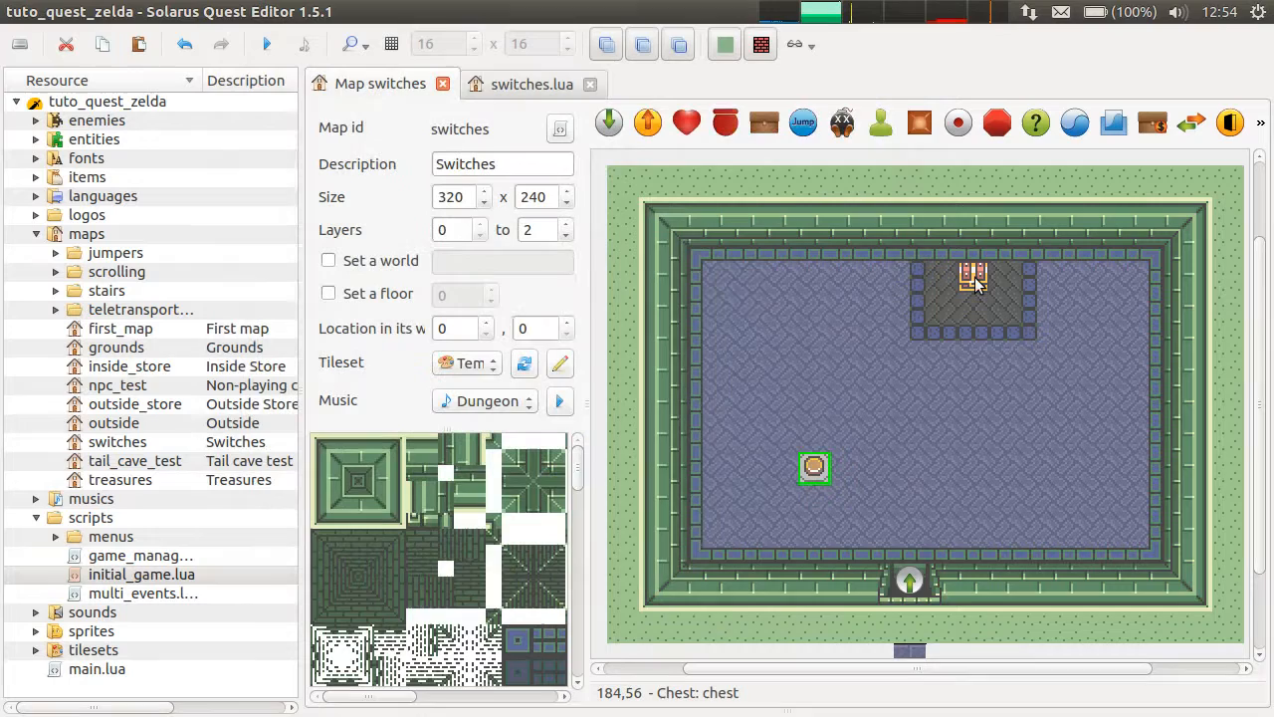
pyautogui.doubleClick(812, 467)
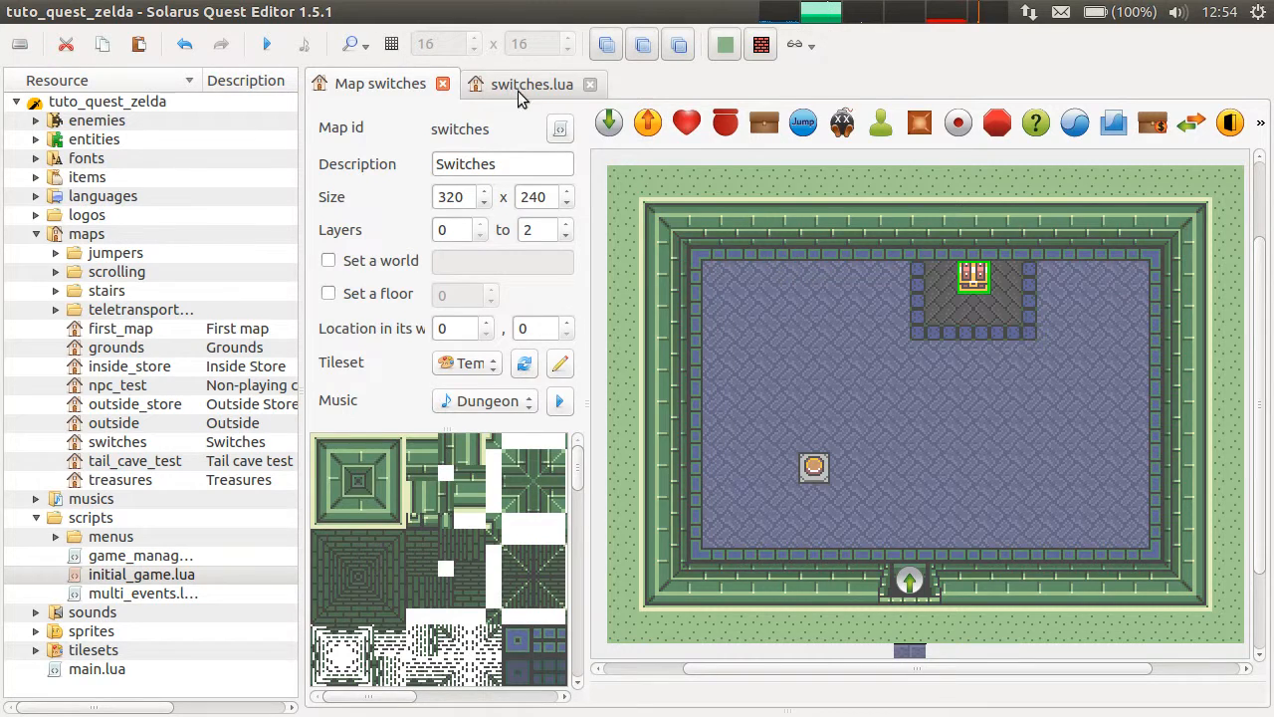
pyautogui.click(531, 84)
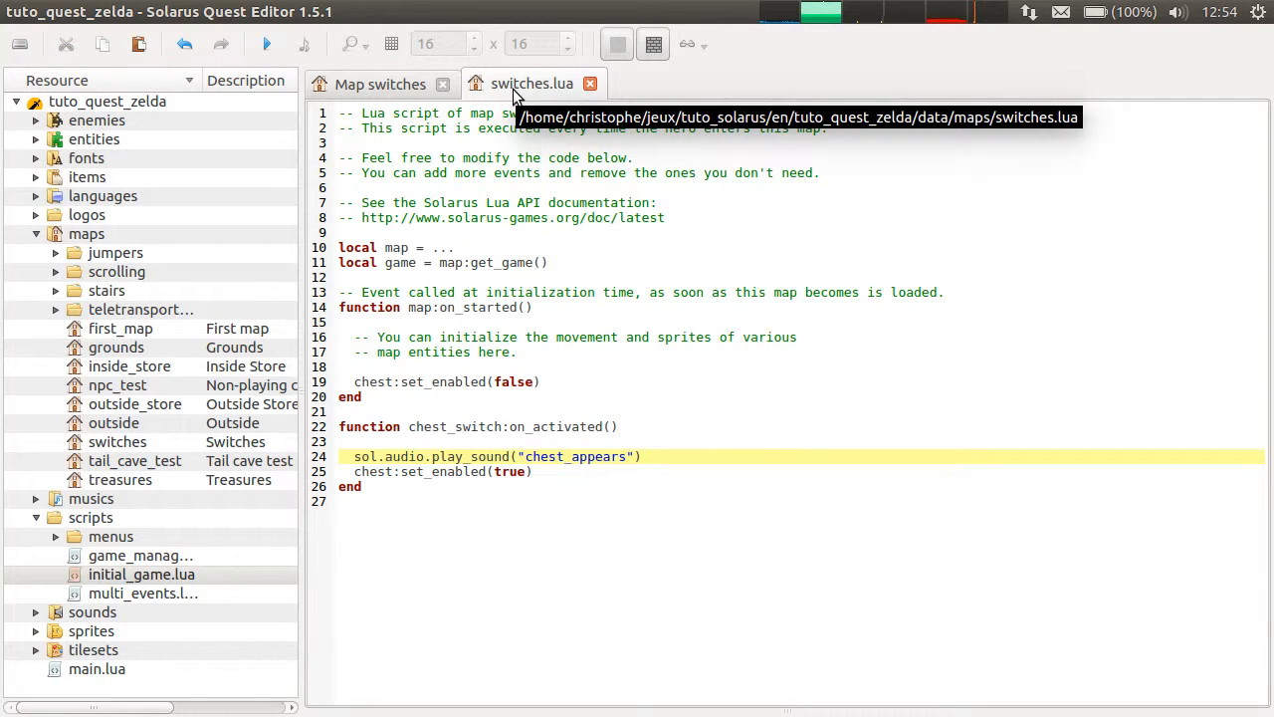
pyautogui.click(378, 84)
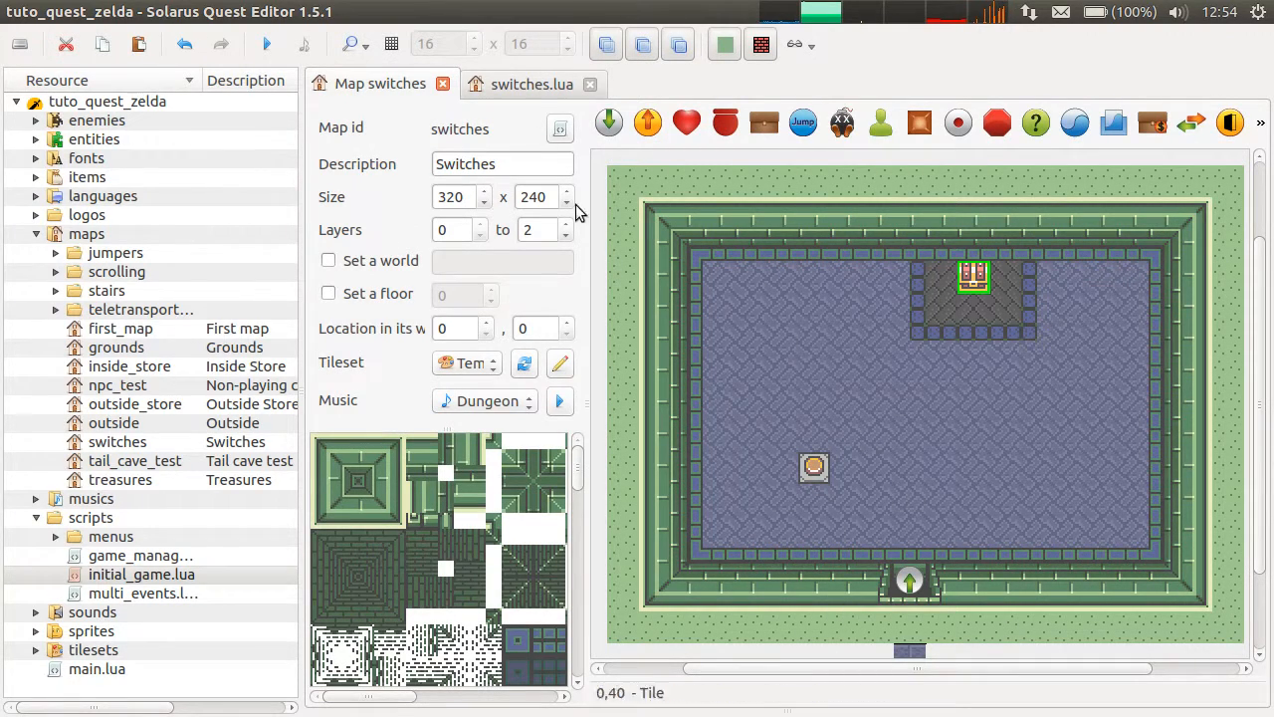
# Step: Confirm the chest saves its Shield treasure as shield_chest, then show switches.lua again
pyautogui.doubleClick(971, 275)
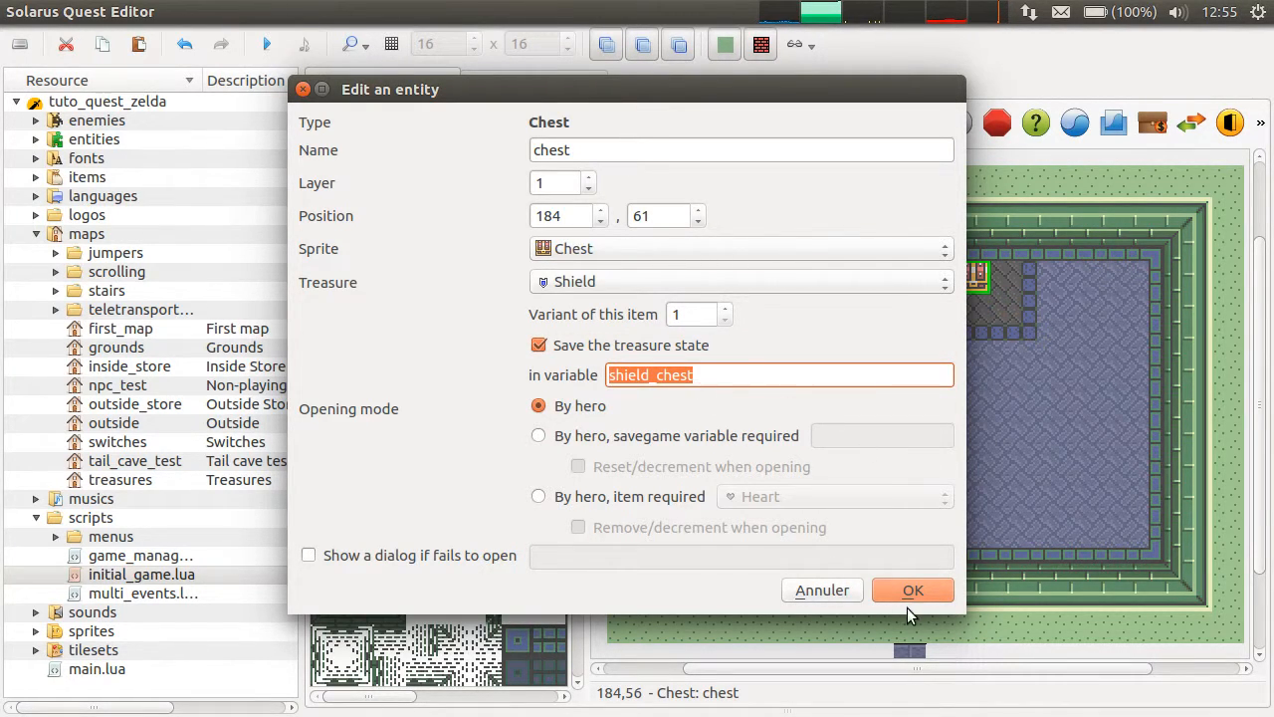
pyautogui.click(912, 589)
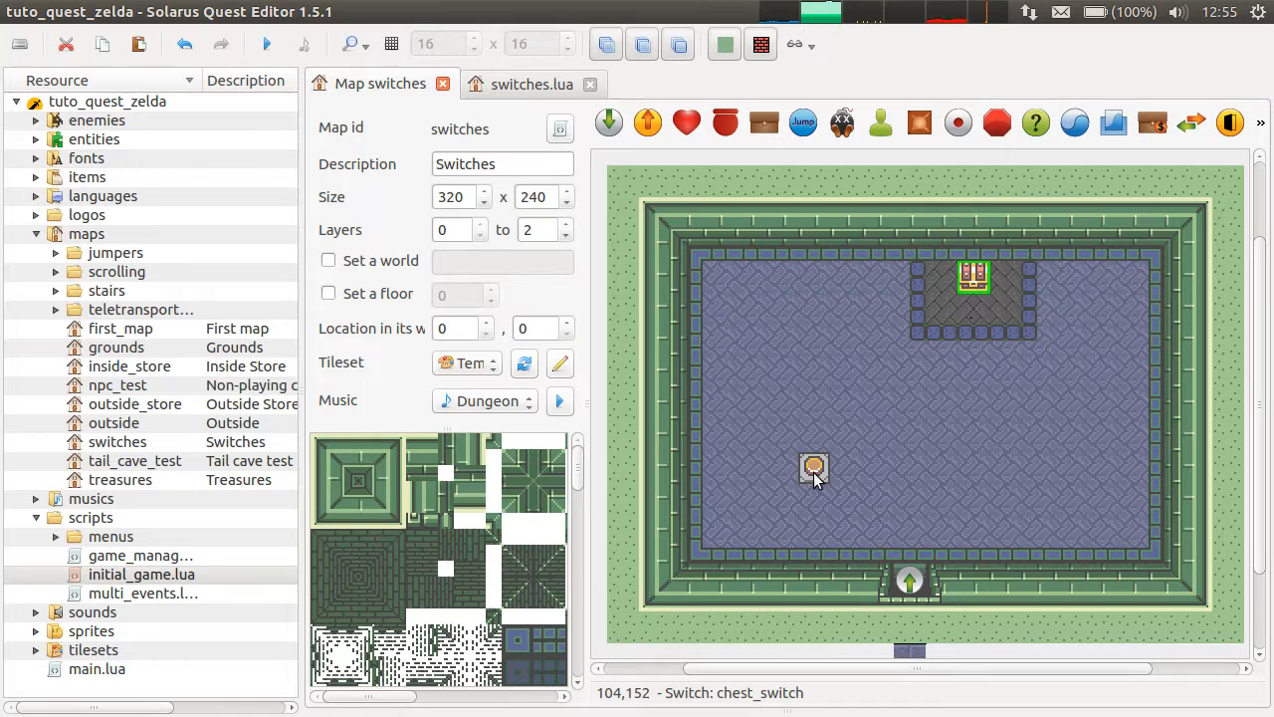
pyautogui.click(814, 467)
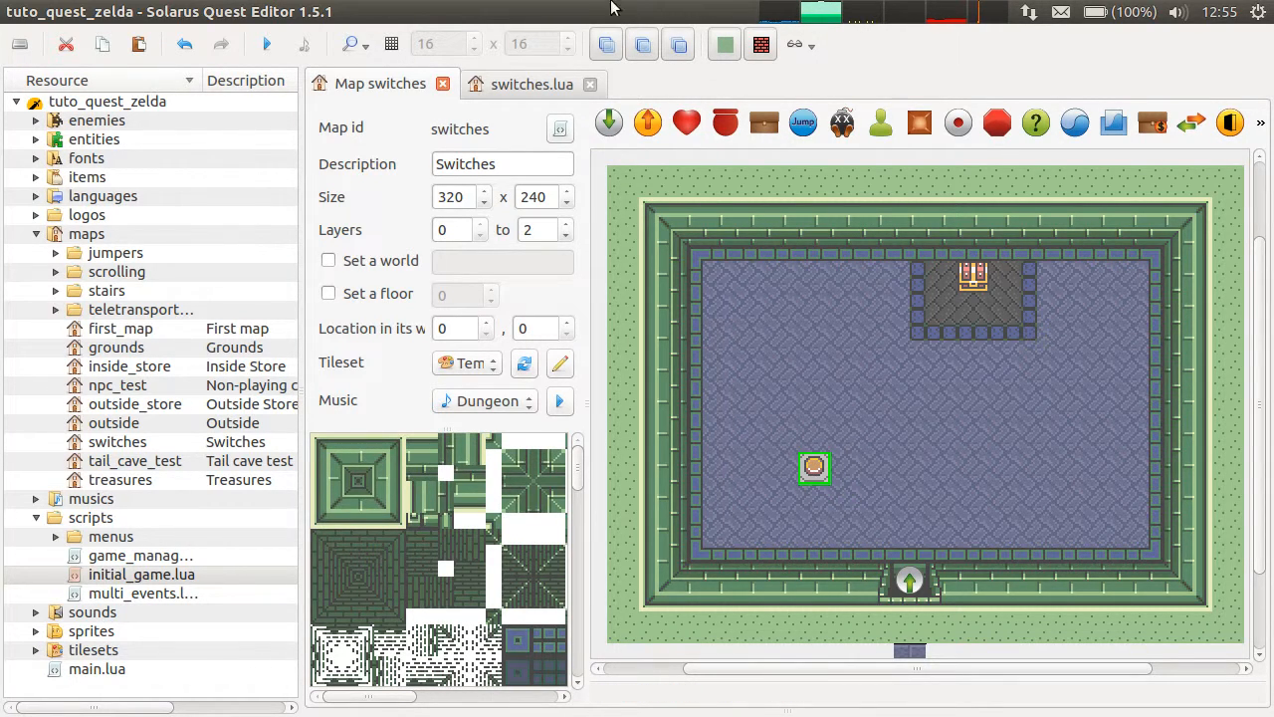
pyautogui.click(532, 83)
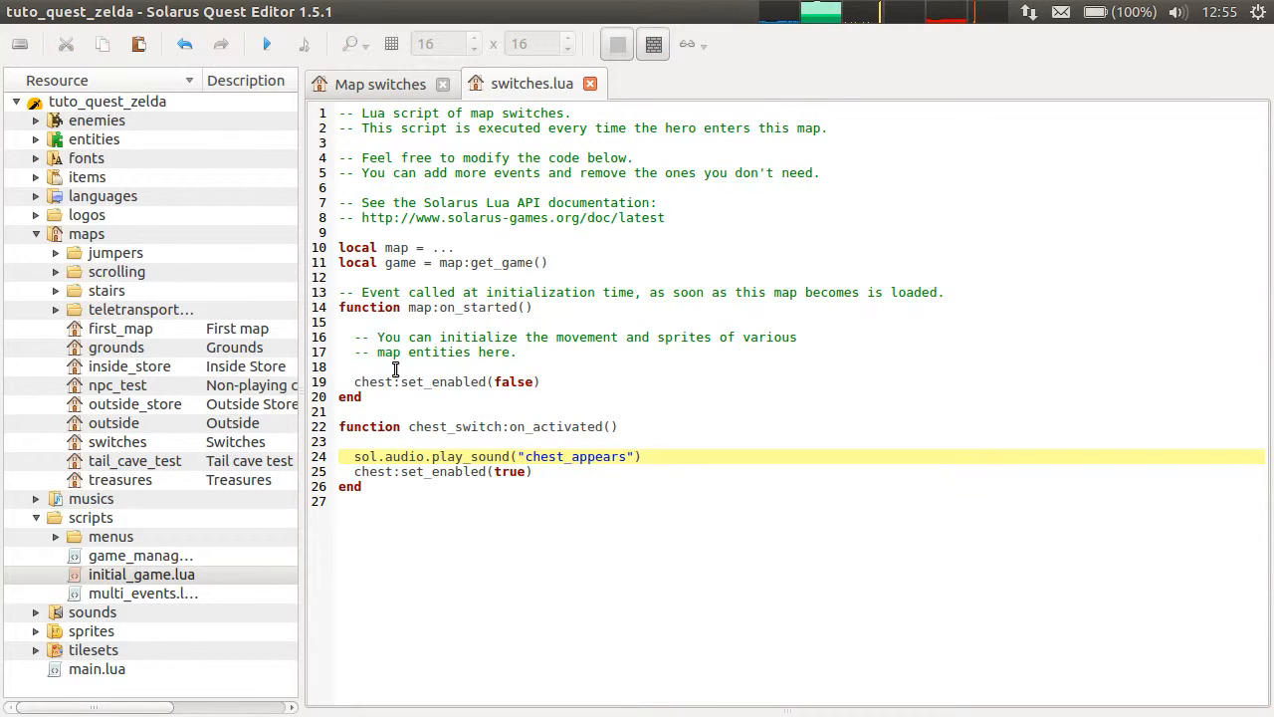
# Step: Write the if game:get_value(...) check with a comment in map:on_started
pyautogui.click(594, 367)
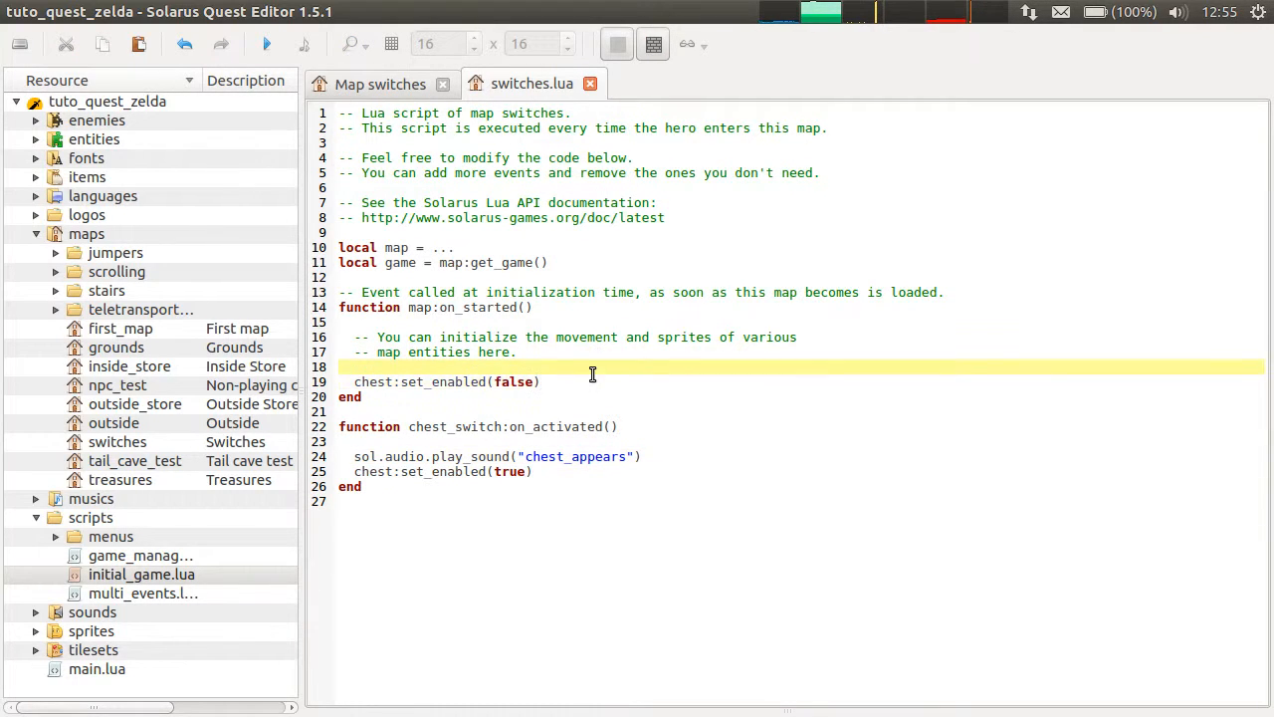
pyautogui.write('if game')
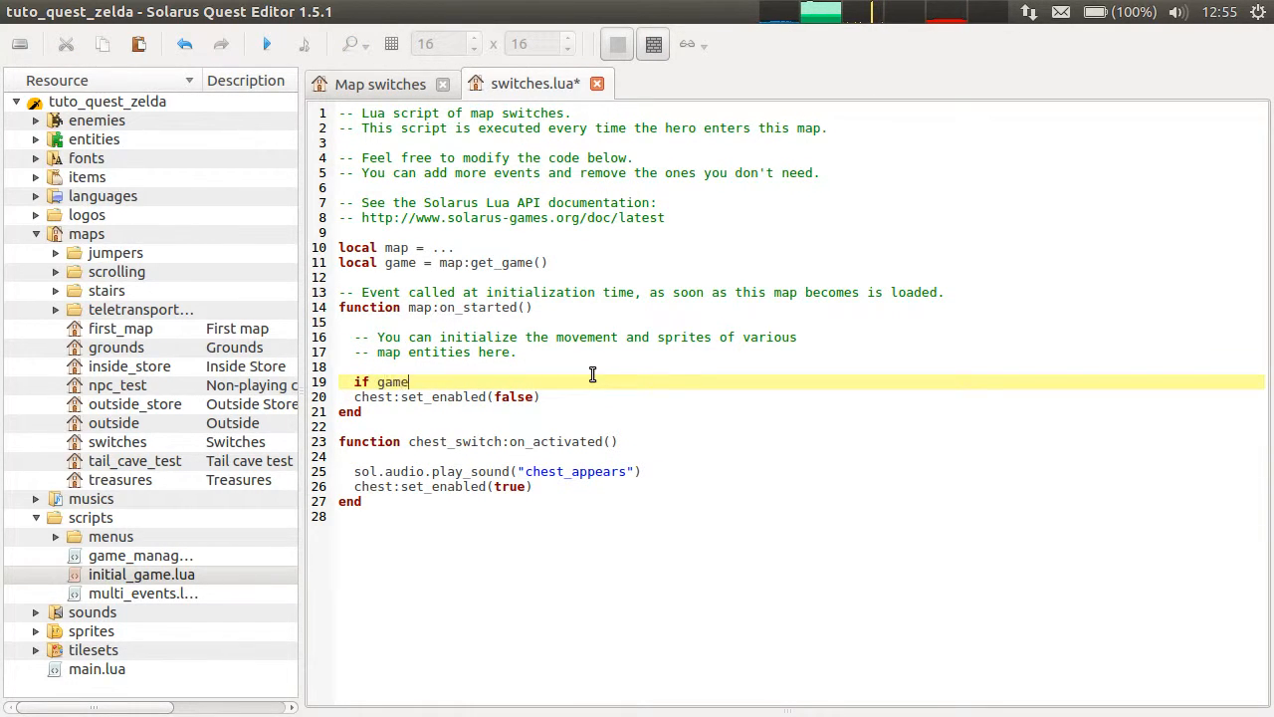
pyautogui.write(':get_value(')
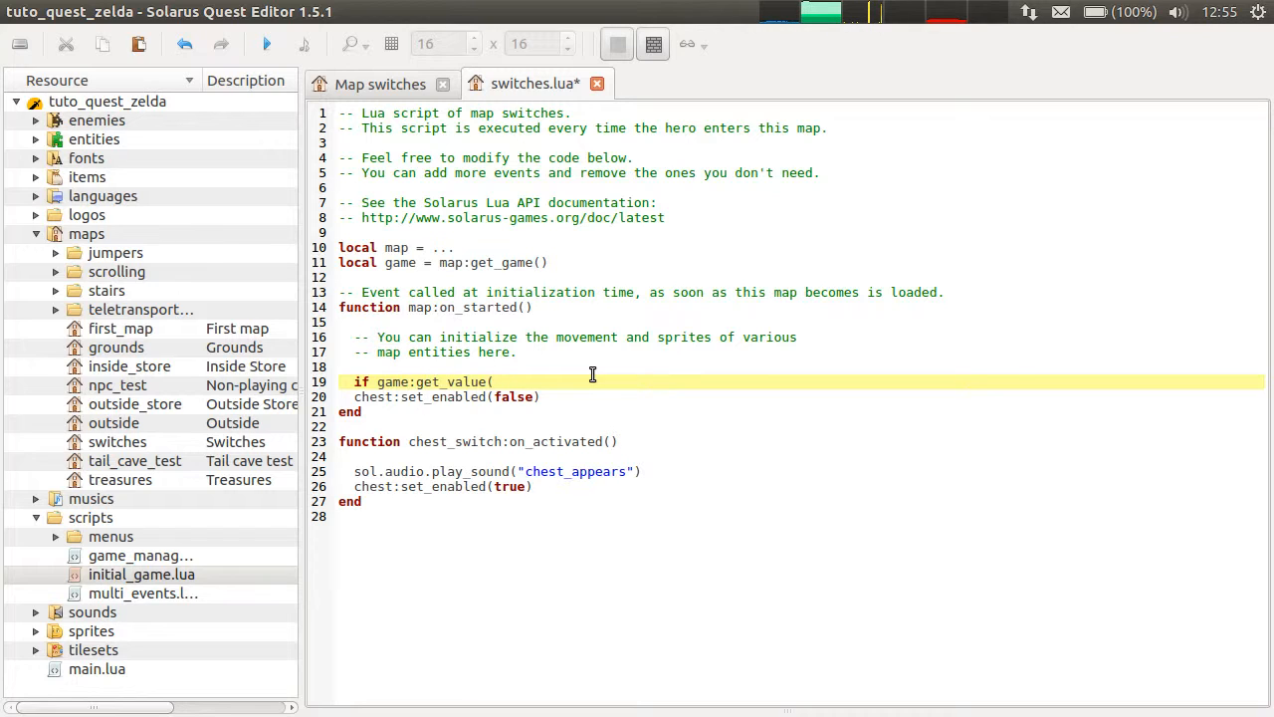
pyautogui.write('"chest_switch") then')
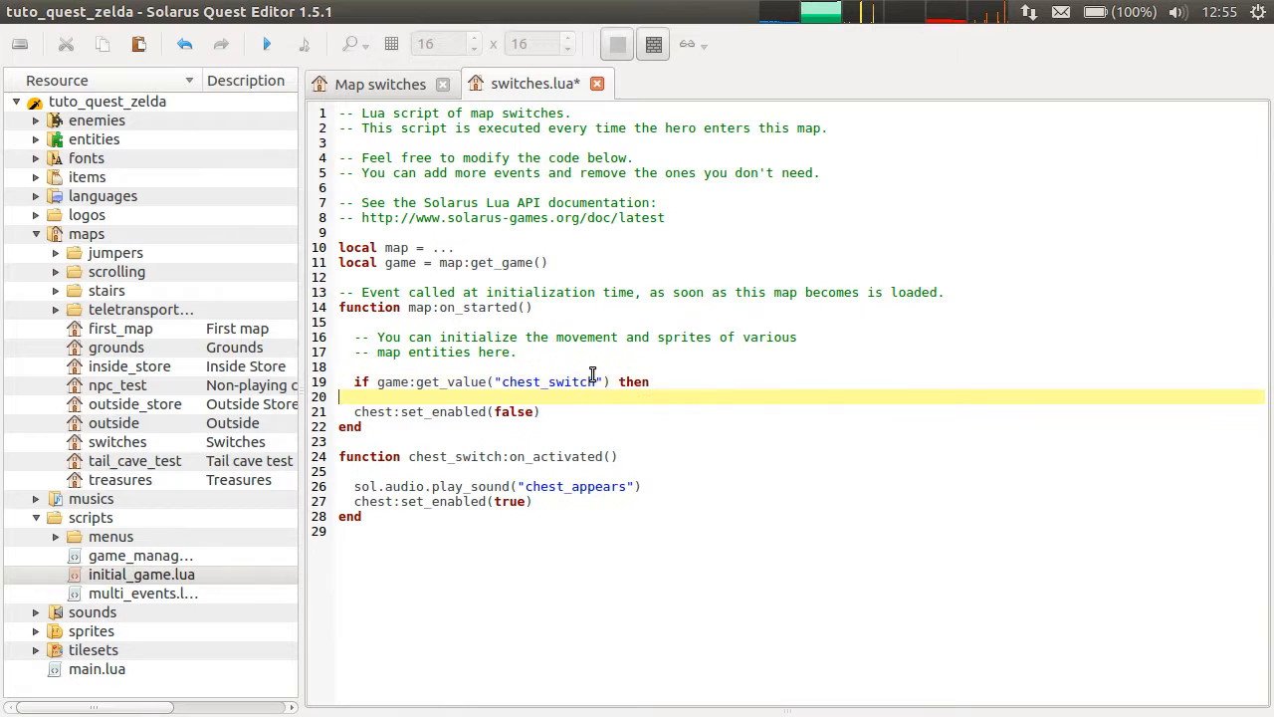
pyautogui.write('--')
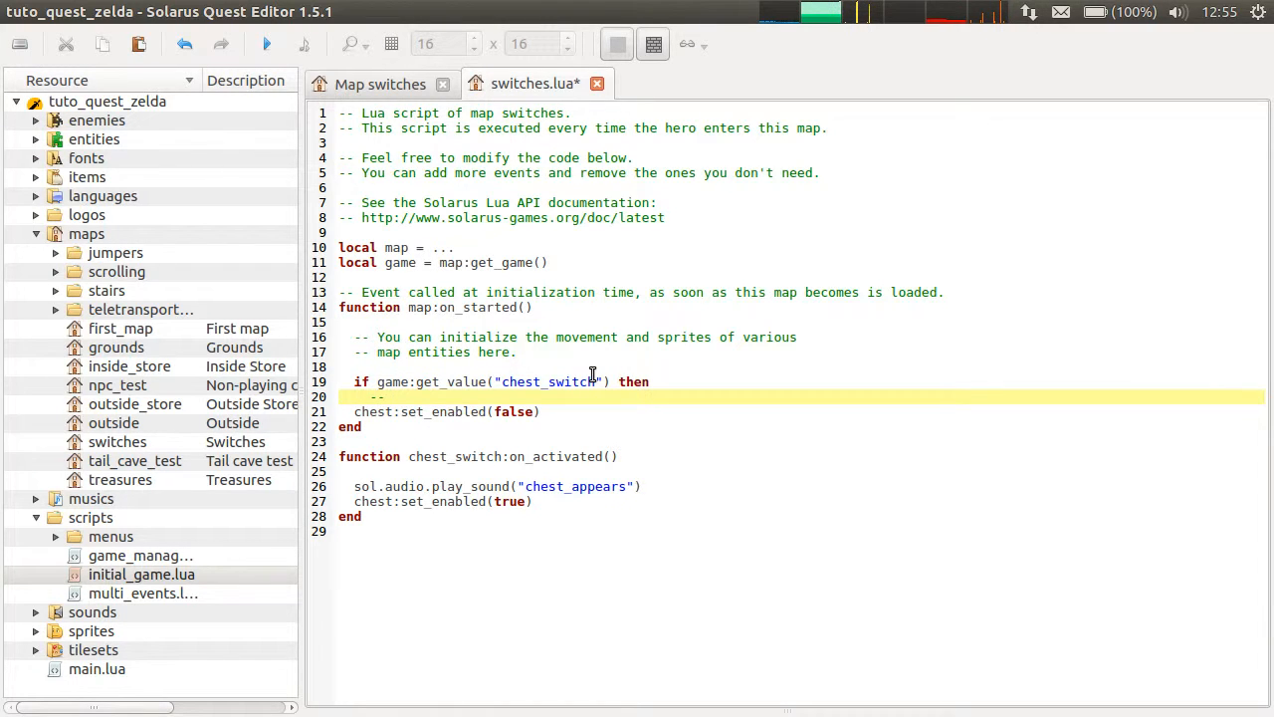
pyautogui.write('The chest was already found.')
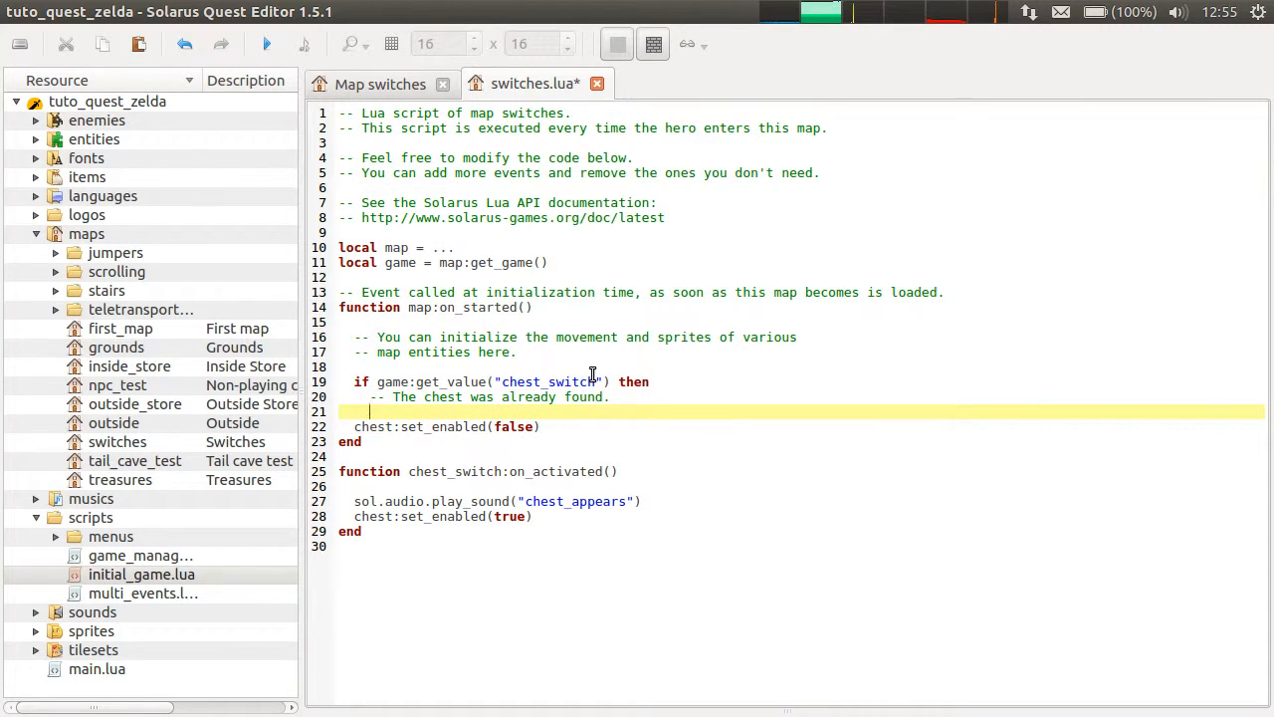
pyautogui.write('chest_sw')
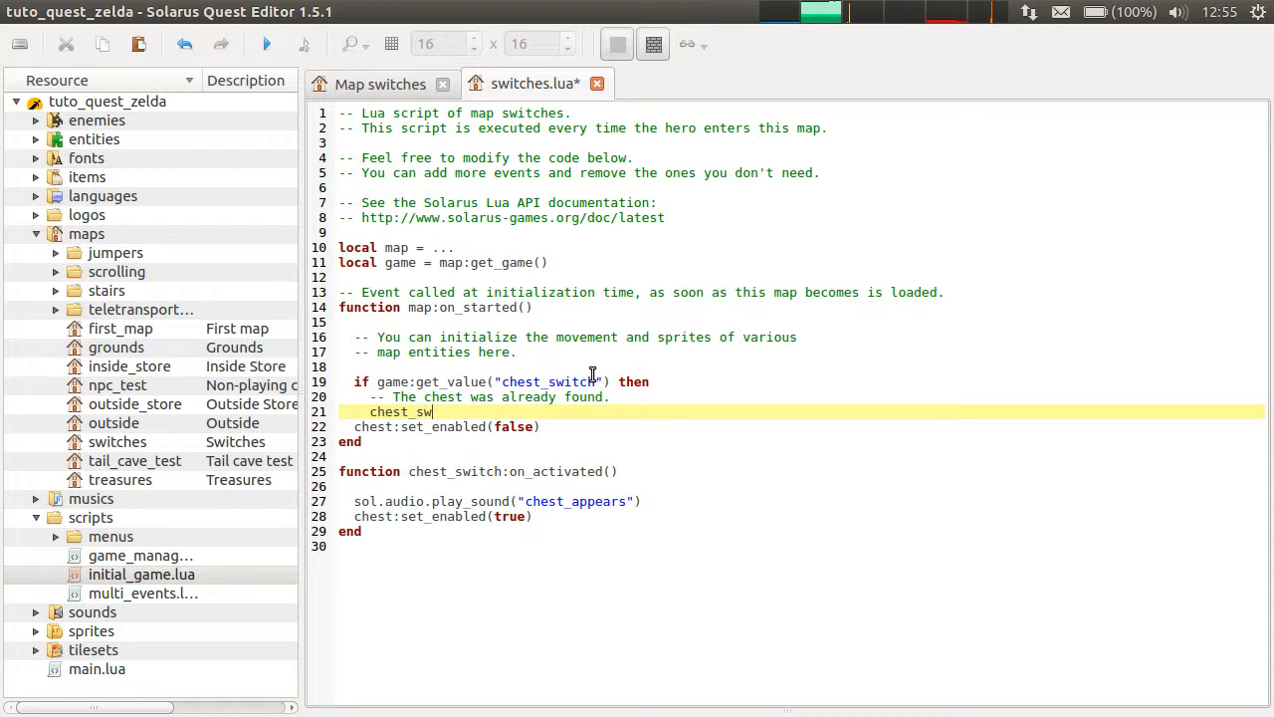
pyautogui.write('i')
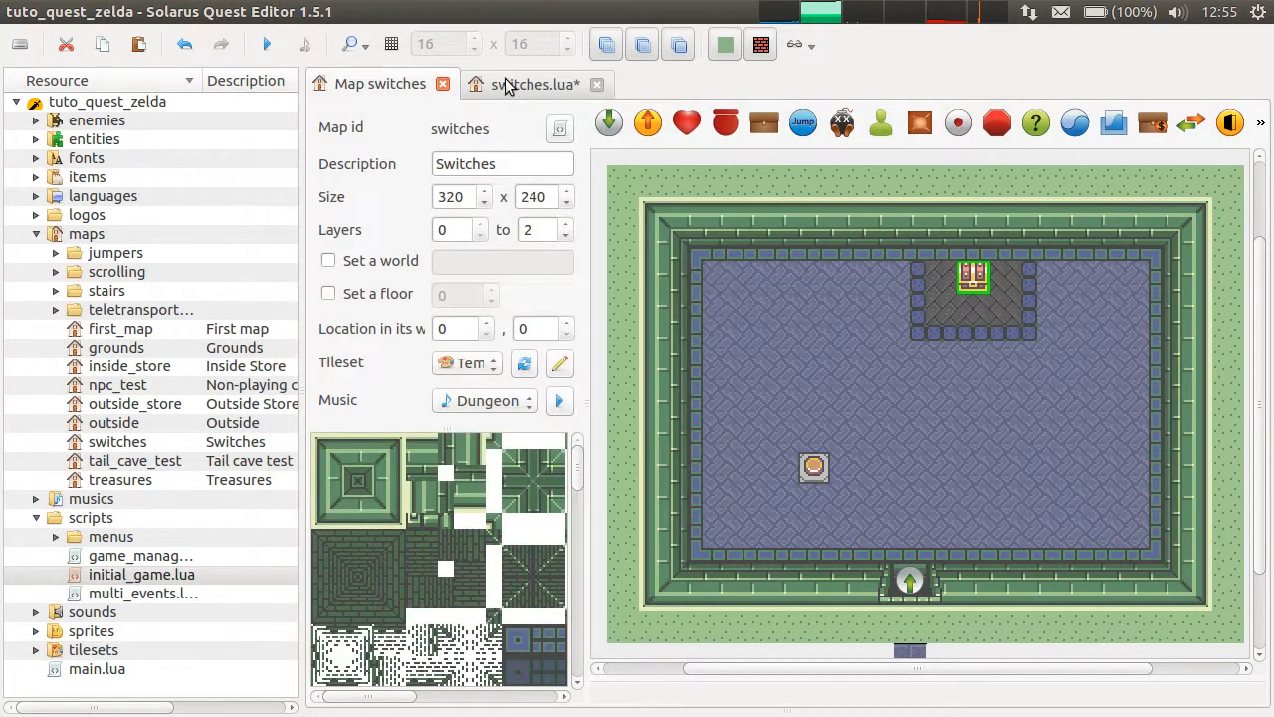
# Step: Complete the branch: chest_switch:set_activated(true) when found, else hide the chest, end
pyautogui.click(533, 84)
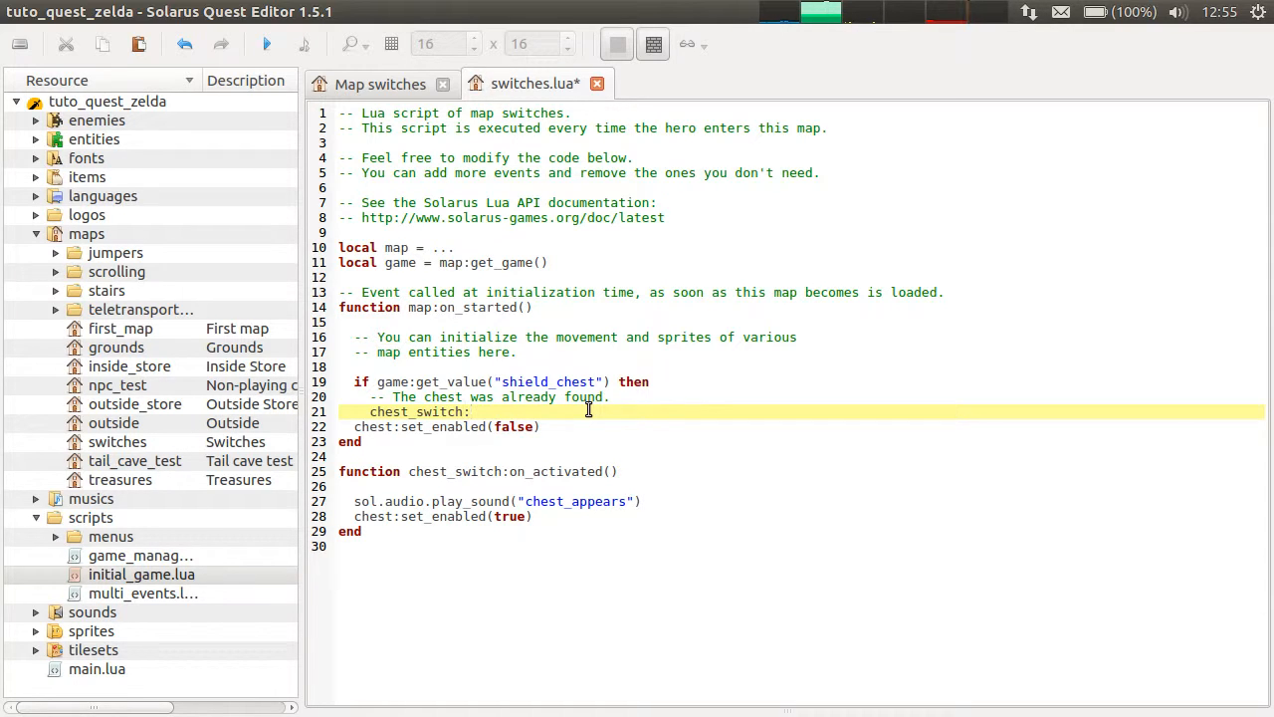
pyautogui.write('set_activated')
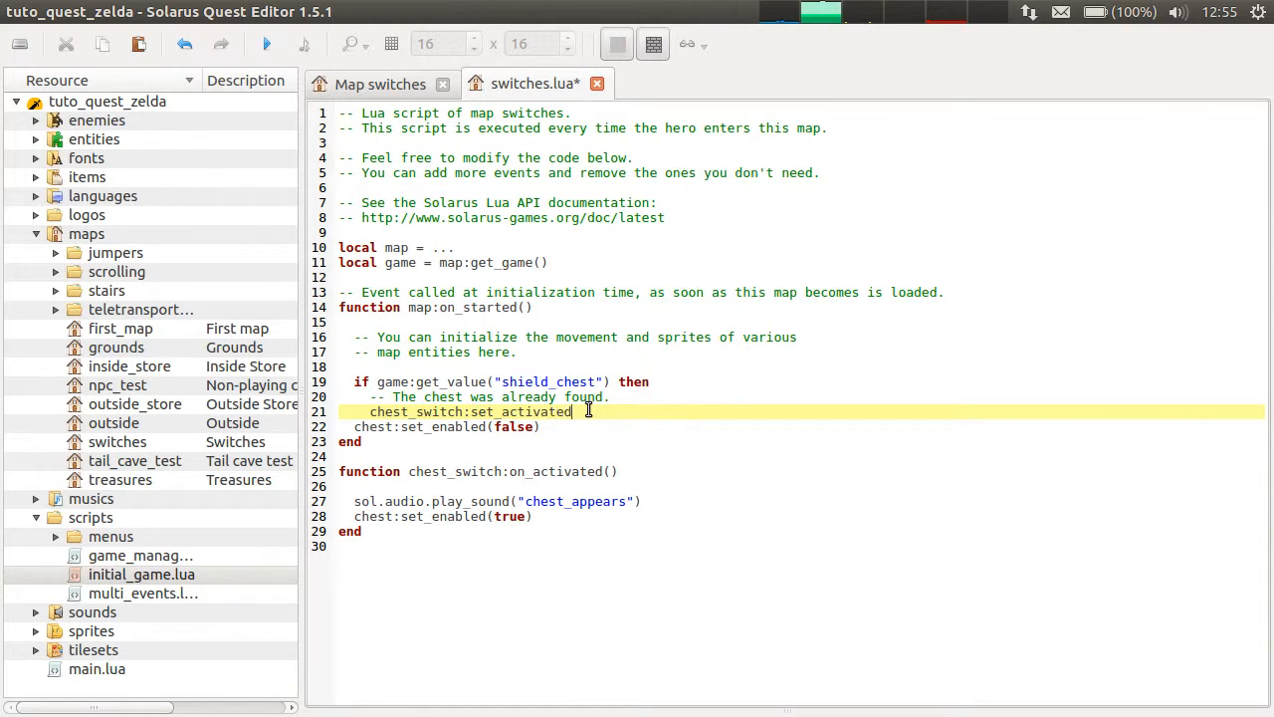
pyautogui.write('(f')
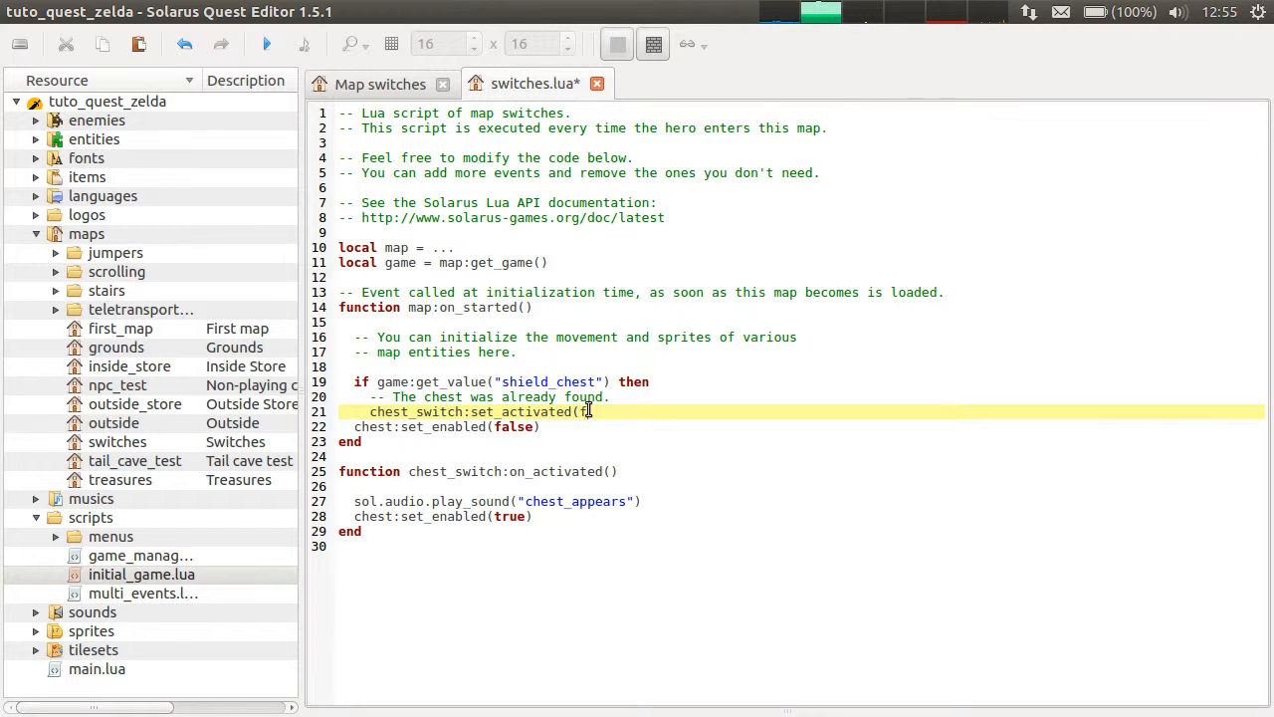
pyautogui.write('true')
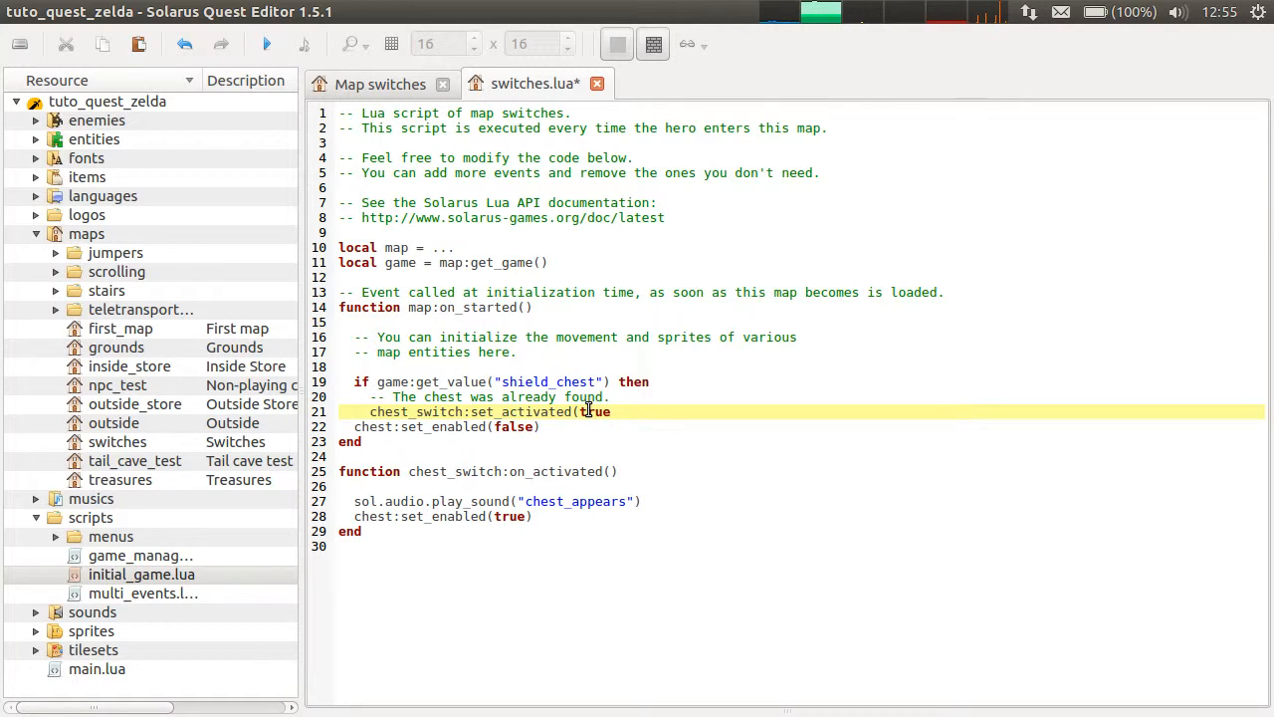
pyautogui.write('e')
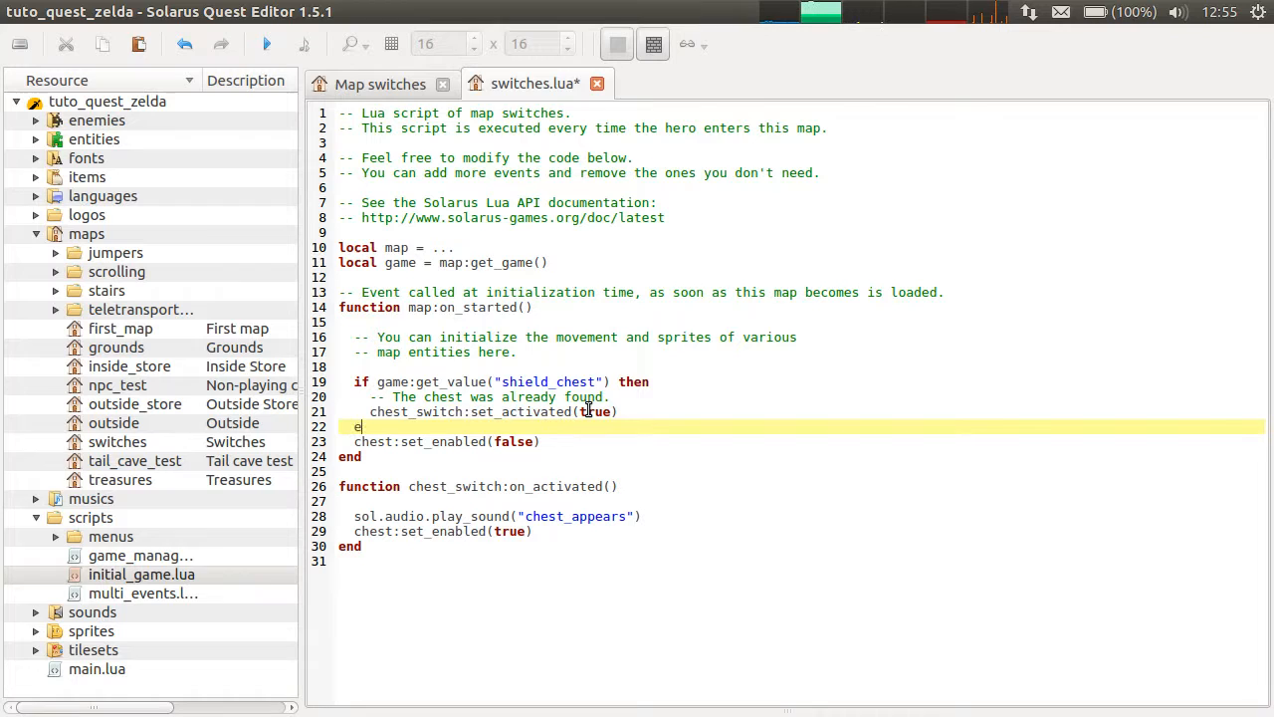
pyautogui.write('lse')
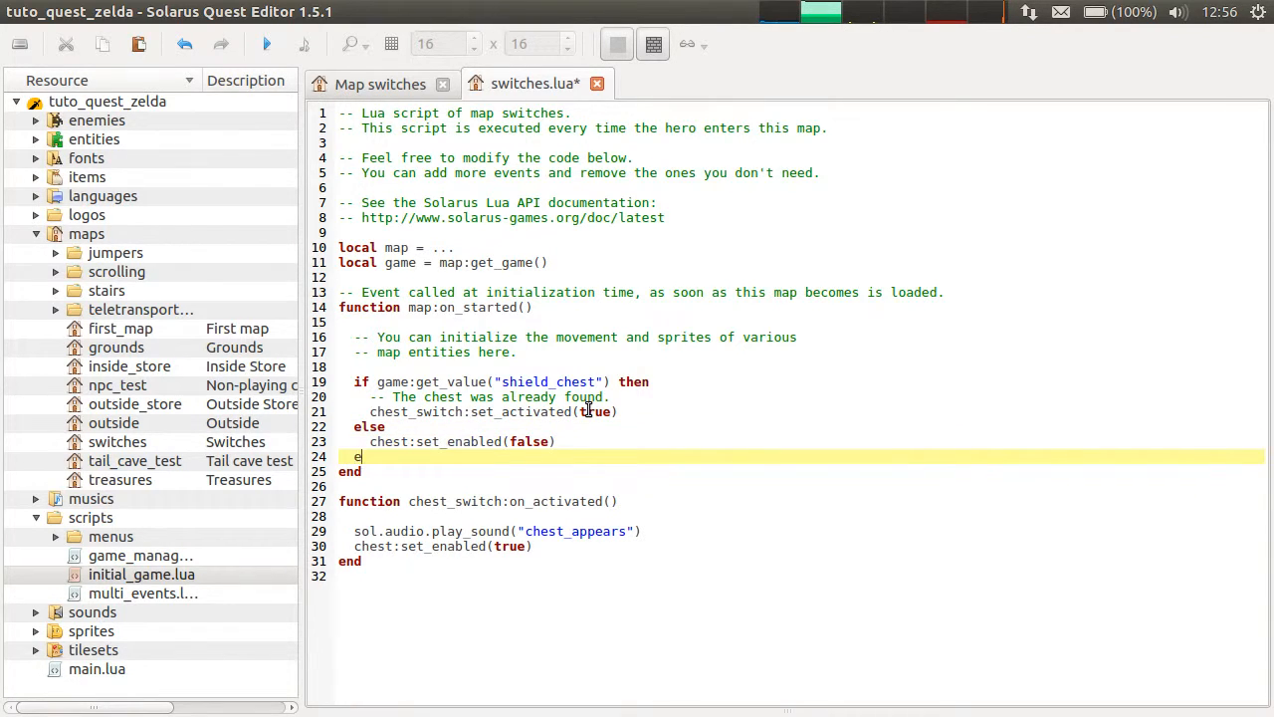
pyautogui.write('nd')
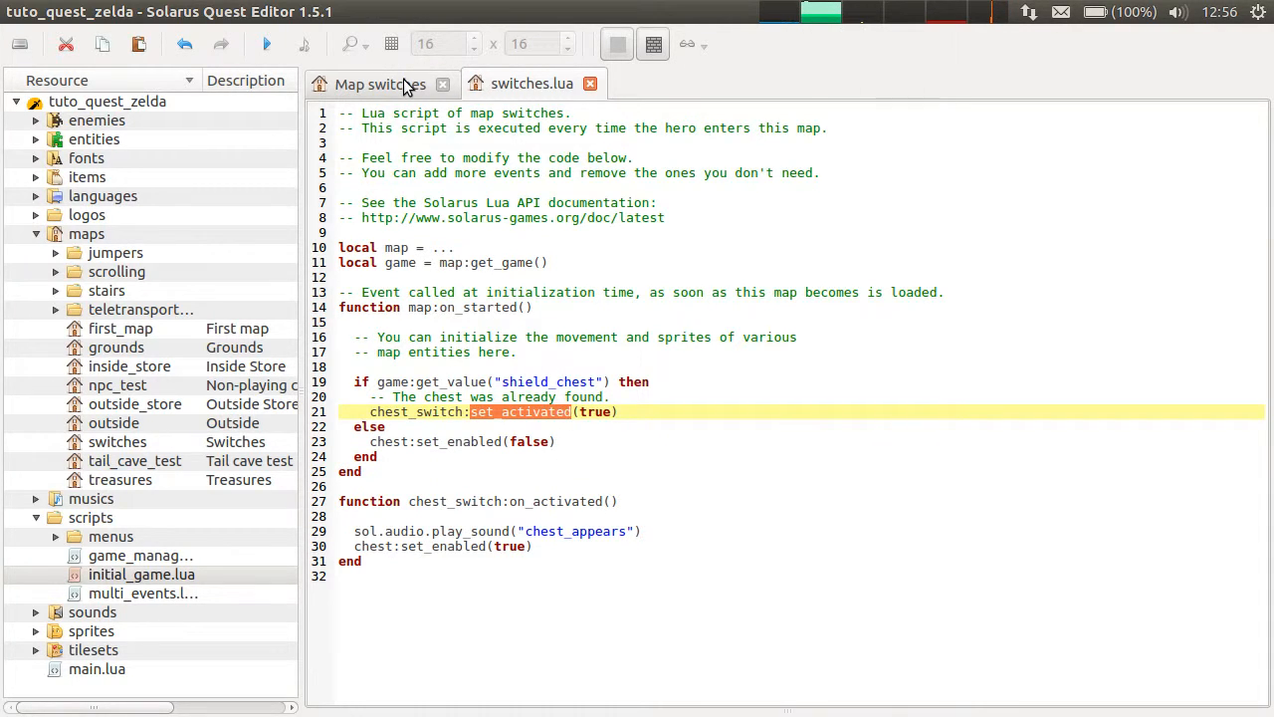
# Step: Review the switch-activation line in the script and launch the quest to test the map
pyautogui.click(378, 84)
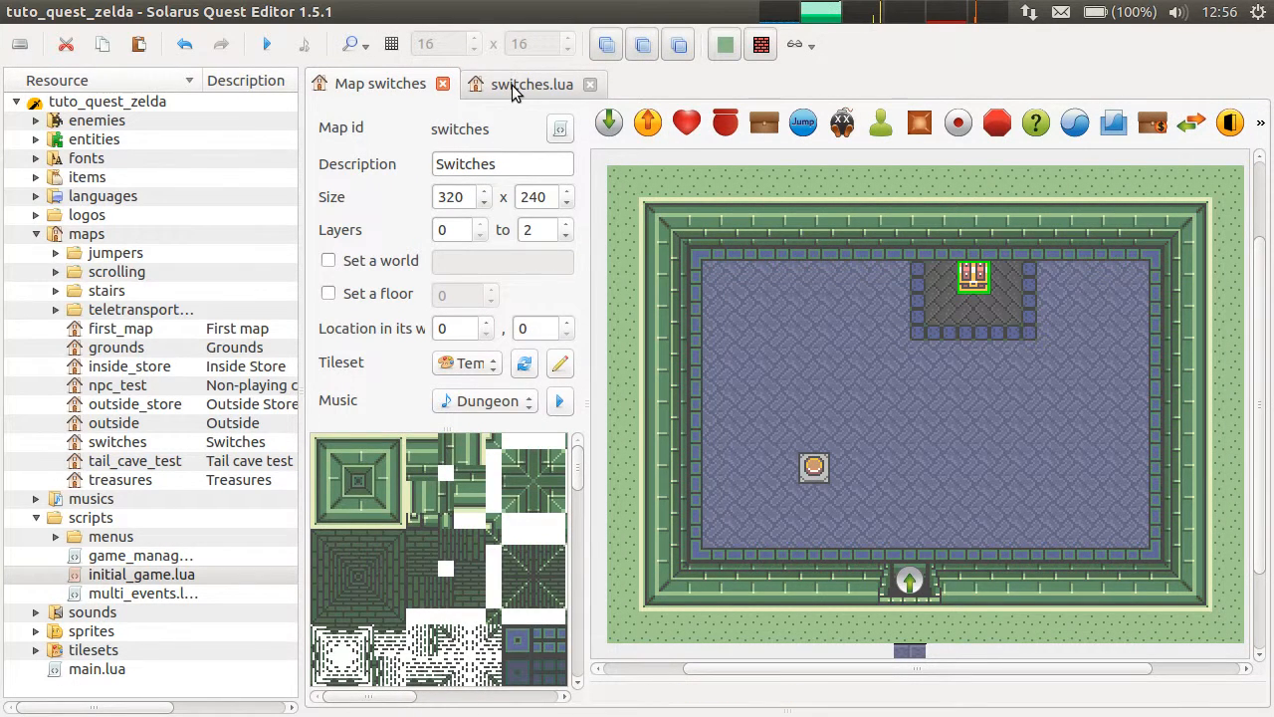
pyautogui.click(531, 84)
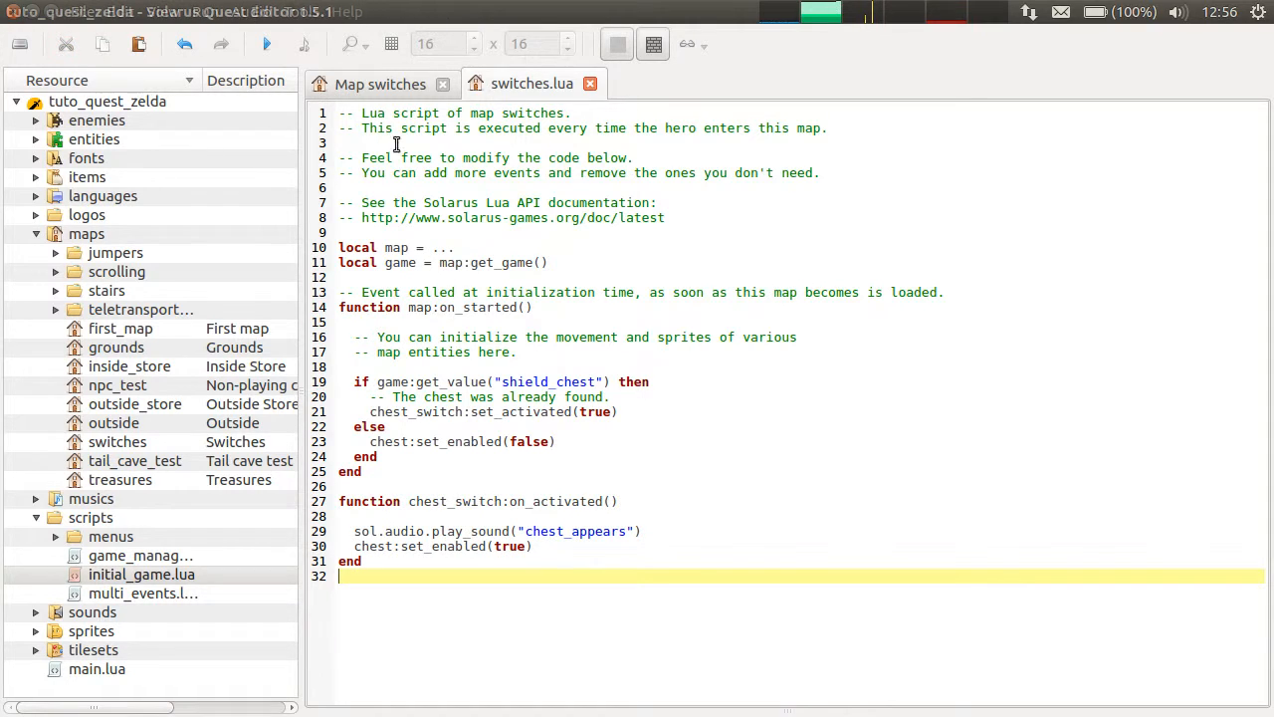
pyautogui.click(488, 410)
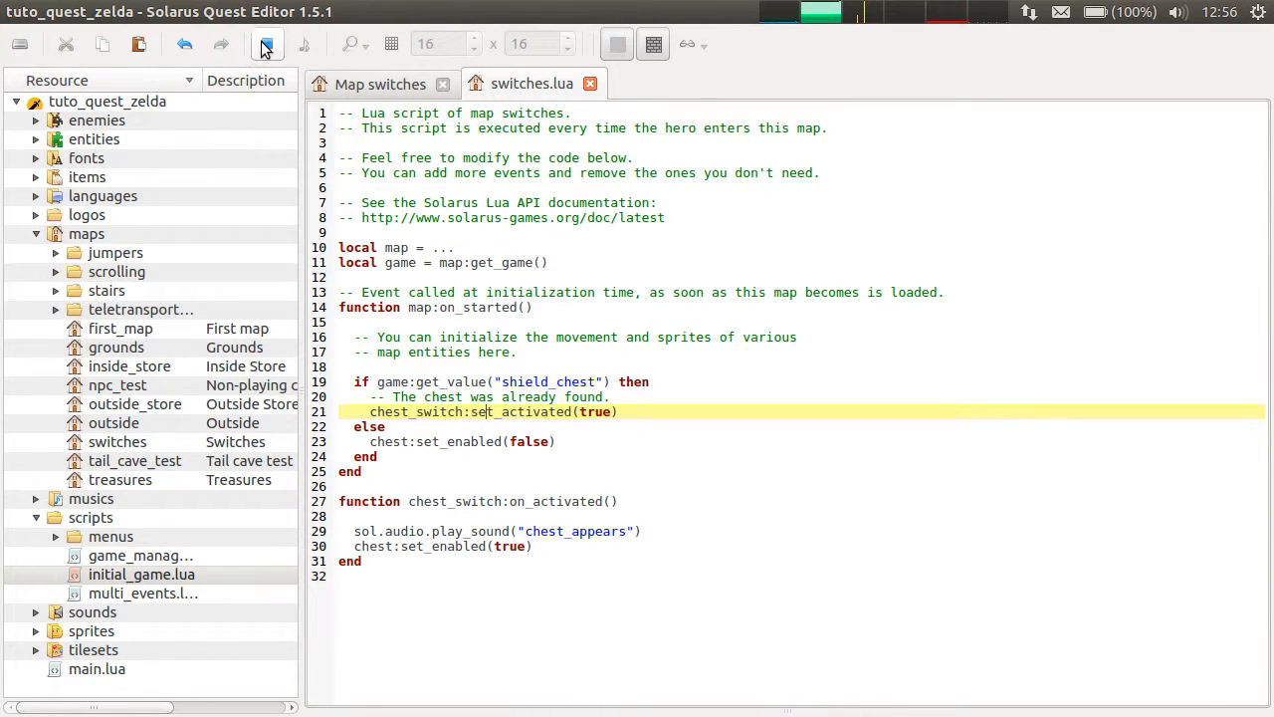
pyautogui.click(267, 43)
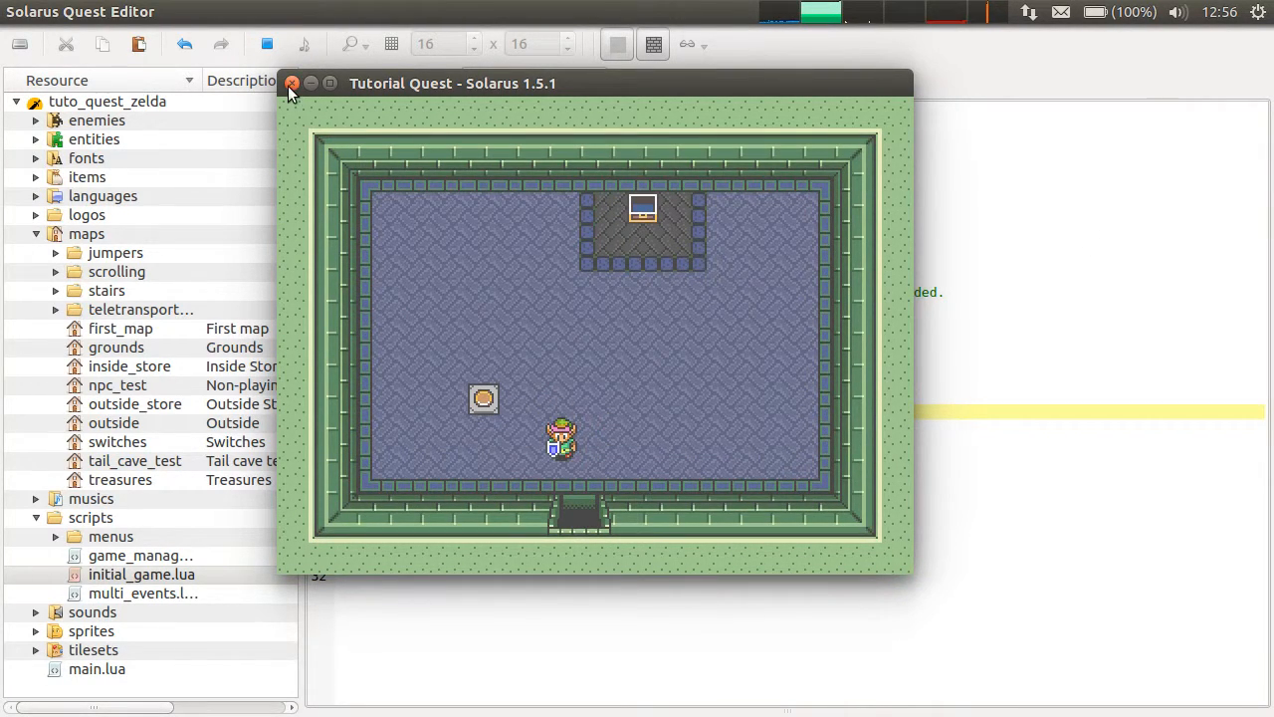
# Step: Walk the hero around the test room with the arrow keys to try the switch and chest
pyautogui.click(291, 83)
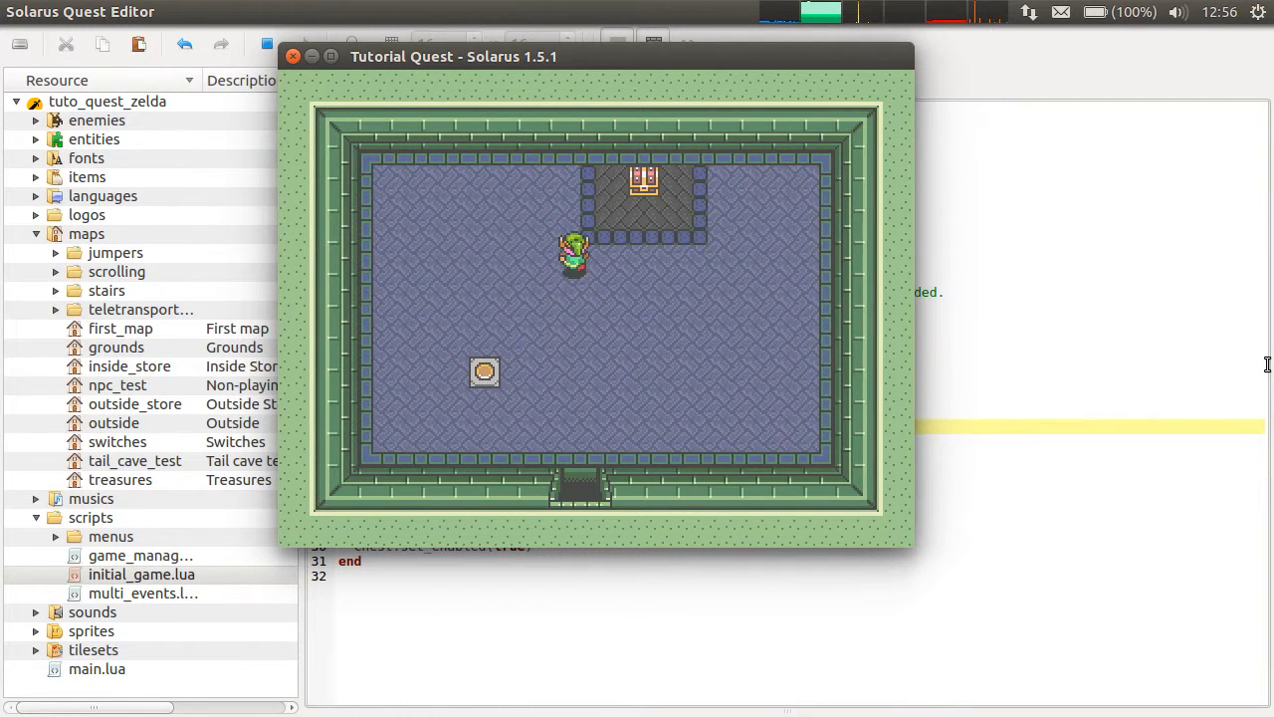
pyautogui.press('Down')
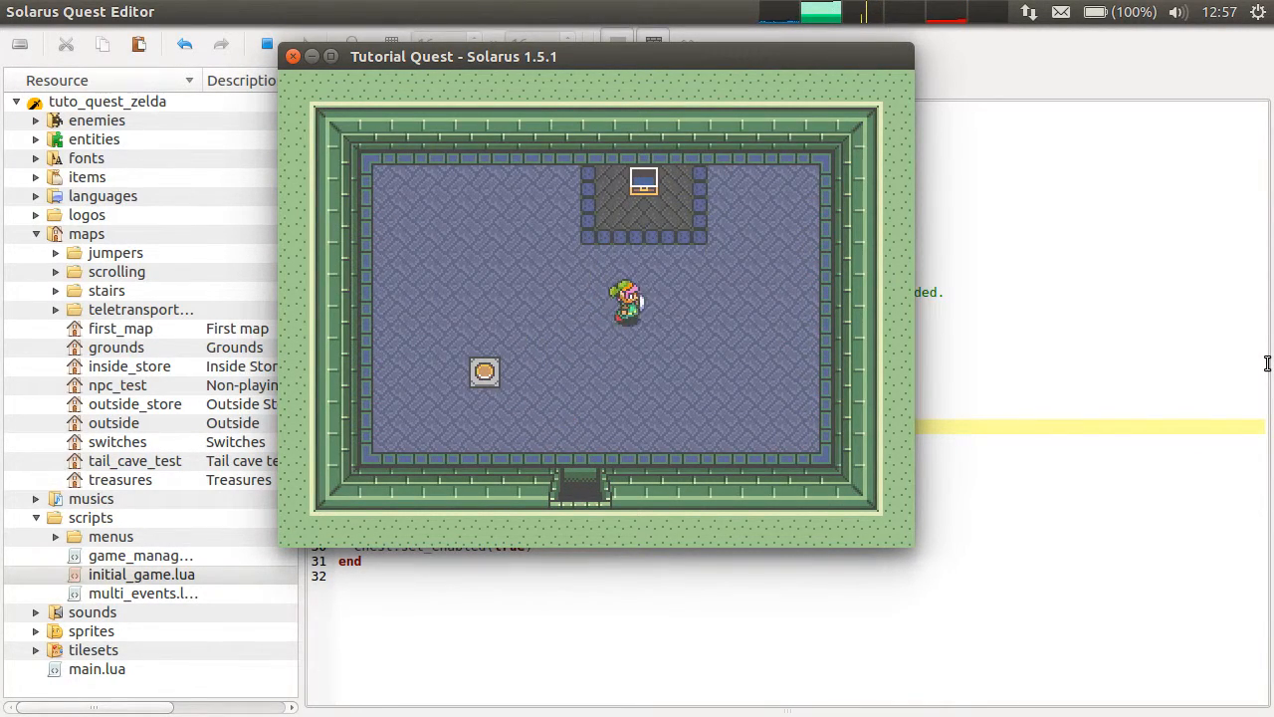
pyautogui.press('Up')
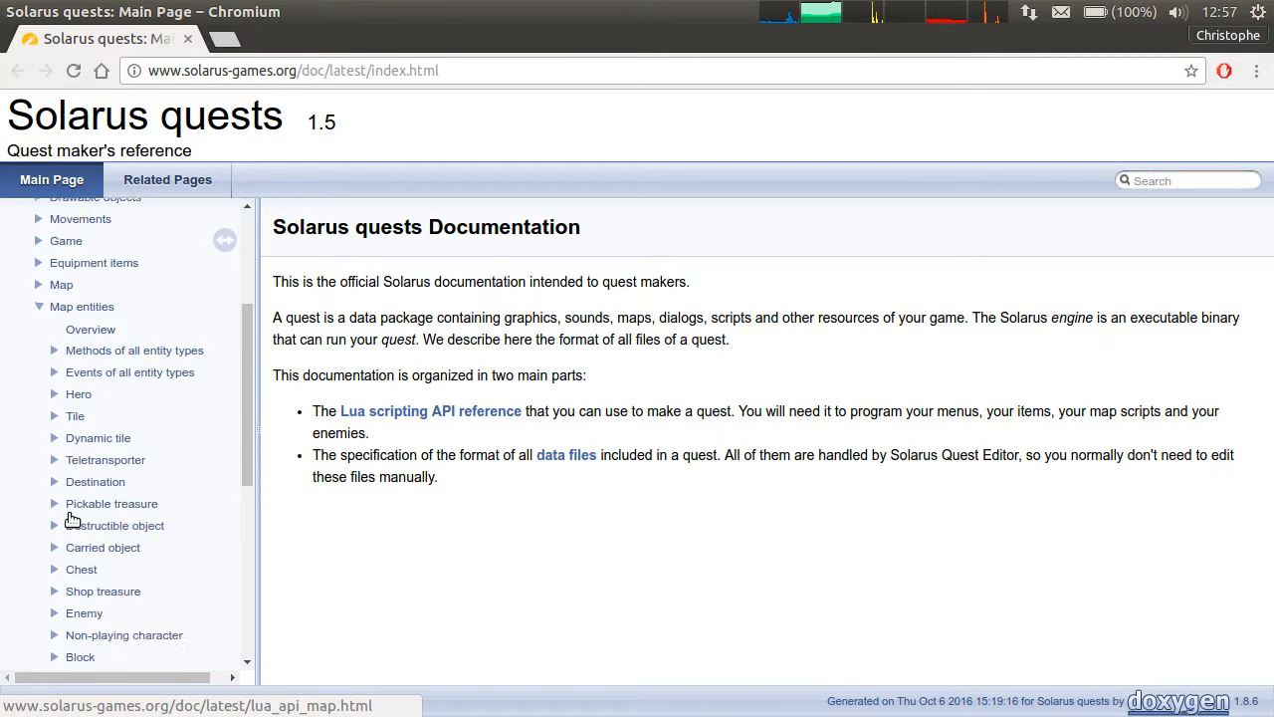
# Step: Scroll the Switch API page and jump to the switch:on_inactivated() event description
pyautogui.scroll(-3)
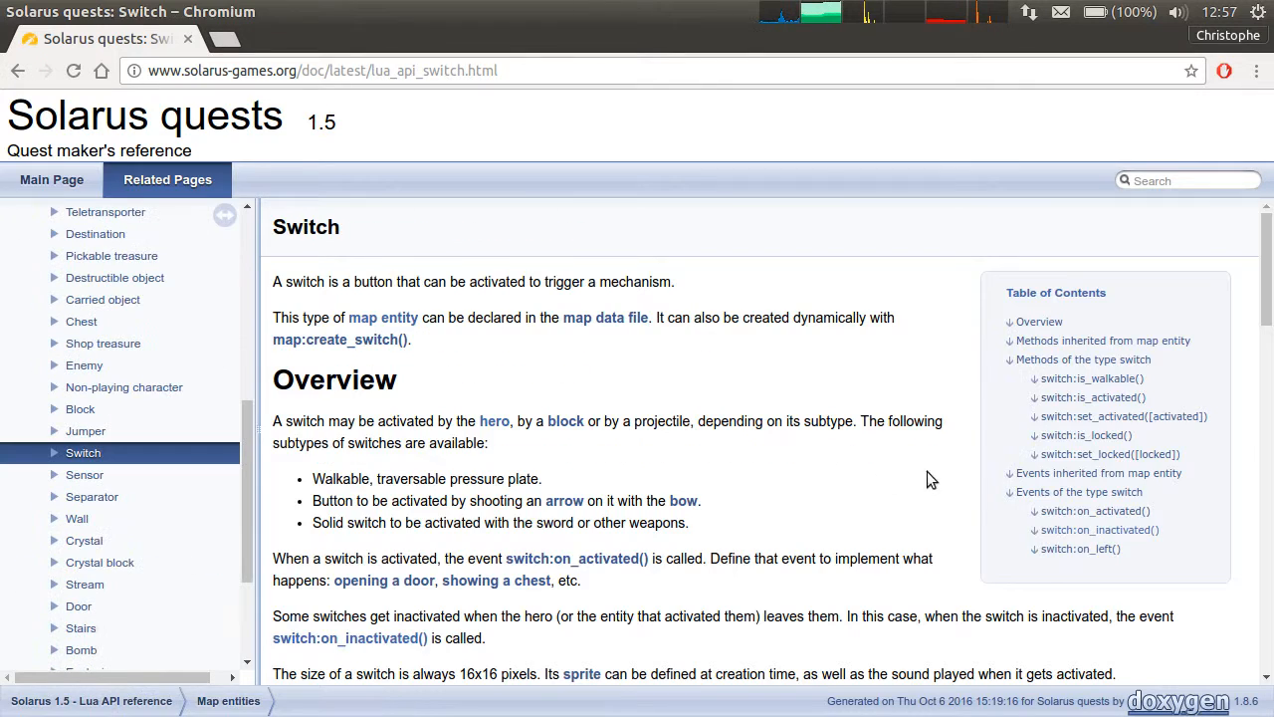
pyautogui.scroll(-3)
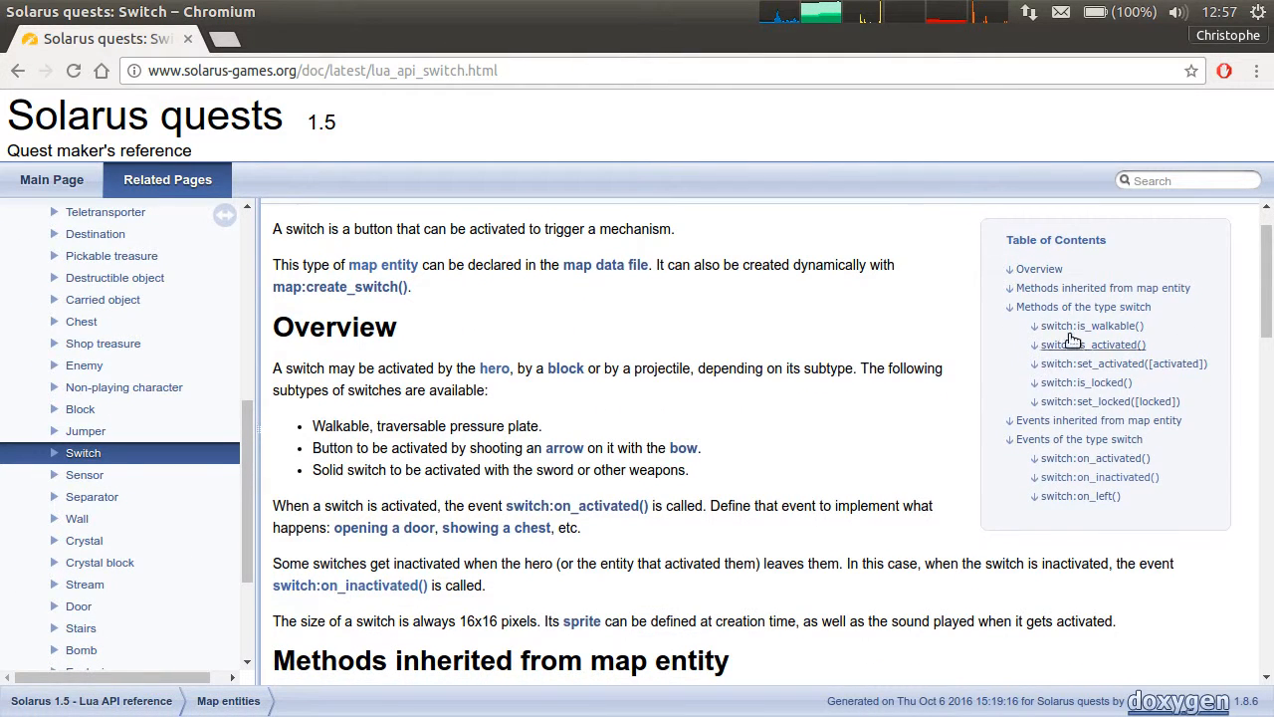
pyautogui.scroll(-3)
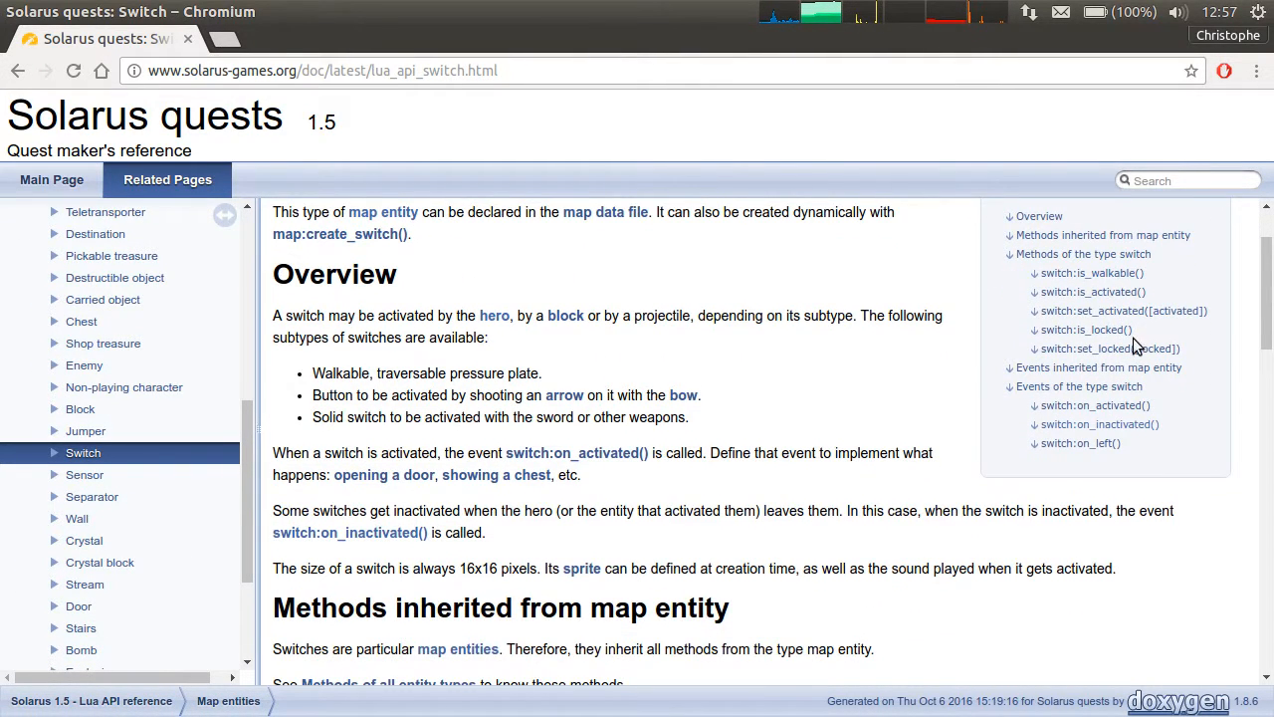
pyautogui.scroll(-3)
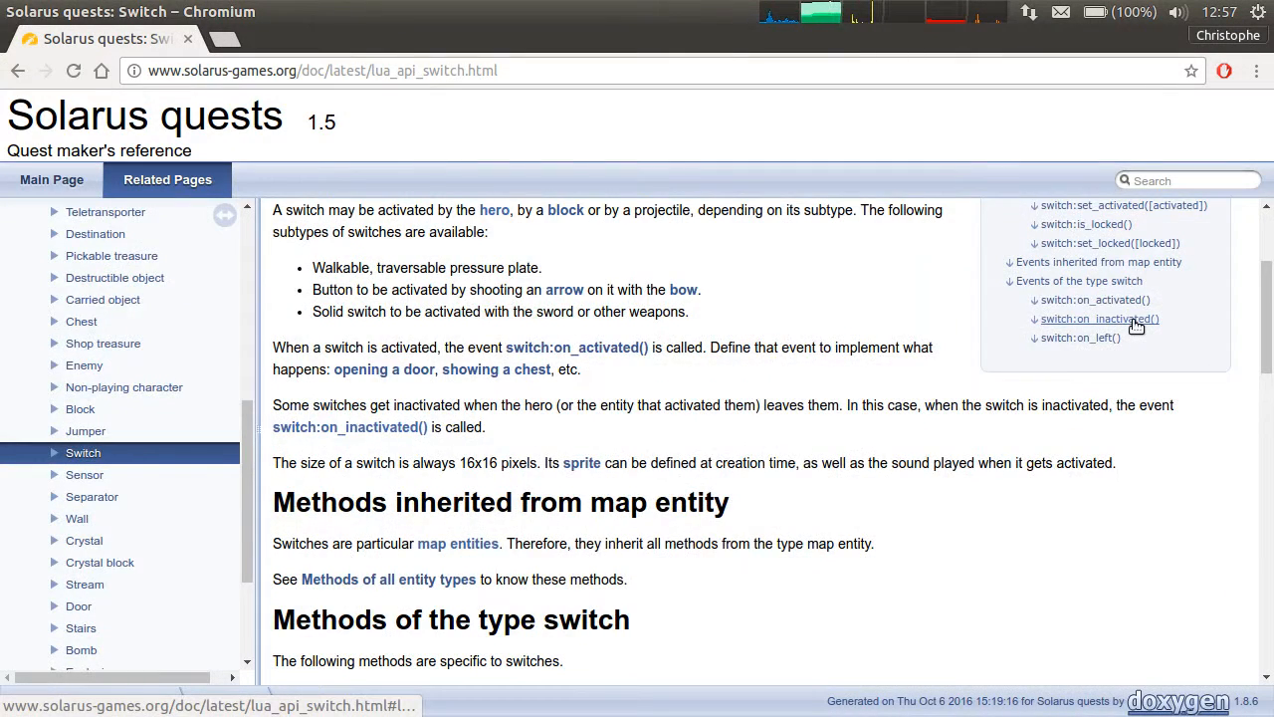
pyautogui.click(1099, 319)
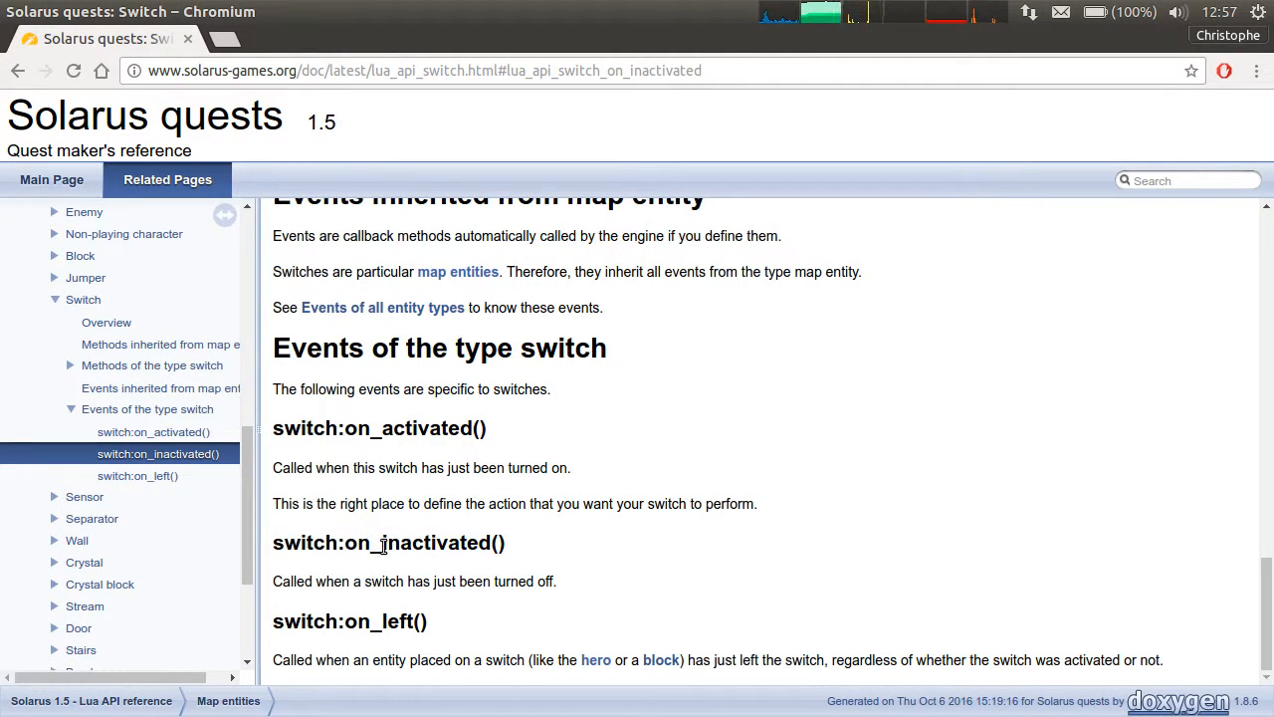
pyautogui.moveTo(565, 586)
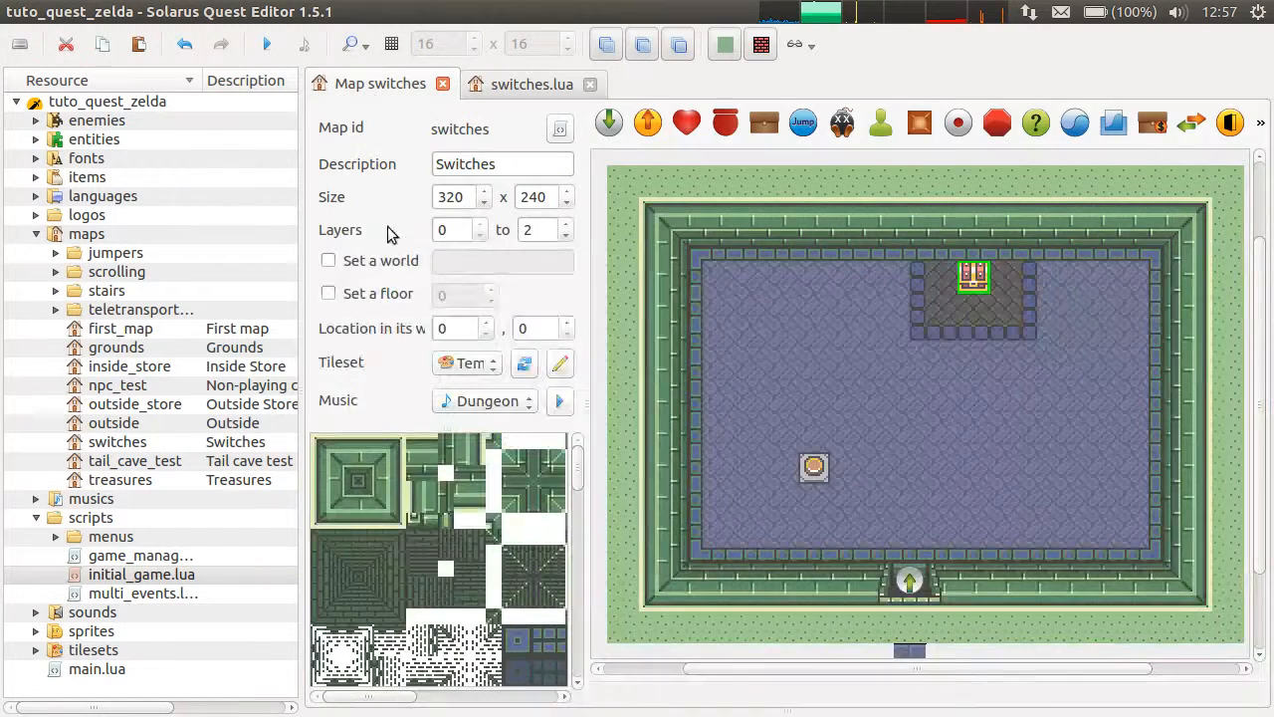
pyautogui.doubleClick(974, 276)
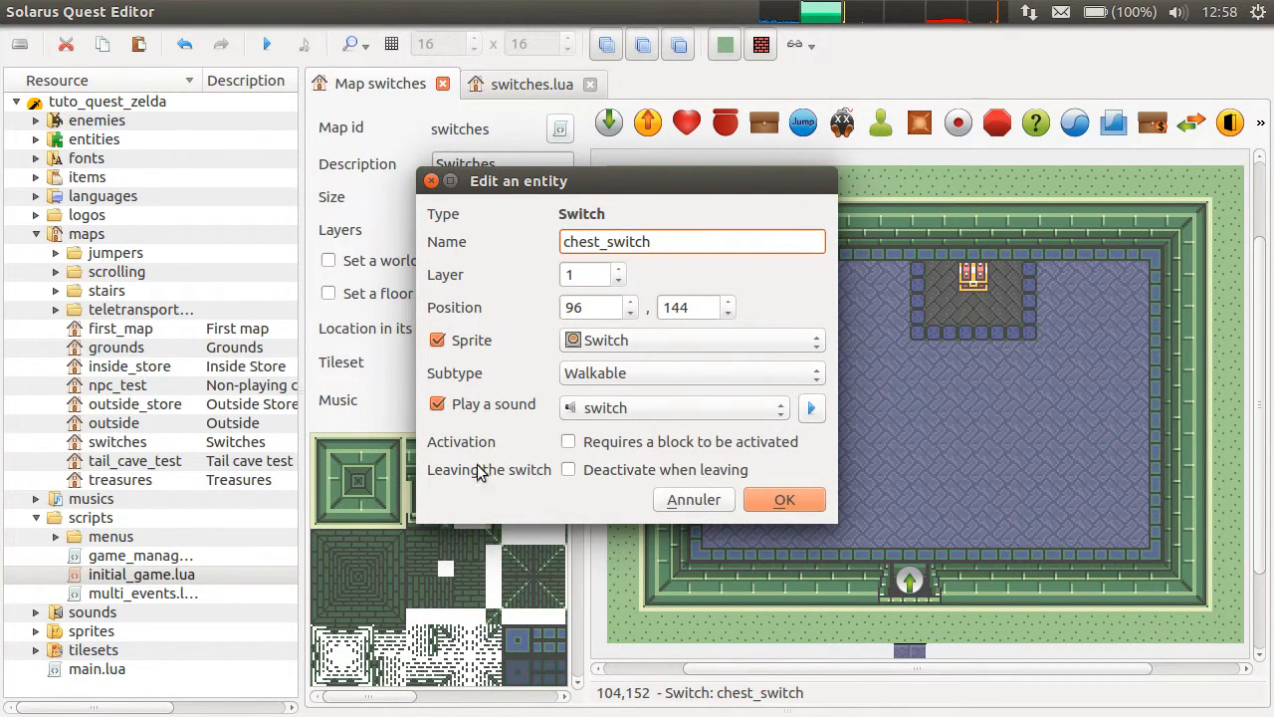
pyautogui.click(569, 470)
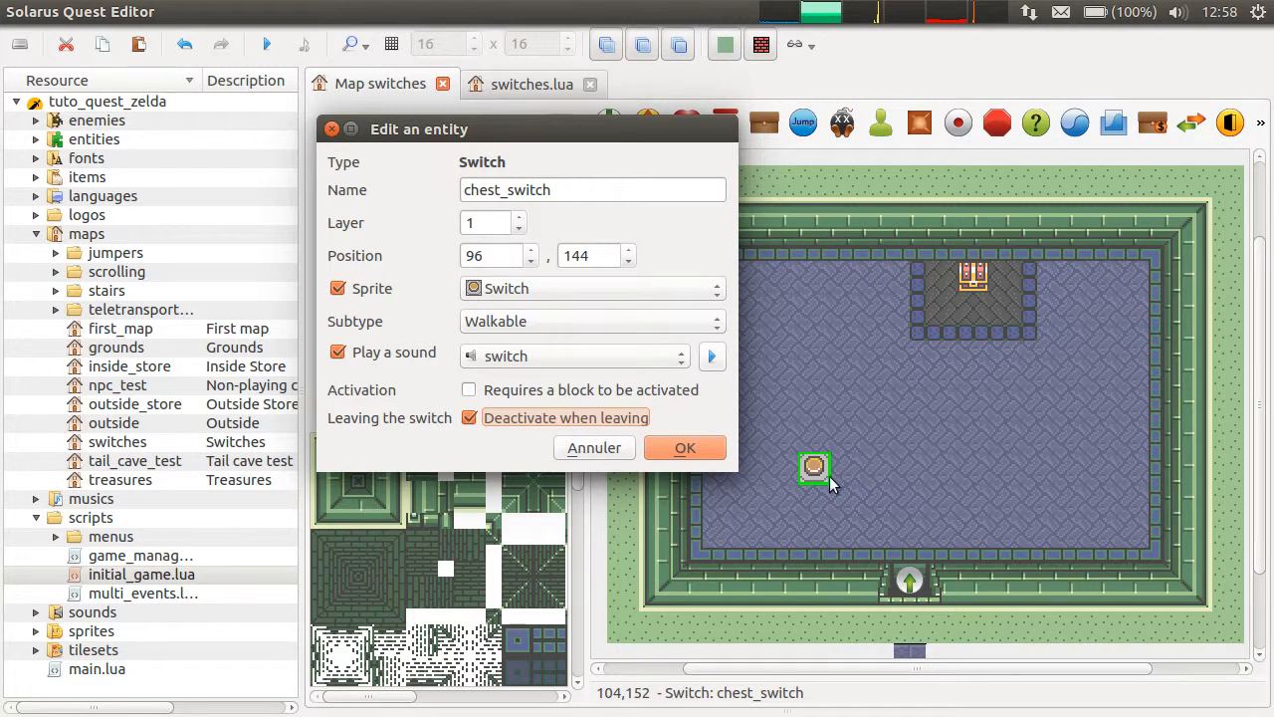
pyautogui.click(685, 446)
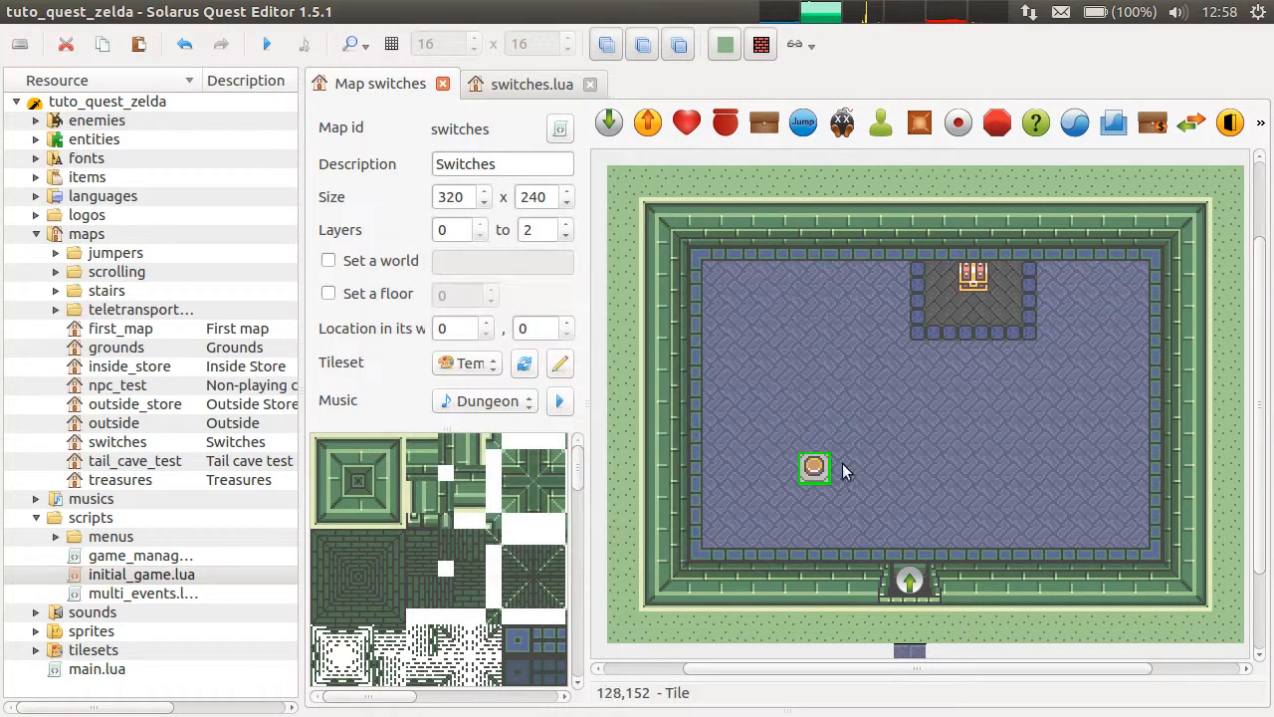
pyautogui.doubleClick(814, 468)
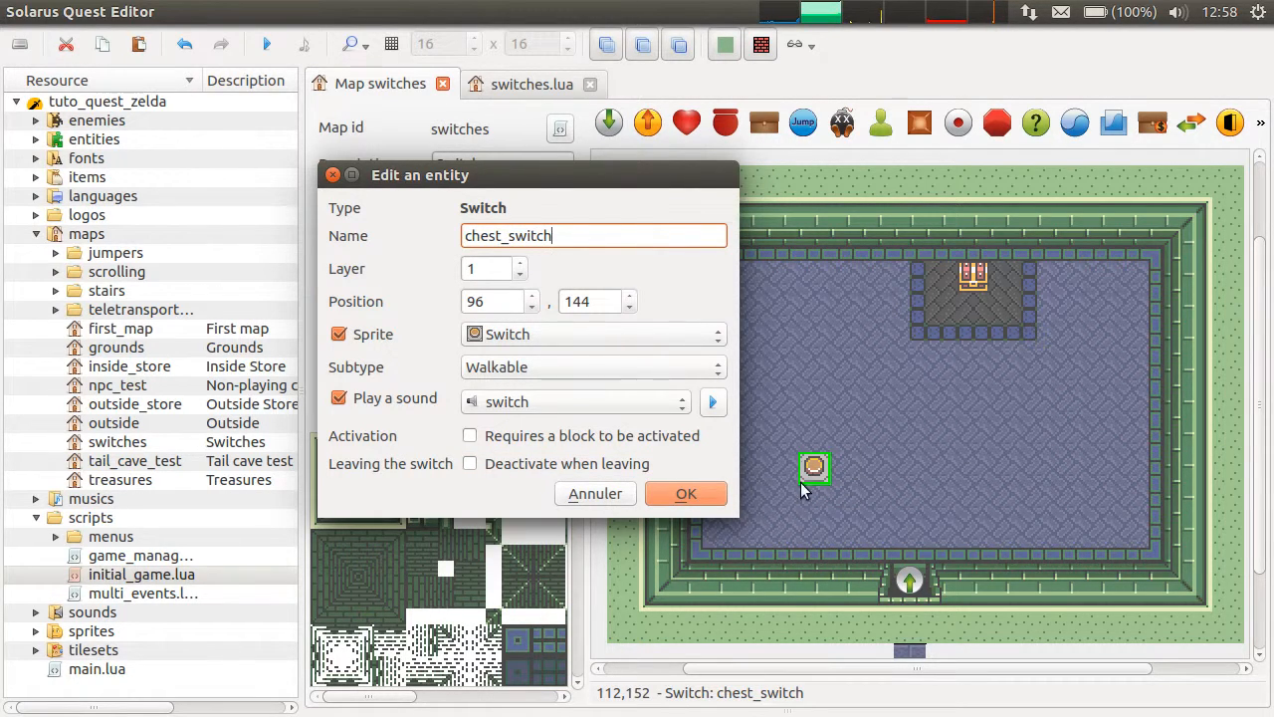
pyautogui.moveTo(983, 478)
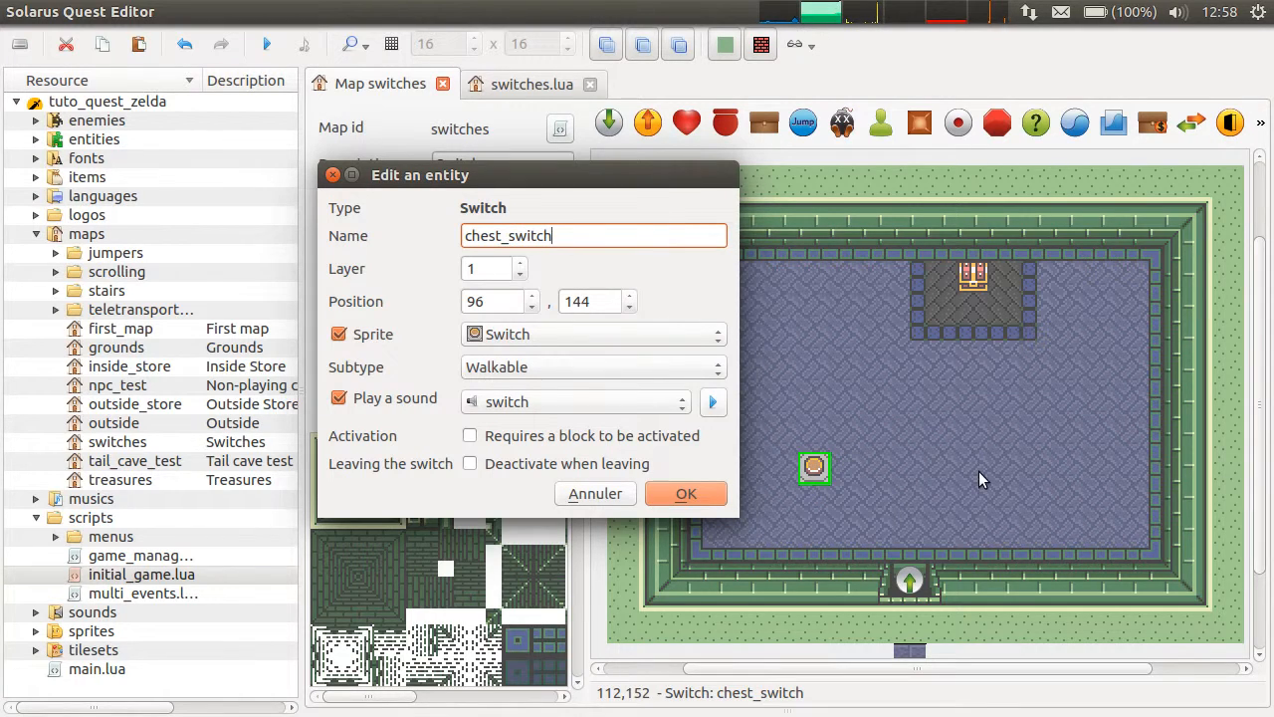
pyautogui.moveTo(947, 247)
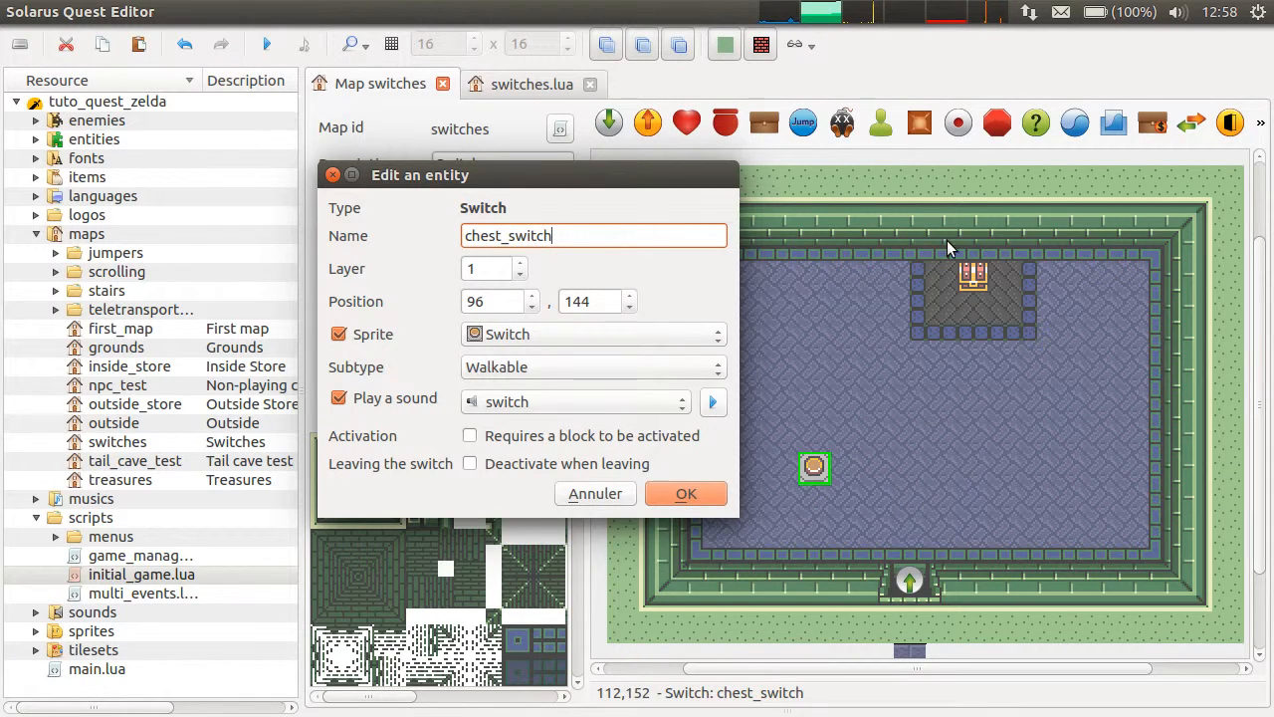
pyautogui.moveTo(1055, 426)
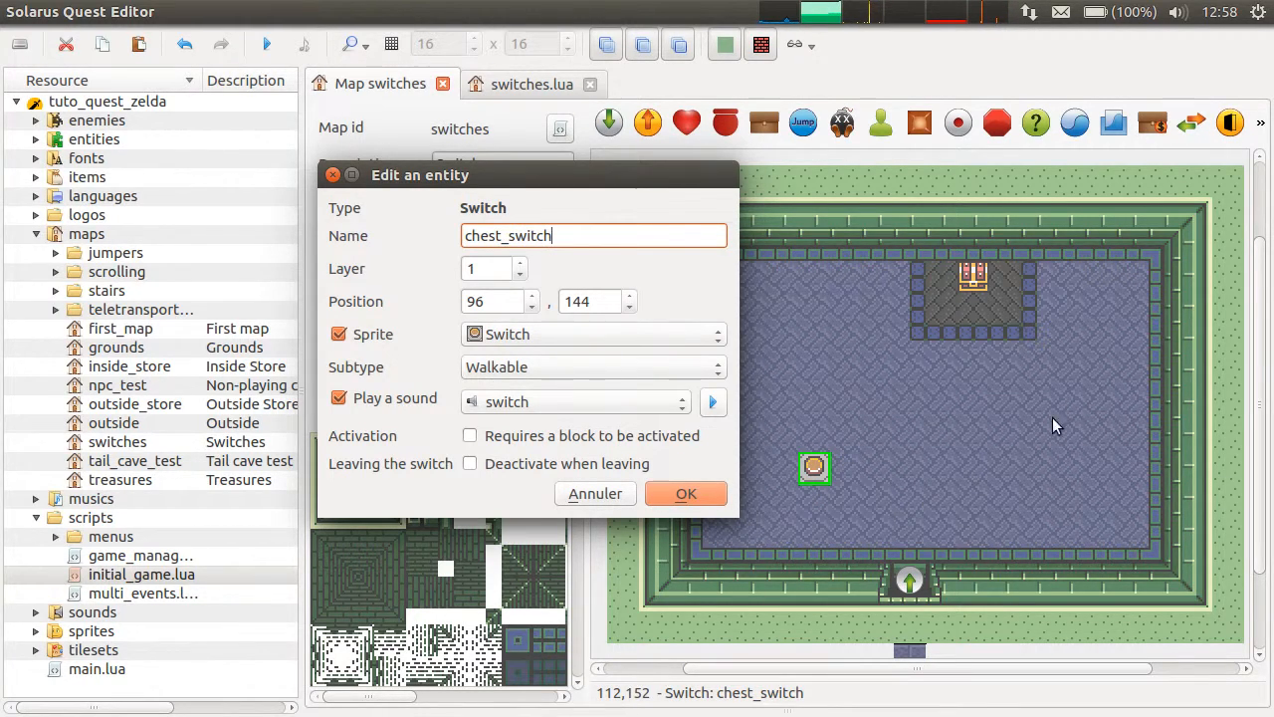
pyautogui.moveTo(864, 450)
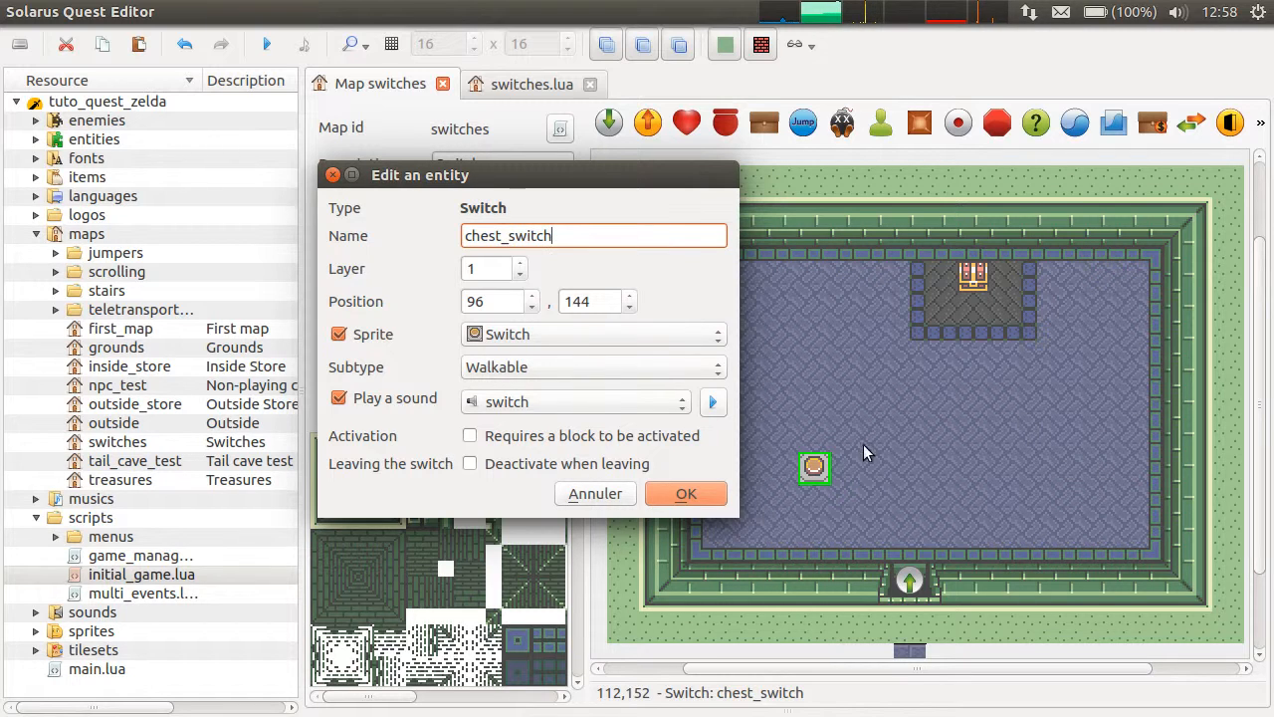
pyautogui.moveTo(1019, 474)
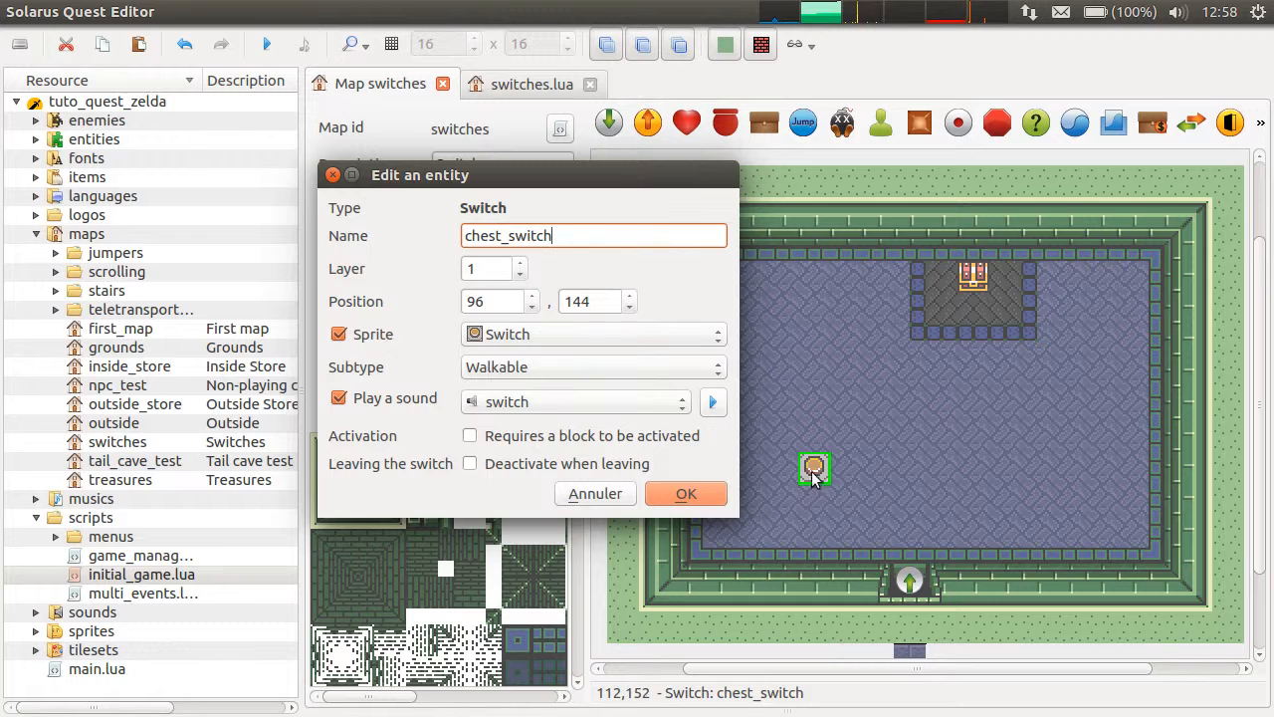
pyautogui.moveTo(1015, 282)
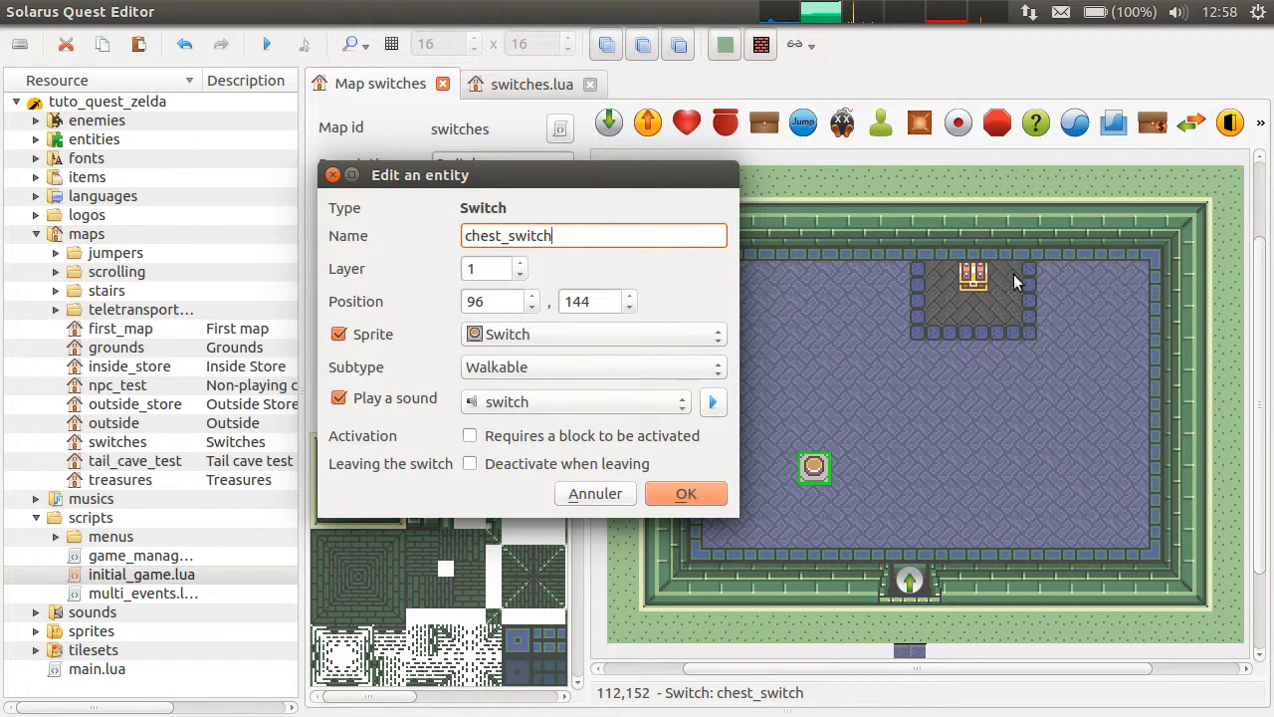
pyautogui.click(685, 494)
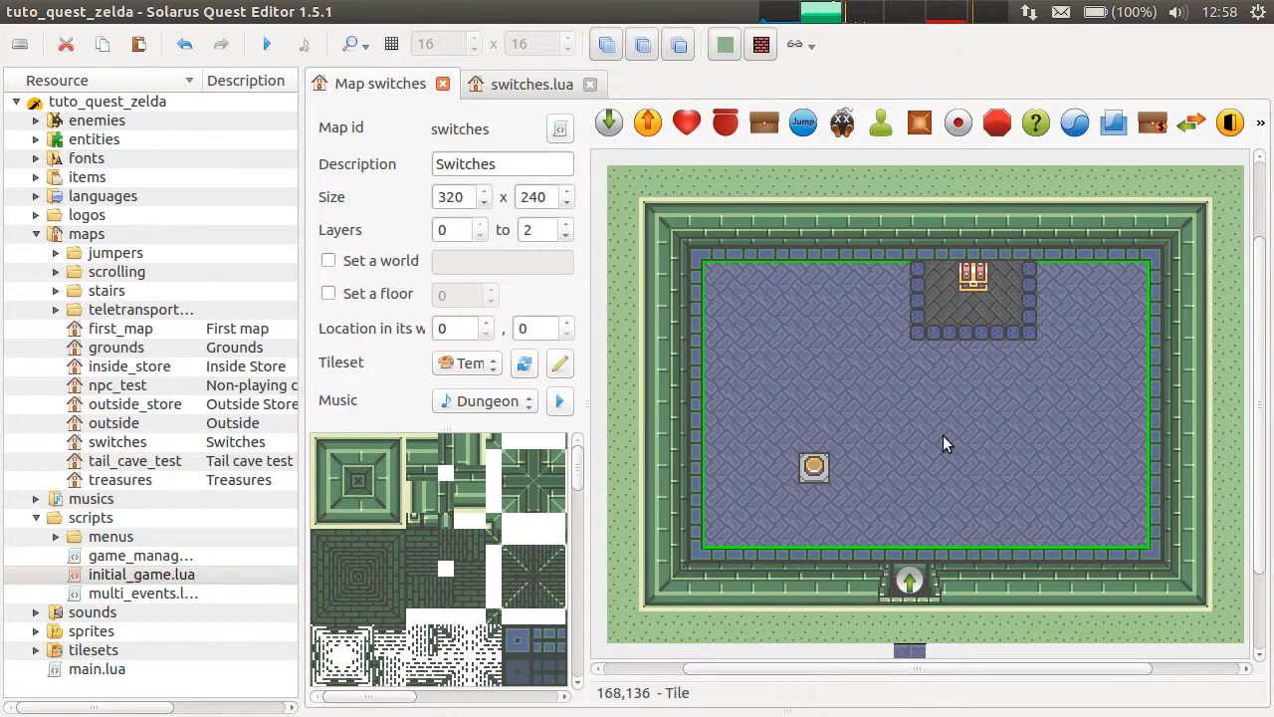
pyautogui.moveTo(299, 480)
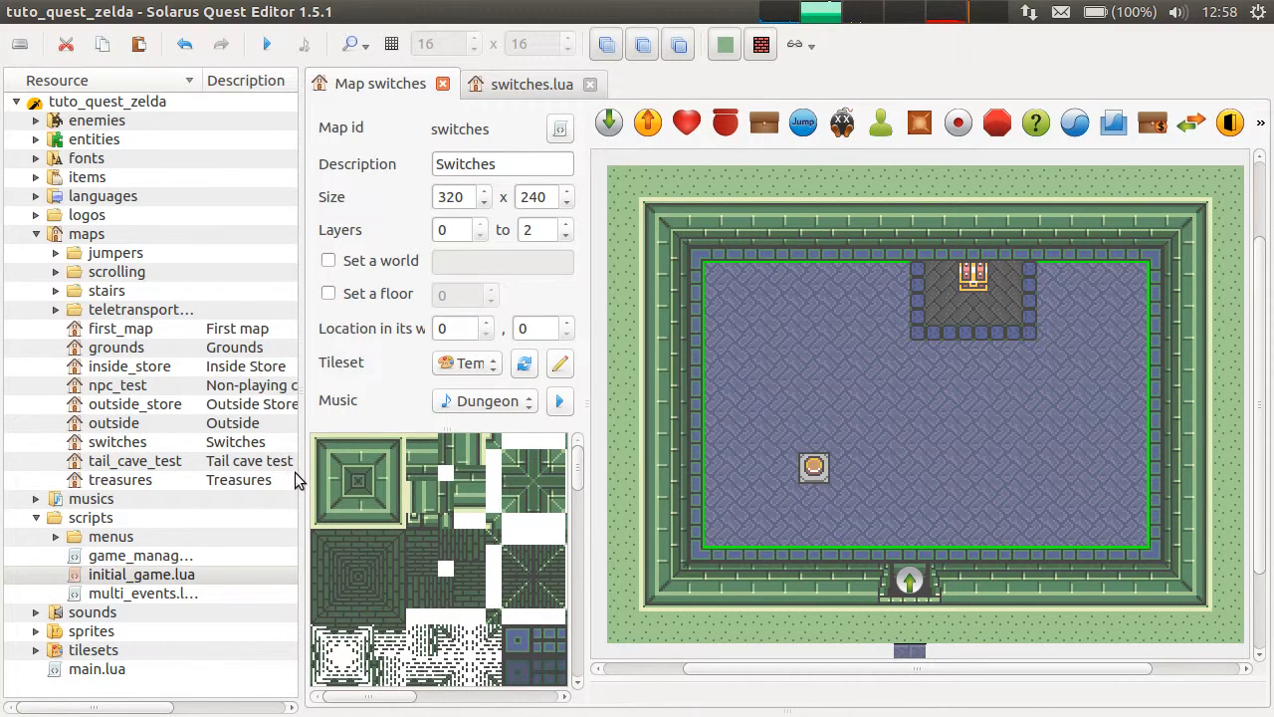
pyautogui.moveTo(932, 460)
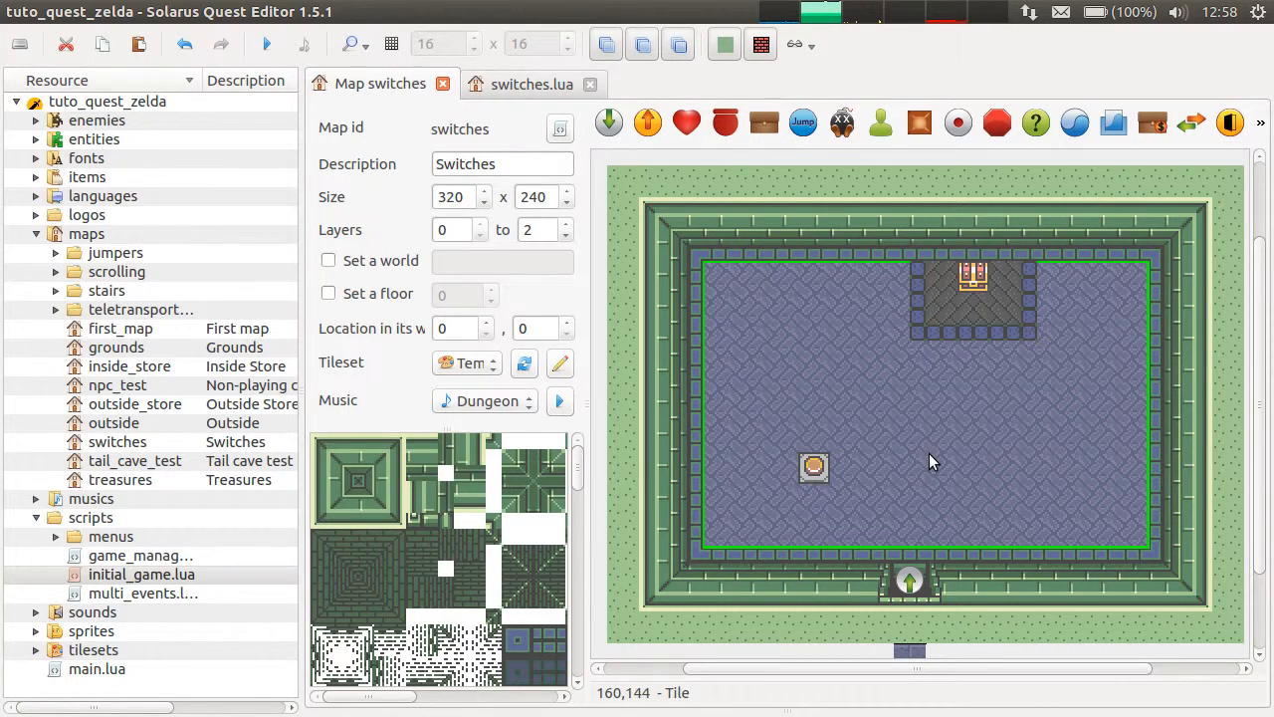